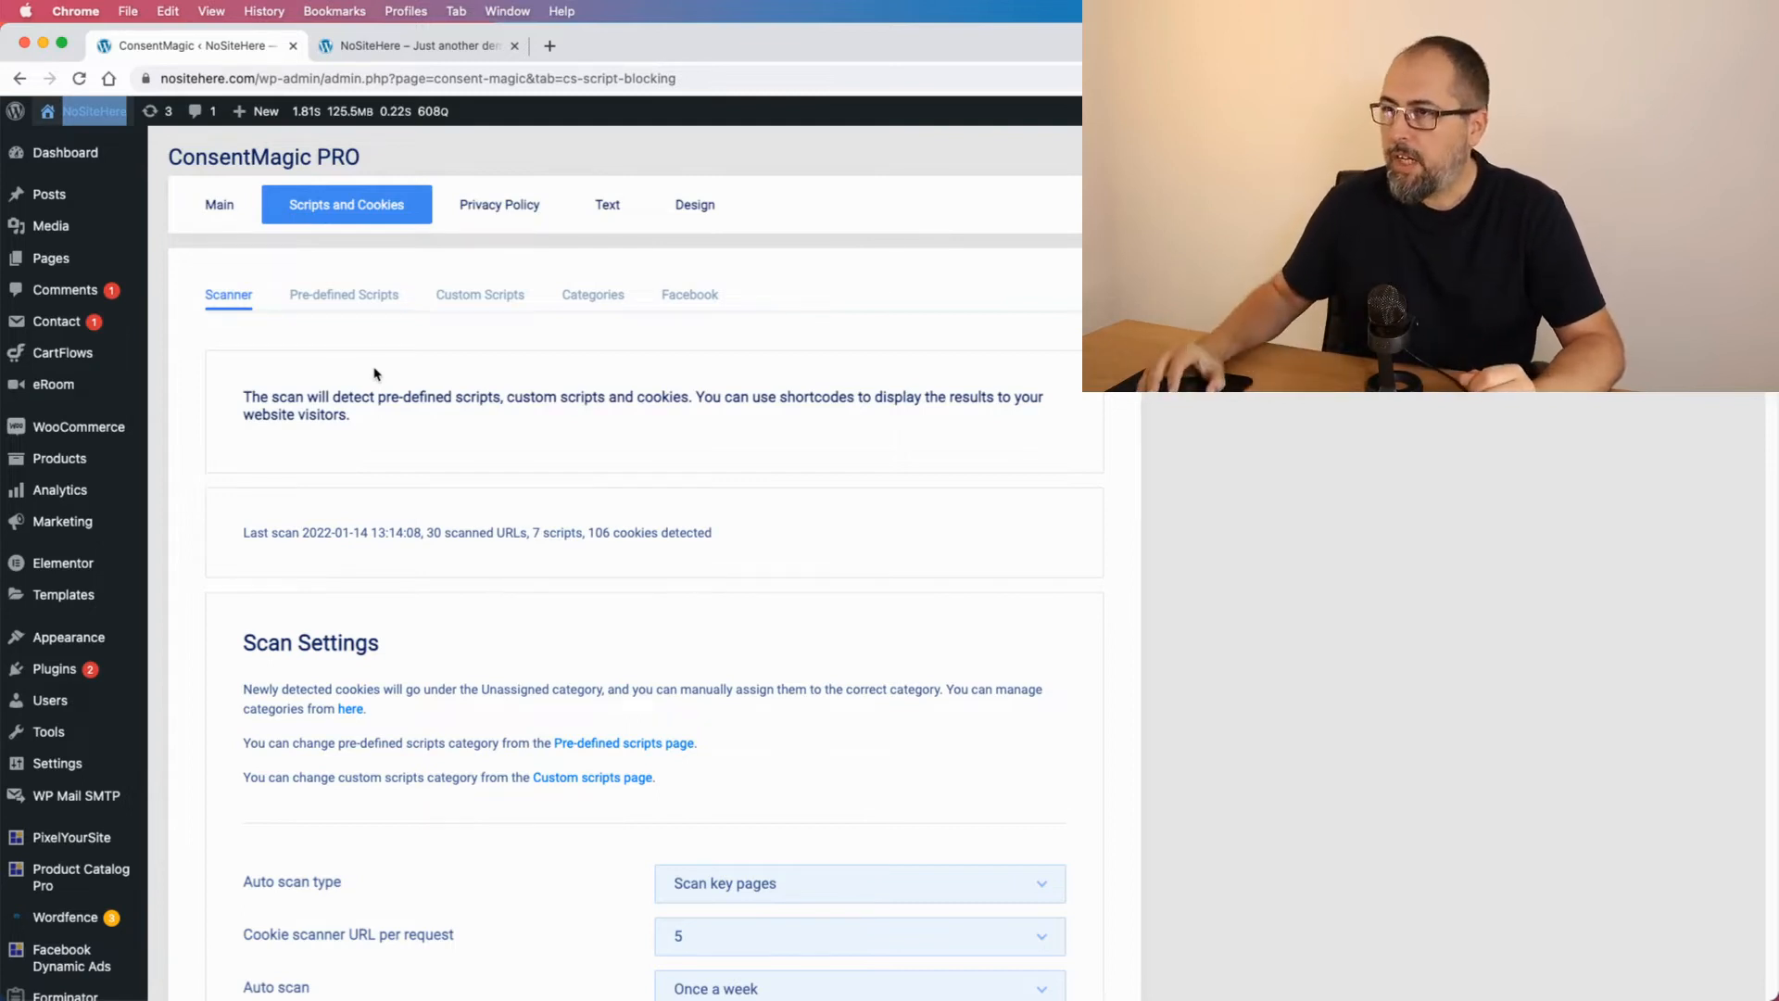
- Show the Pre-defined Scripts list under Scripts and Cookies and review blocking states and categories
left_click(343, 294)
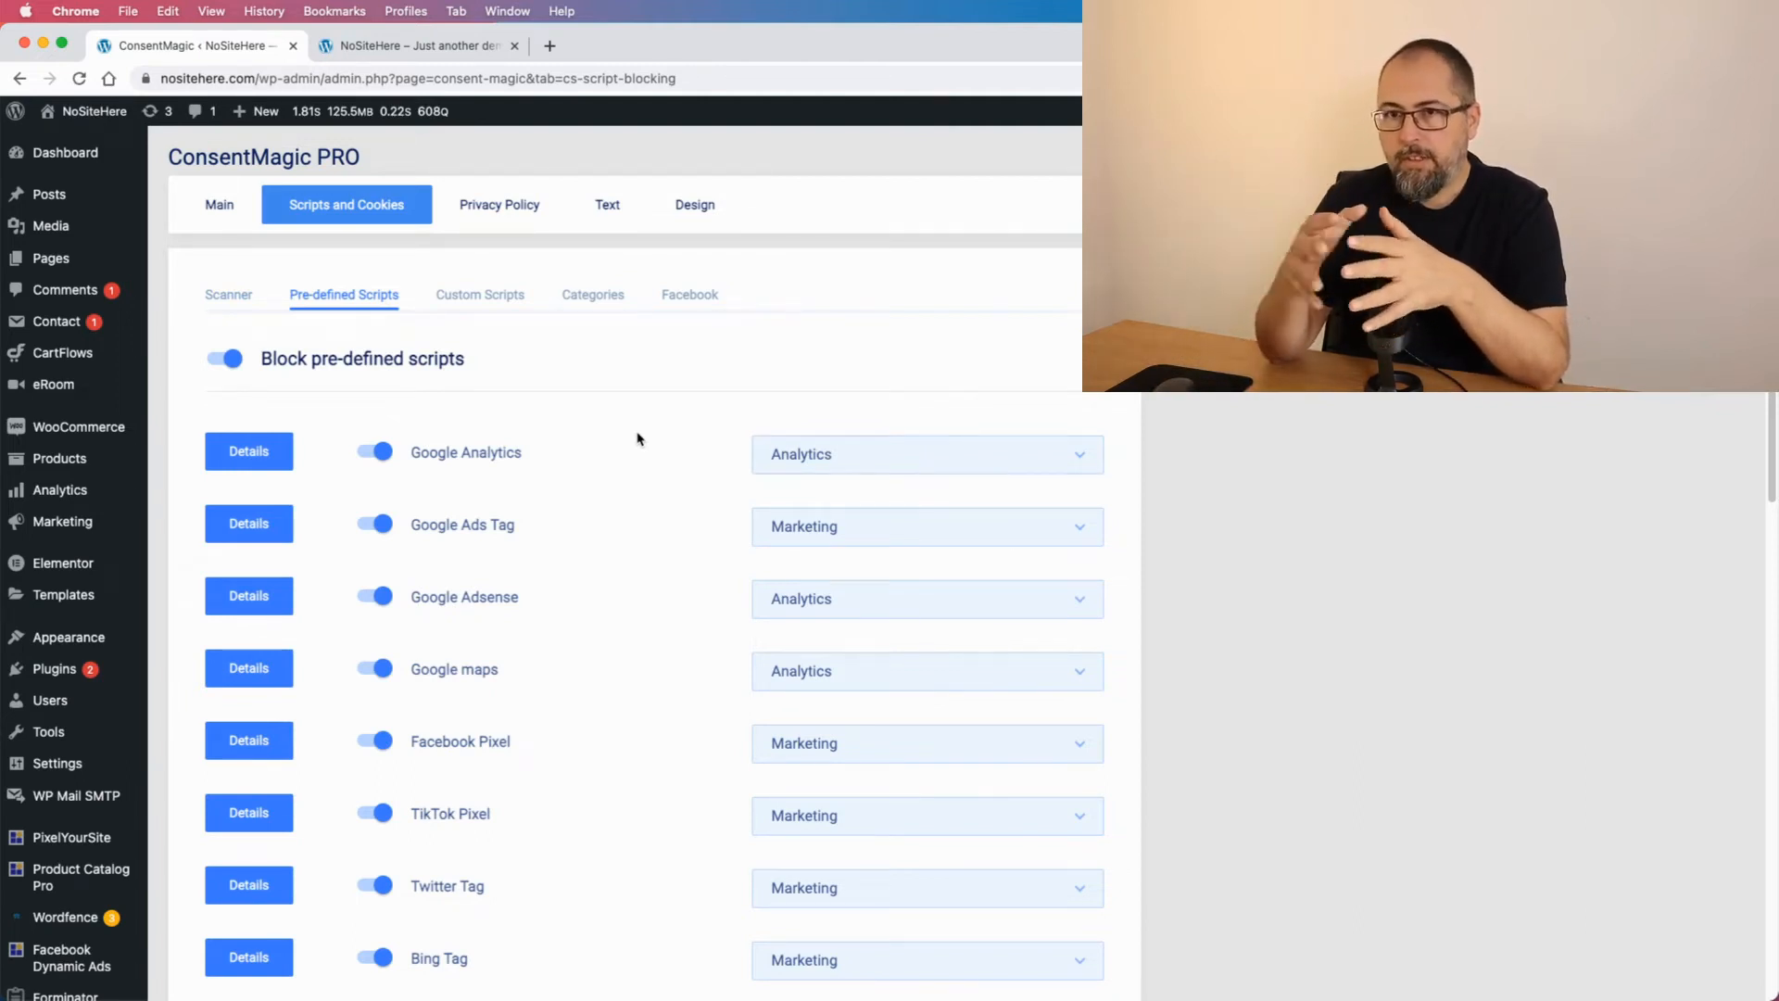
scroll("down", 3)
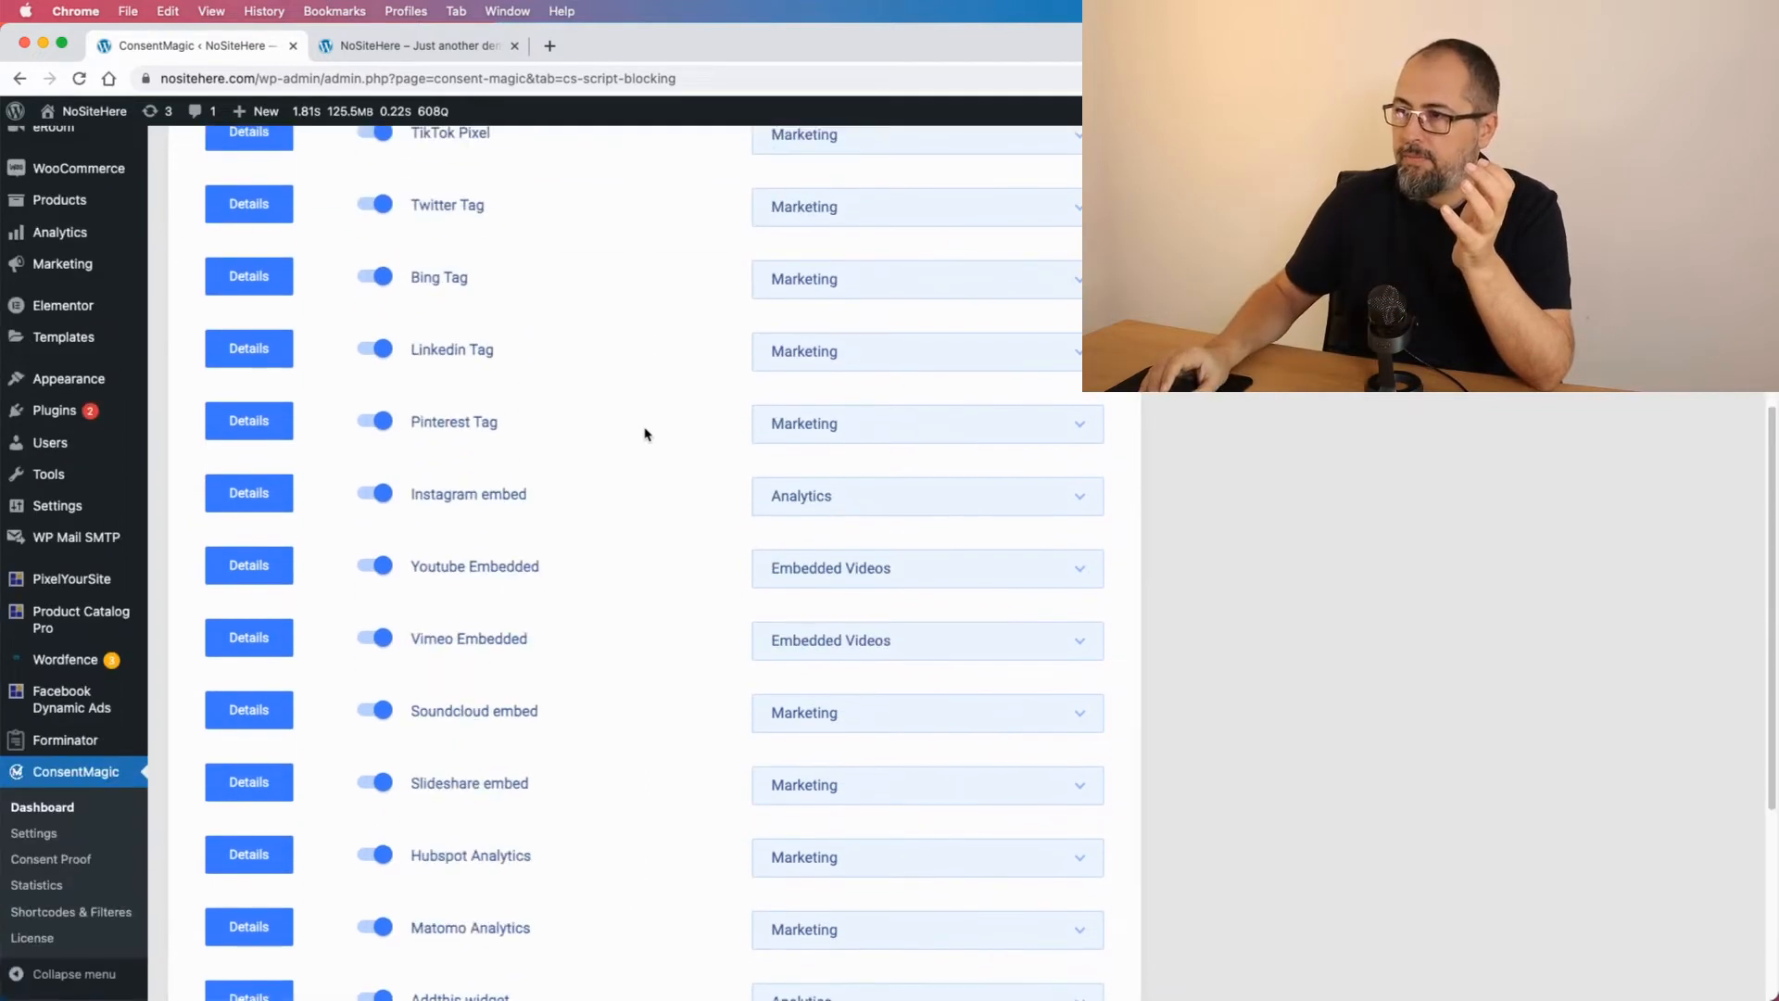
scroll("up", 3)
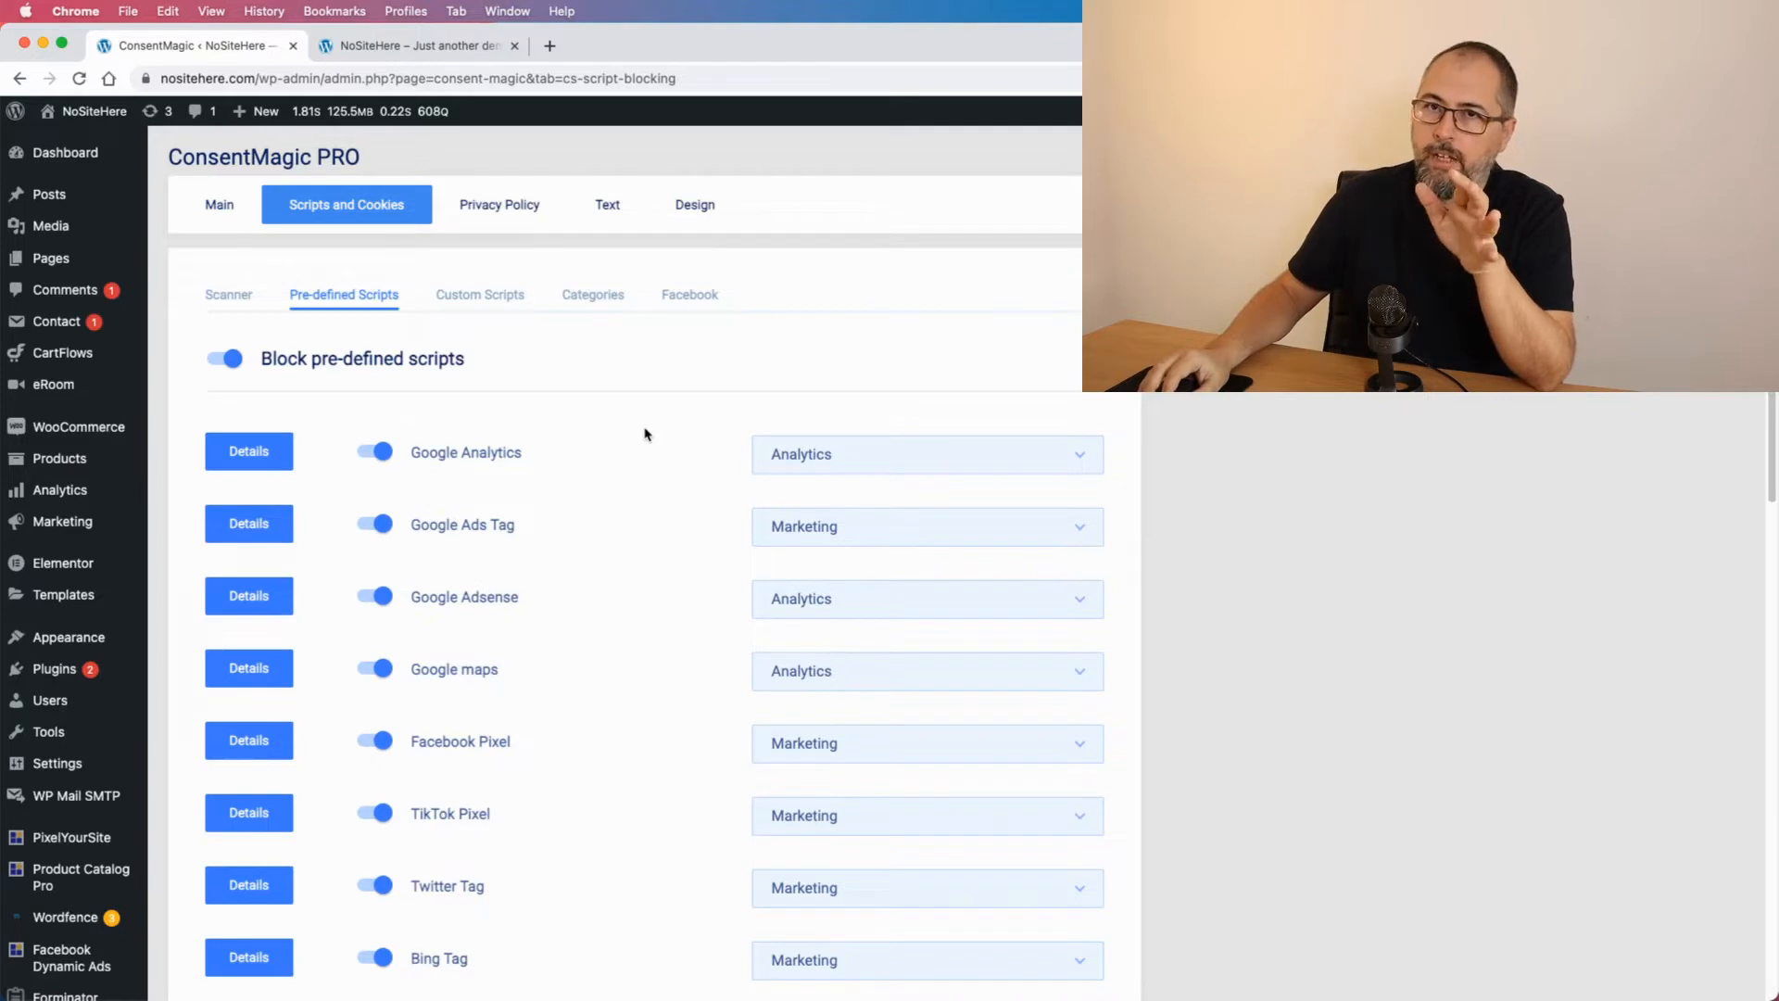
mouse_move(548, 525)
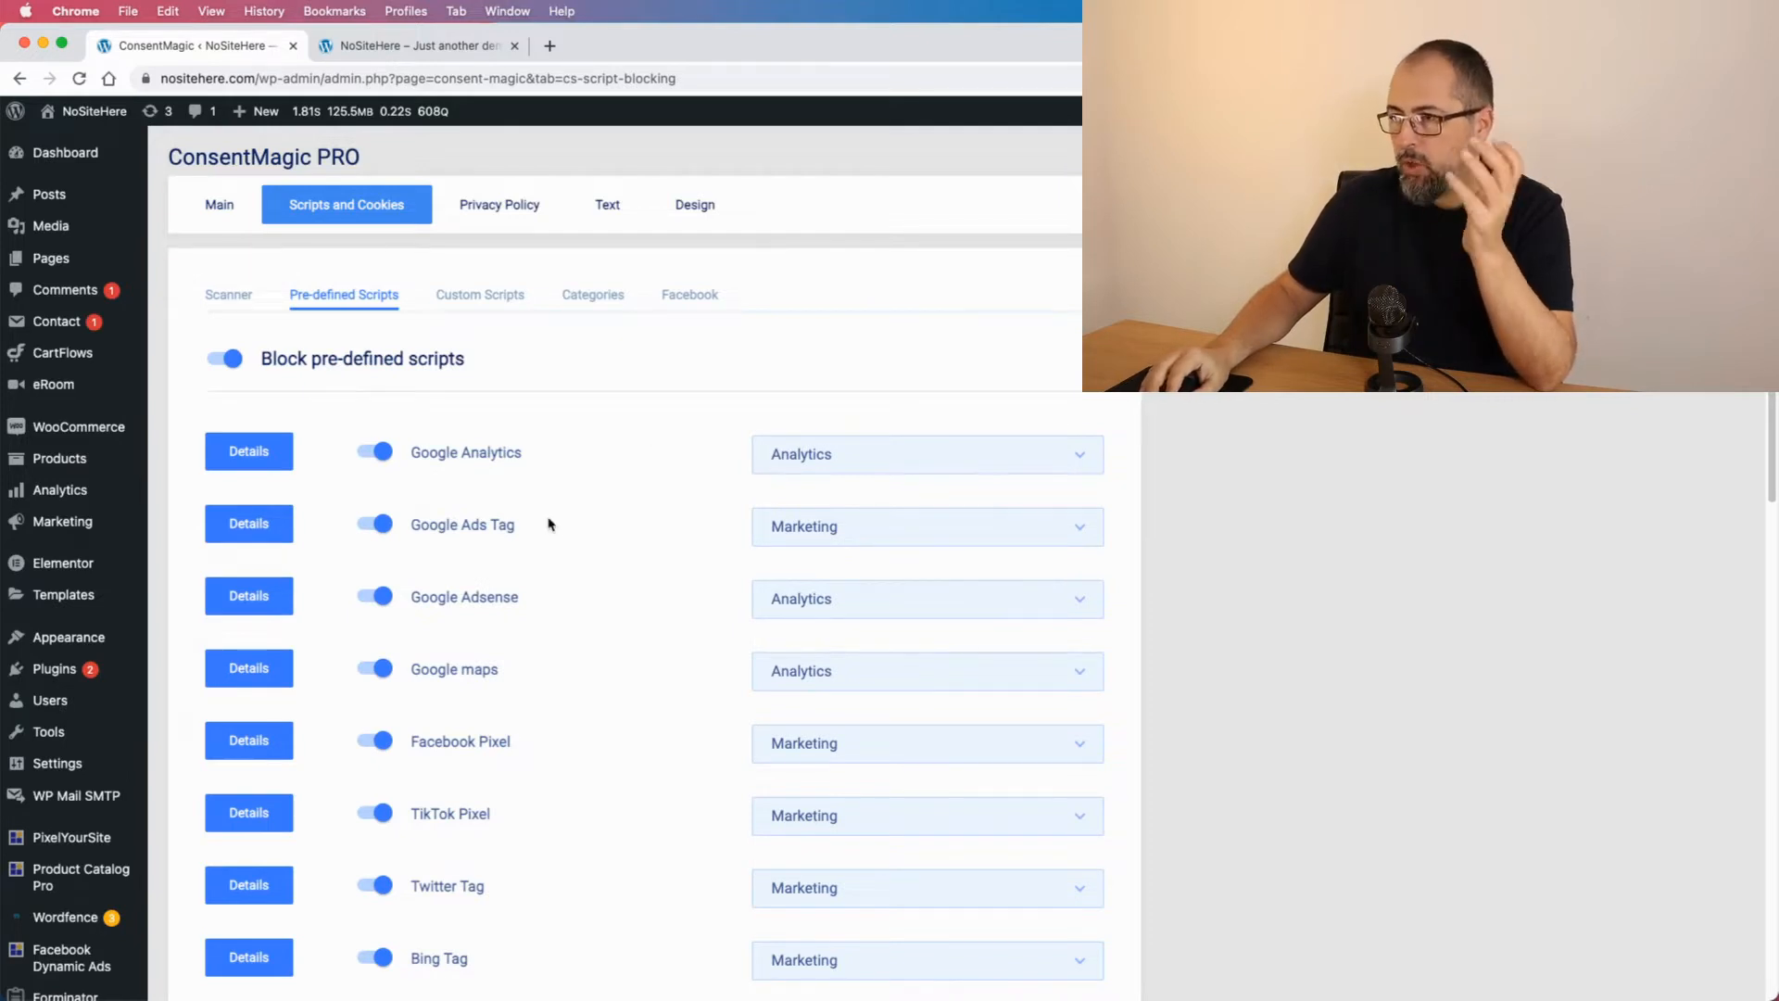
left_click(926, 526)
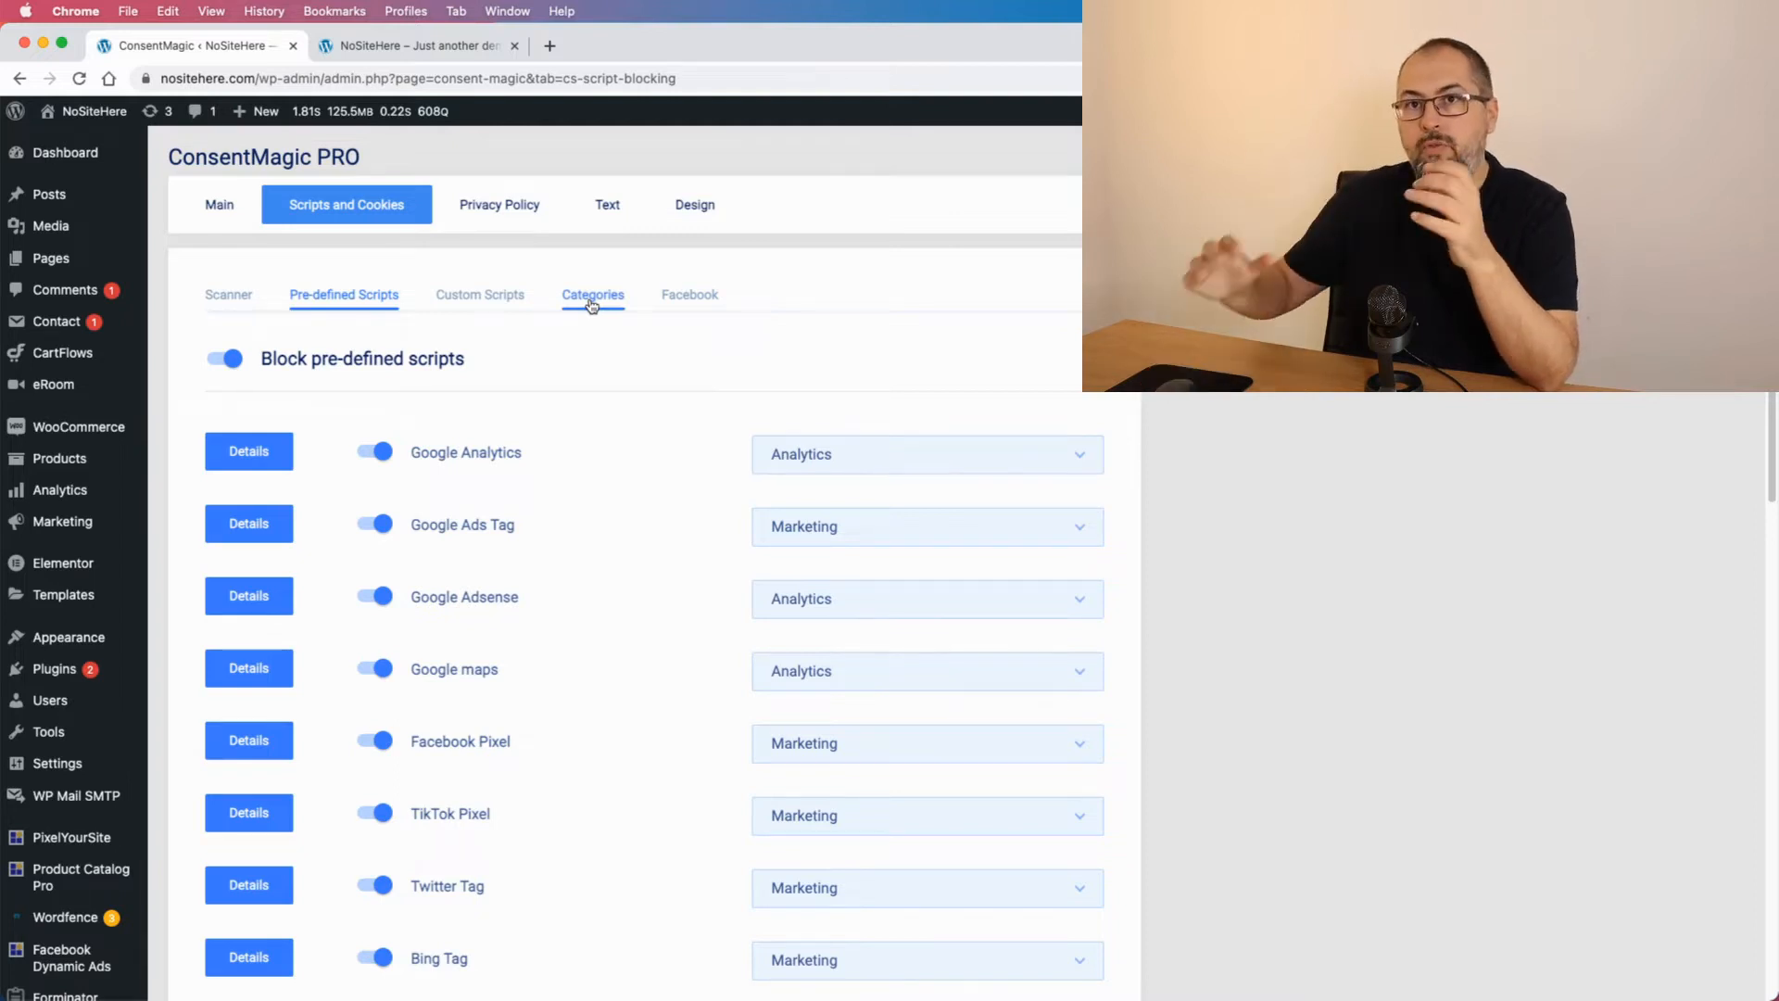
left_click(592, 294)
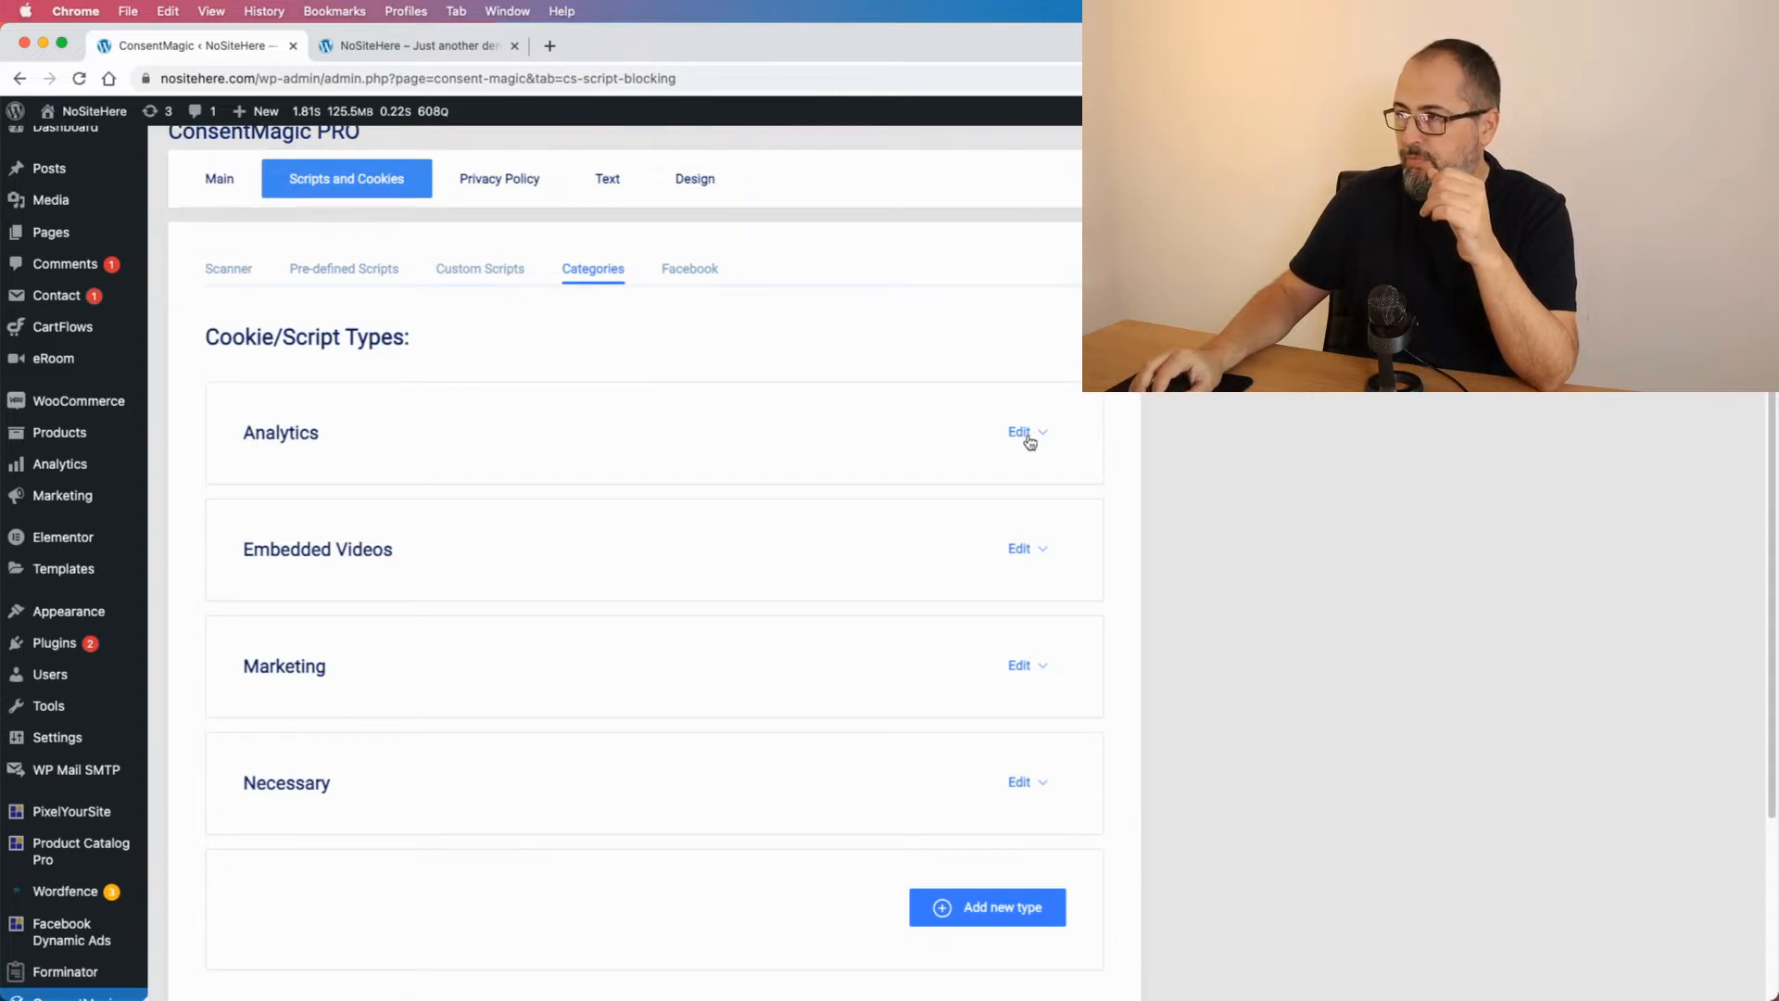
left_click(1018, 433)
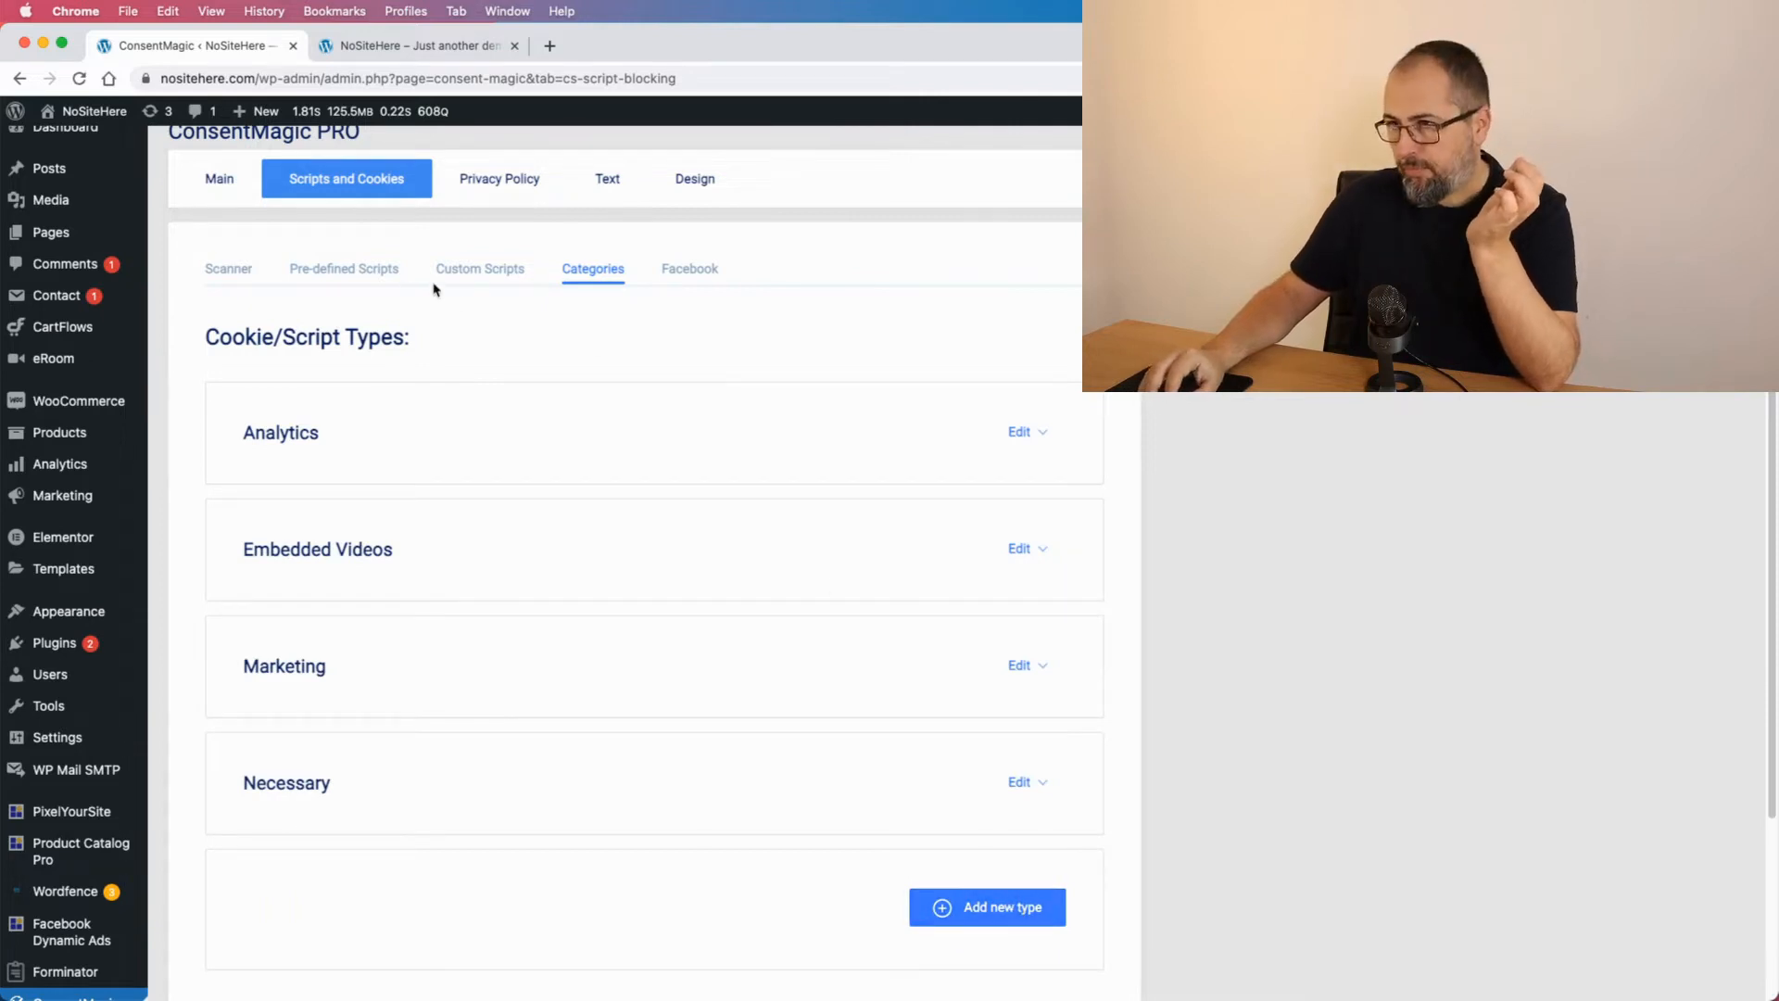
left_click(344, 269)
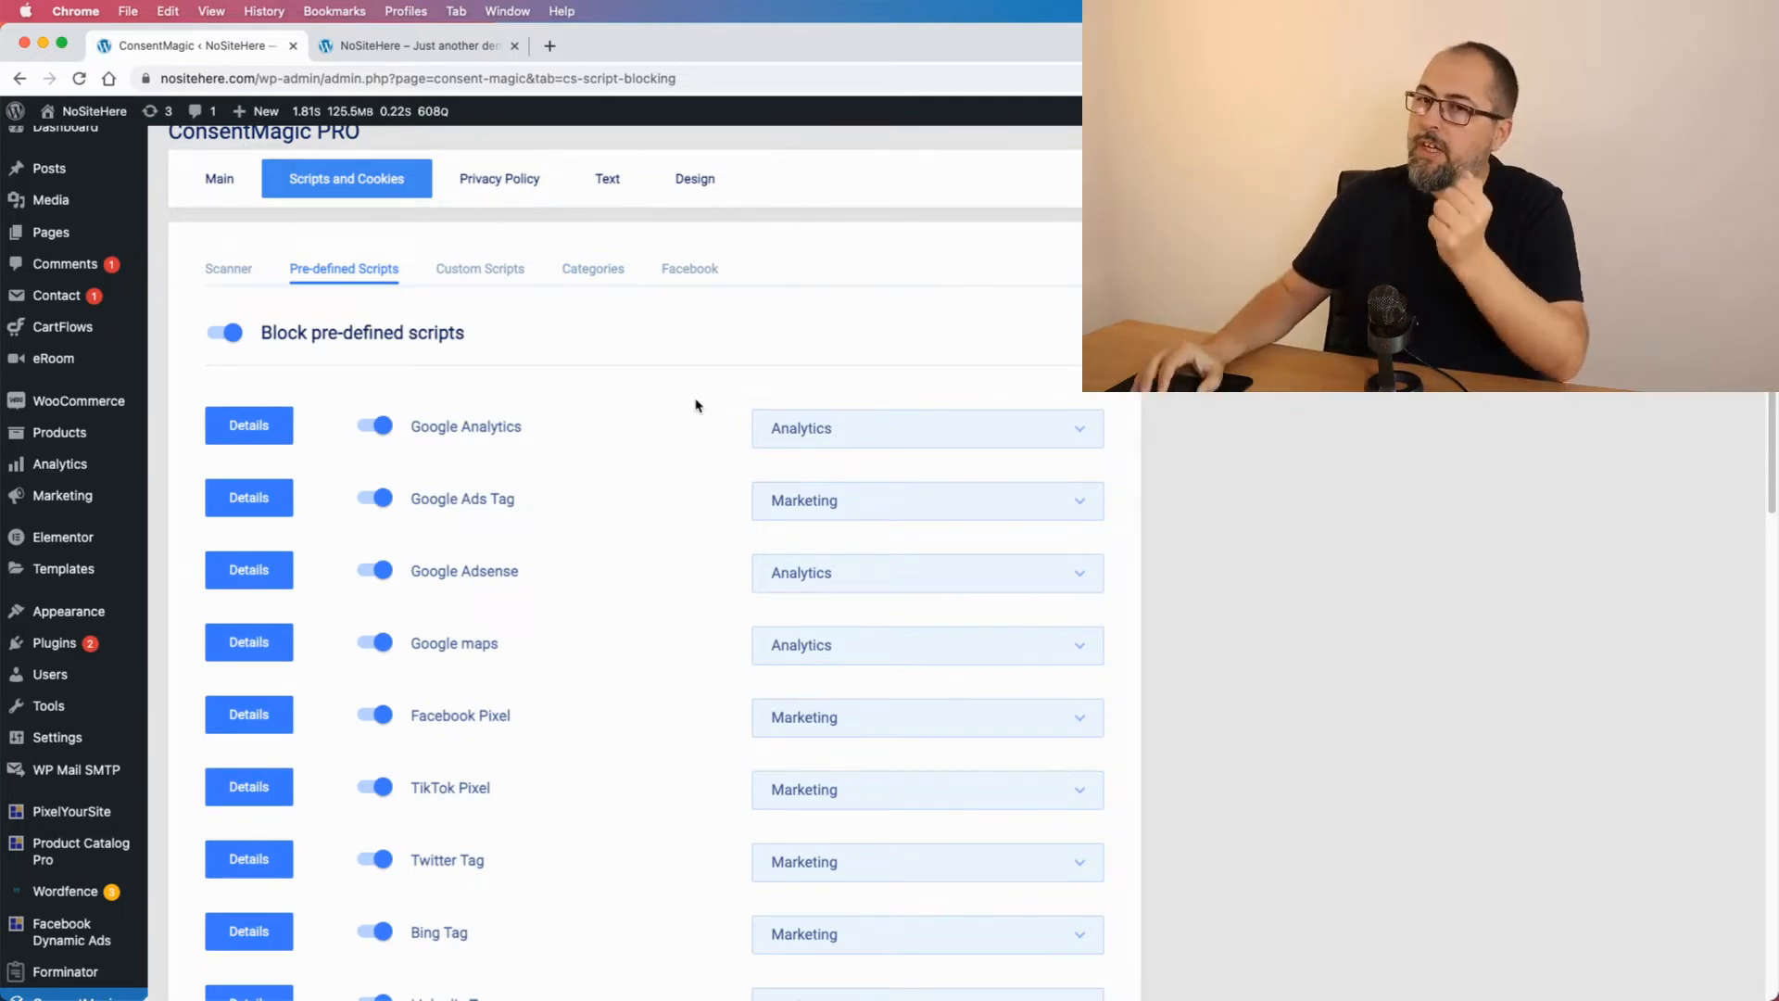
- Show the Custom Scripts table with the manually added ActiveCampaign script under Marketing
left_click(479, 268)
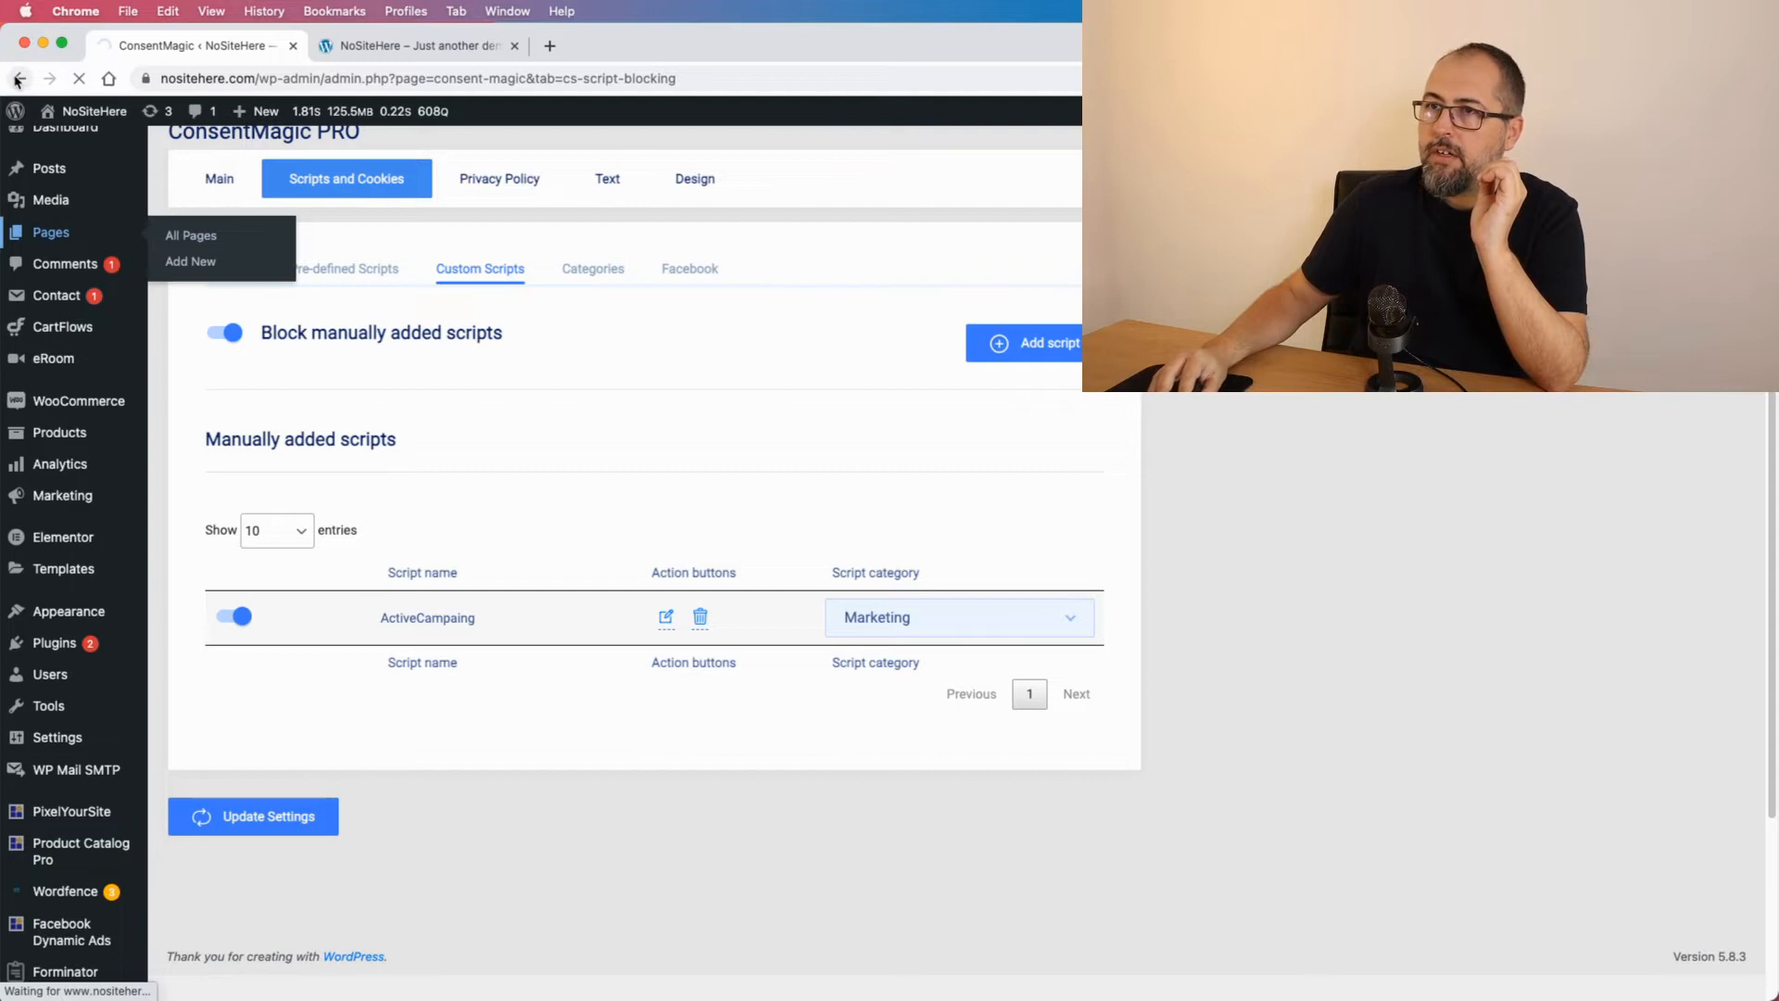
- Show the Scanner results tables listing detected scripts and nine unassigned cookies
left_click(344, 268)
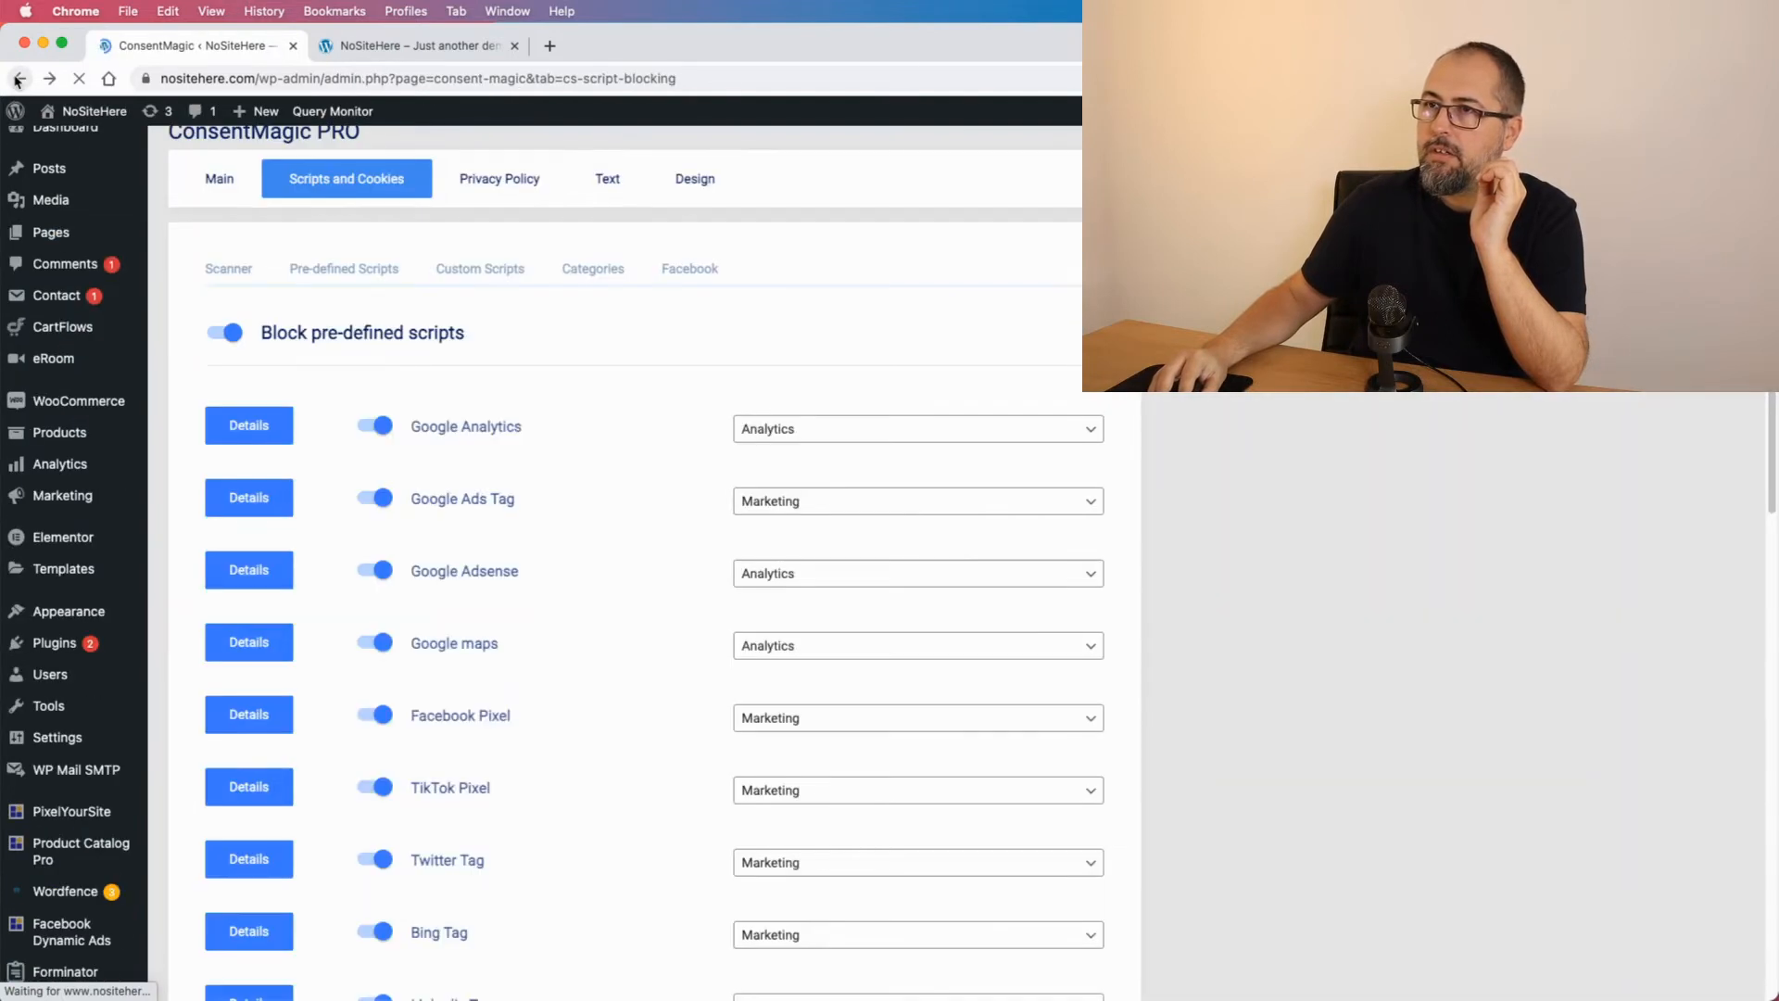
left_click(479, 267)
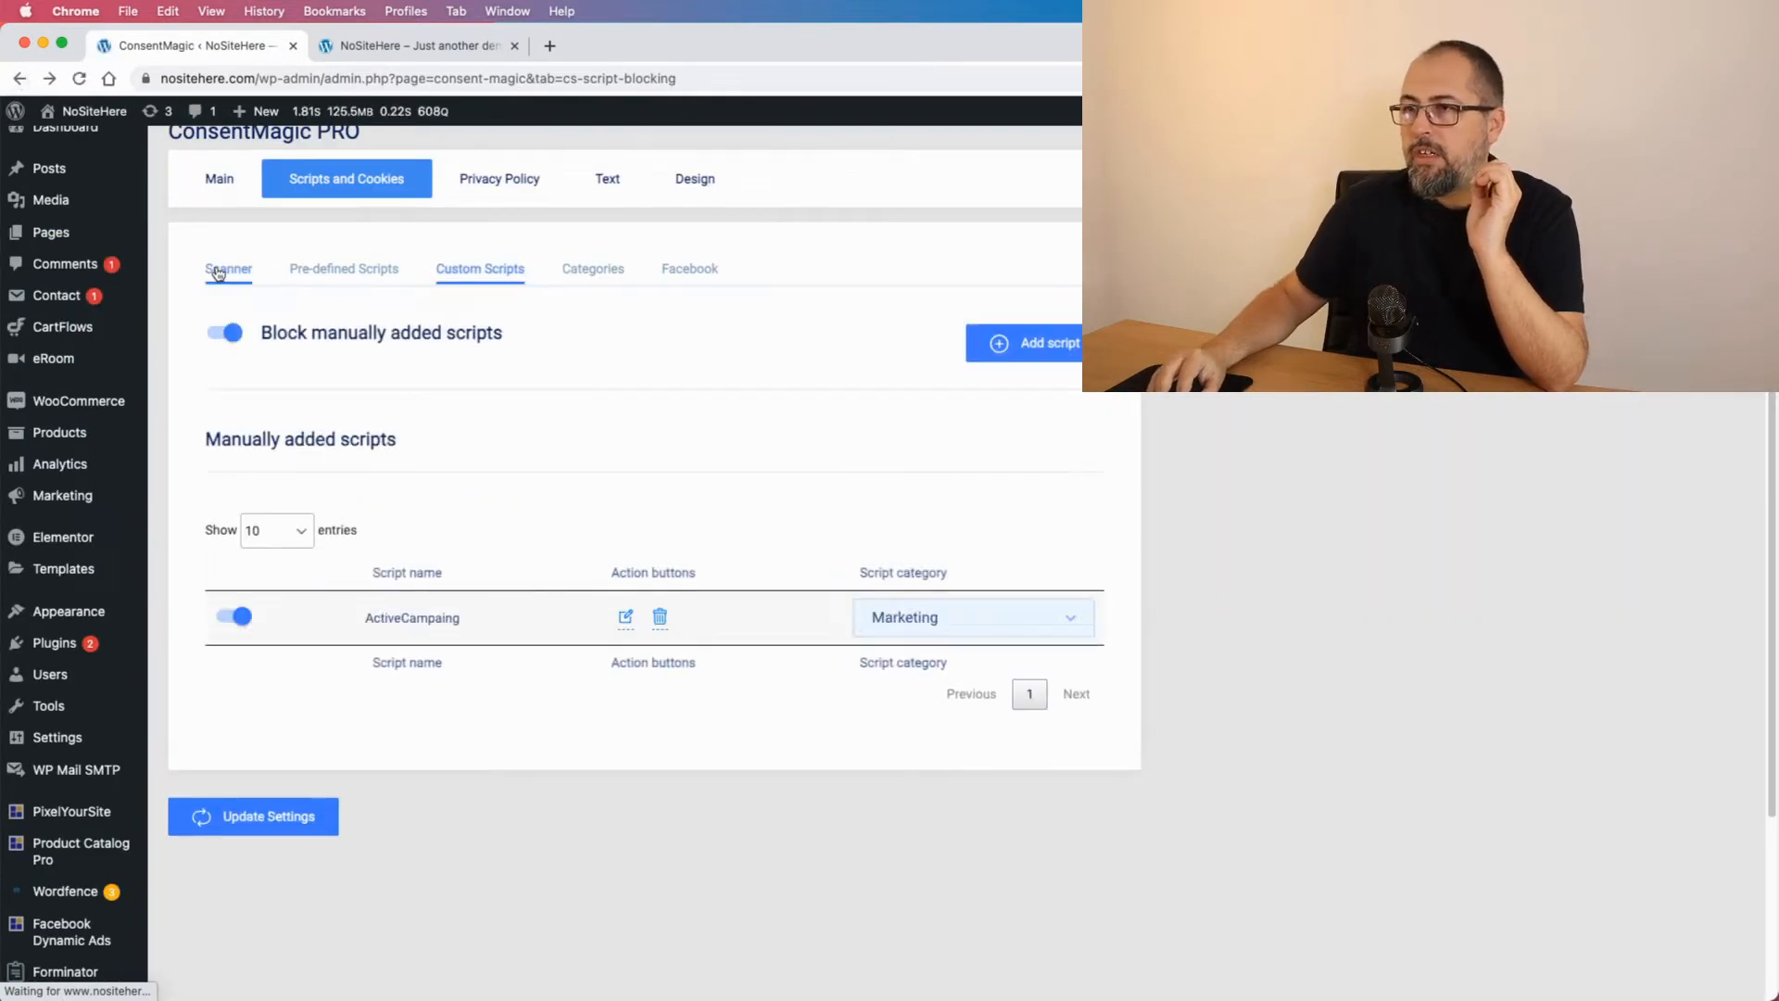
left_click(228, 269)
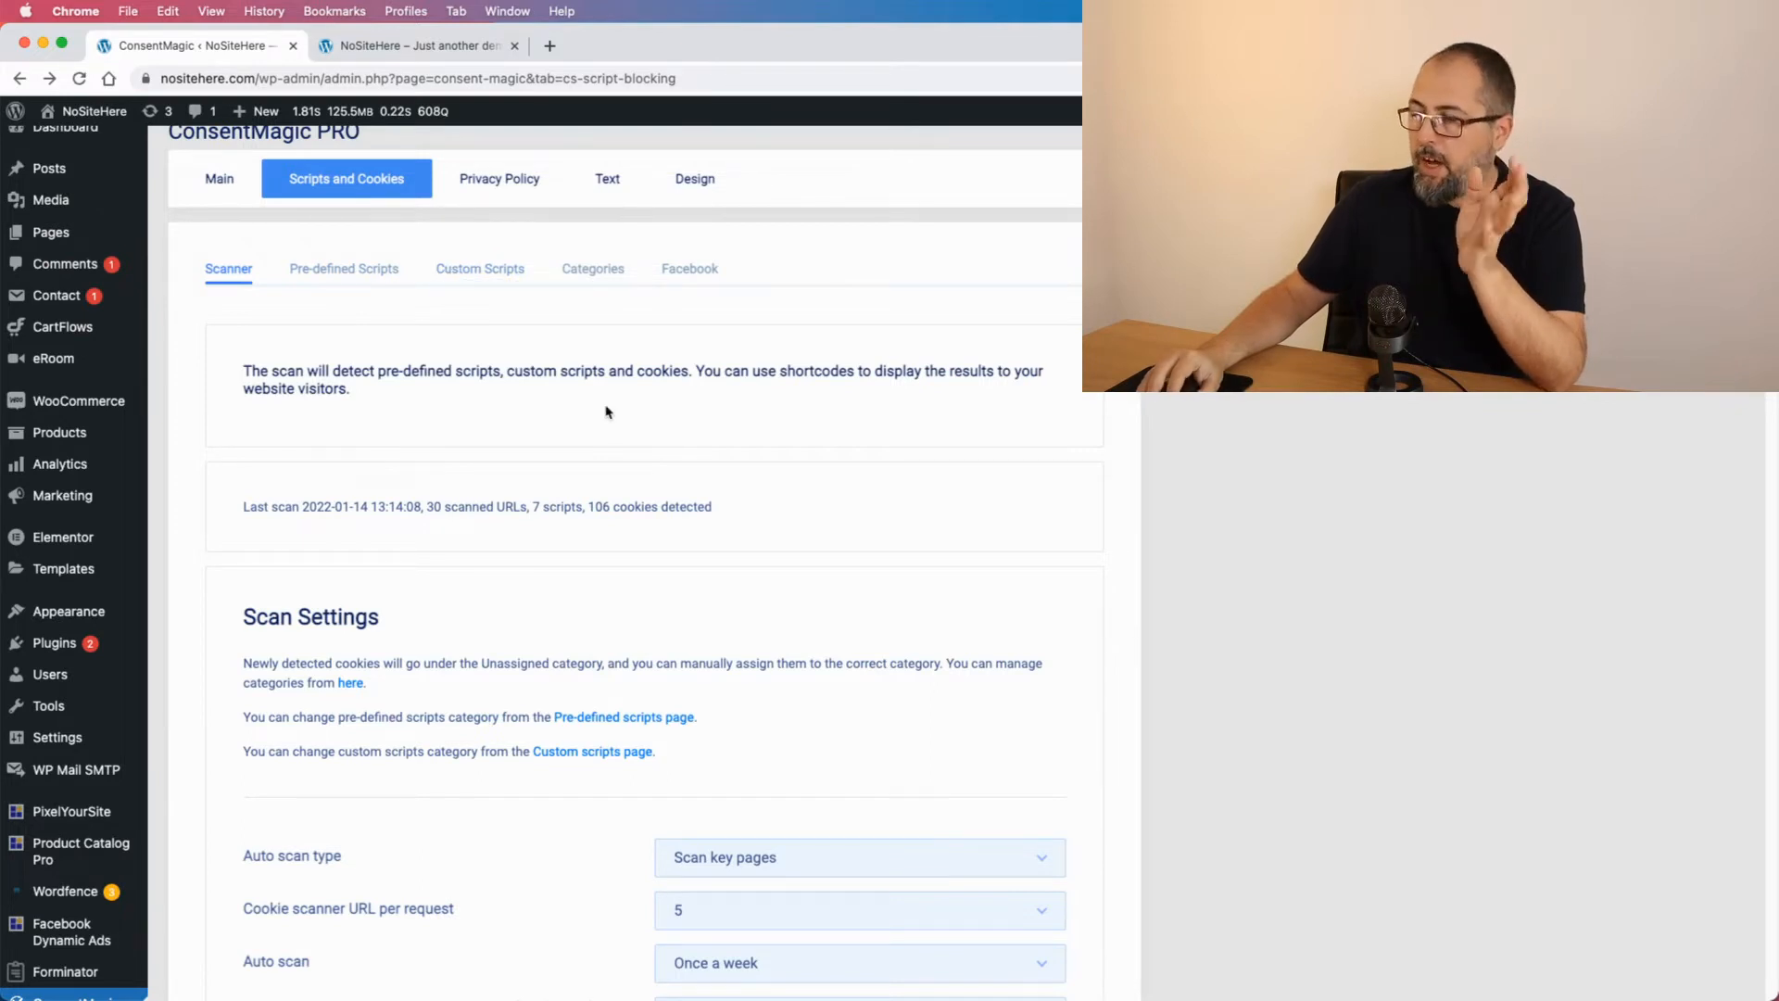
scroll("down", 3)
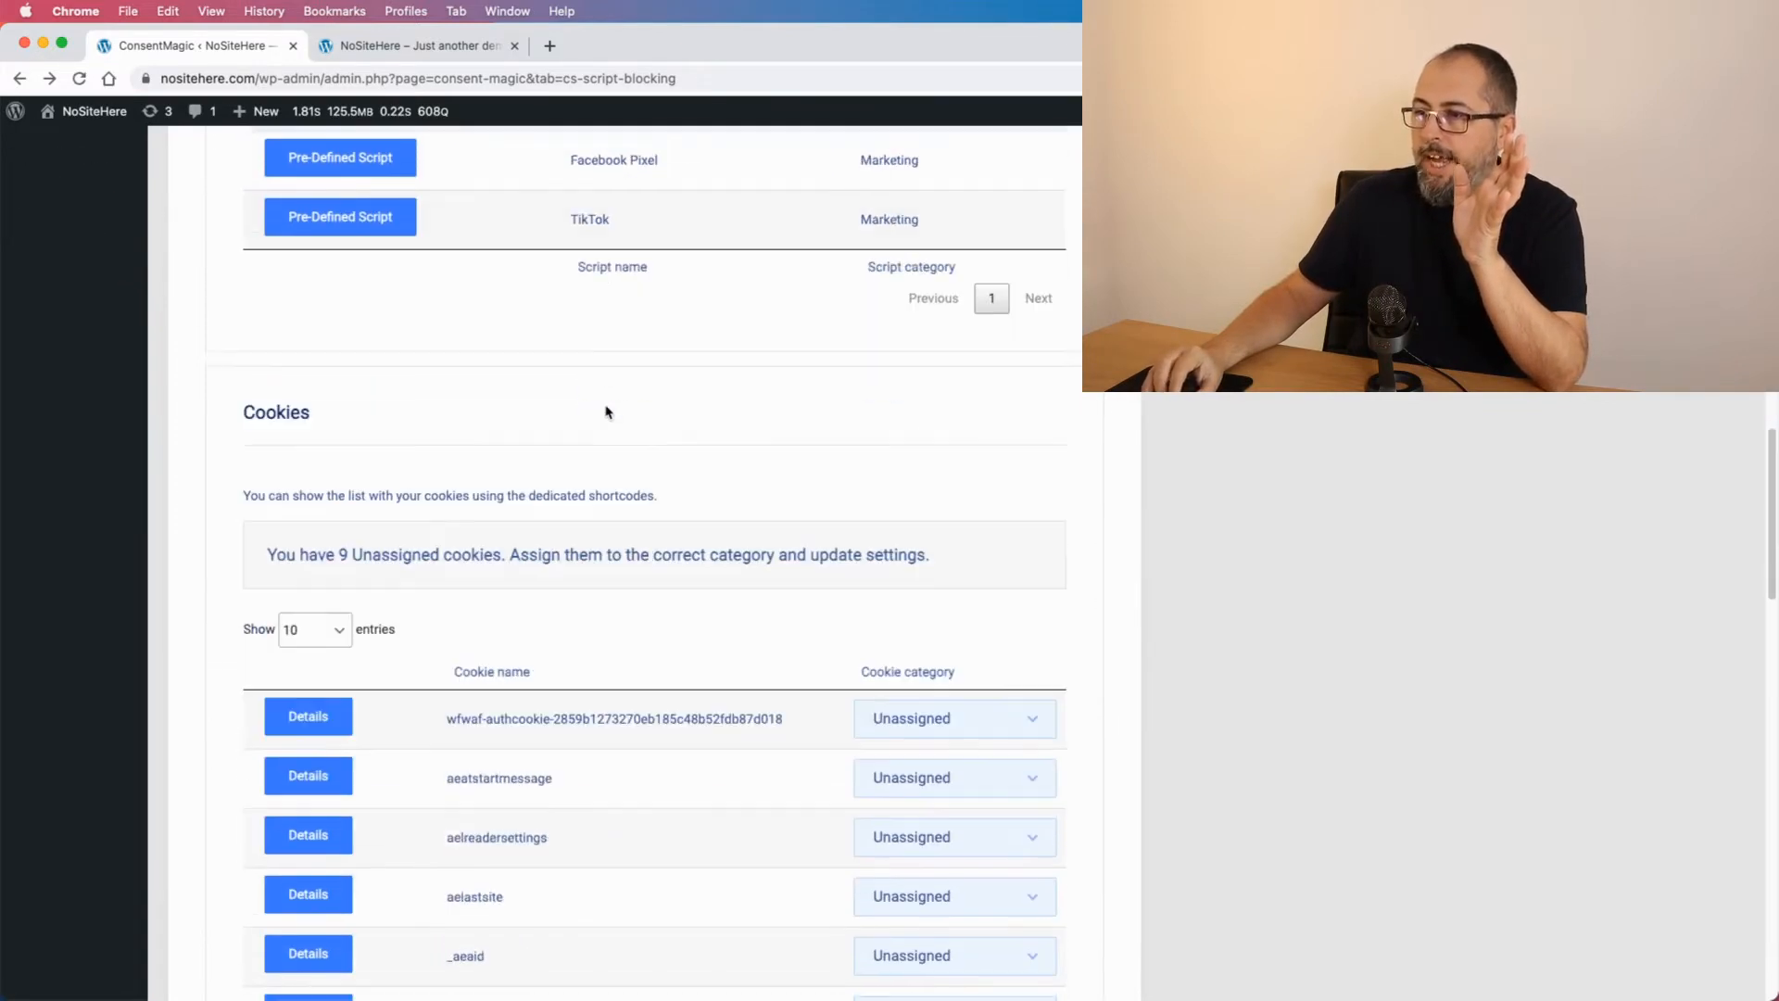
scroll("down", 3)
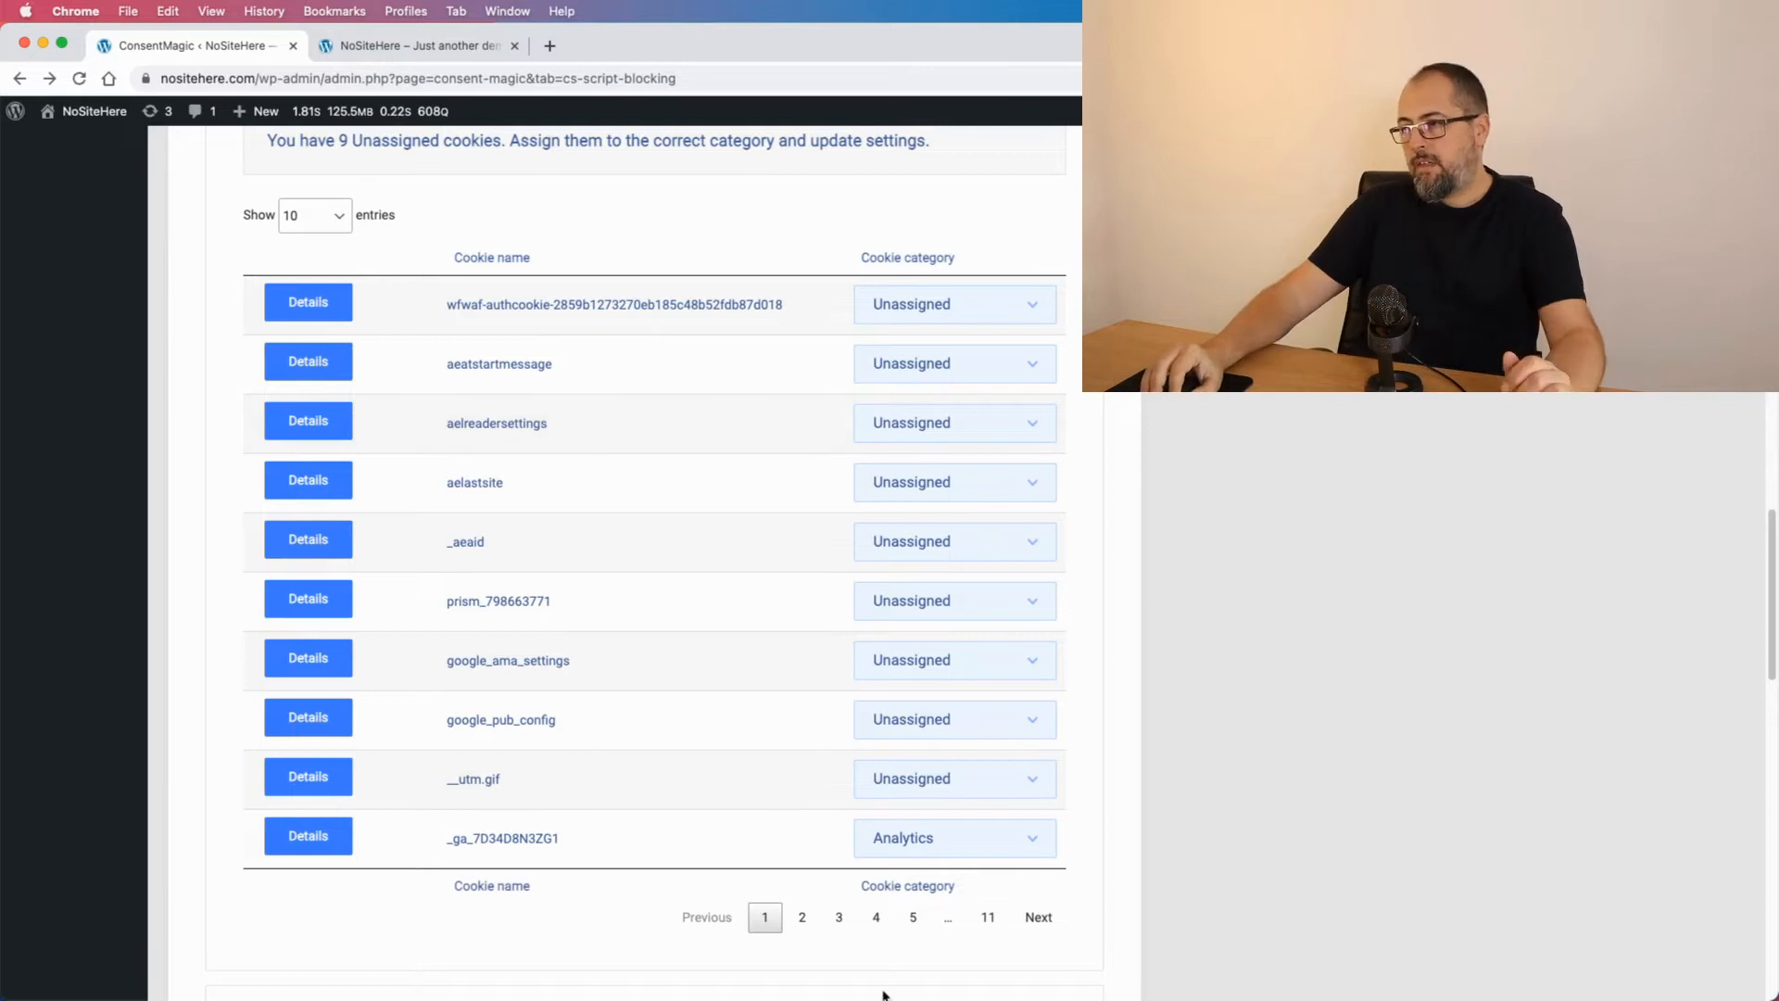
left_click(838, 916)
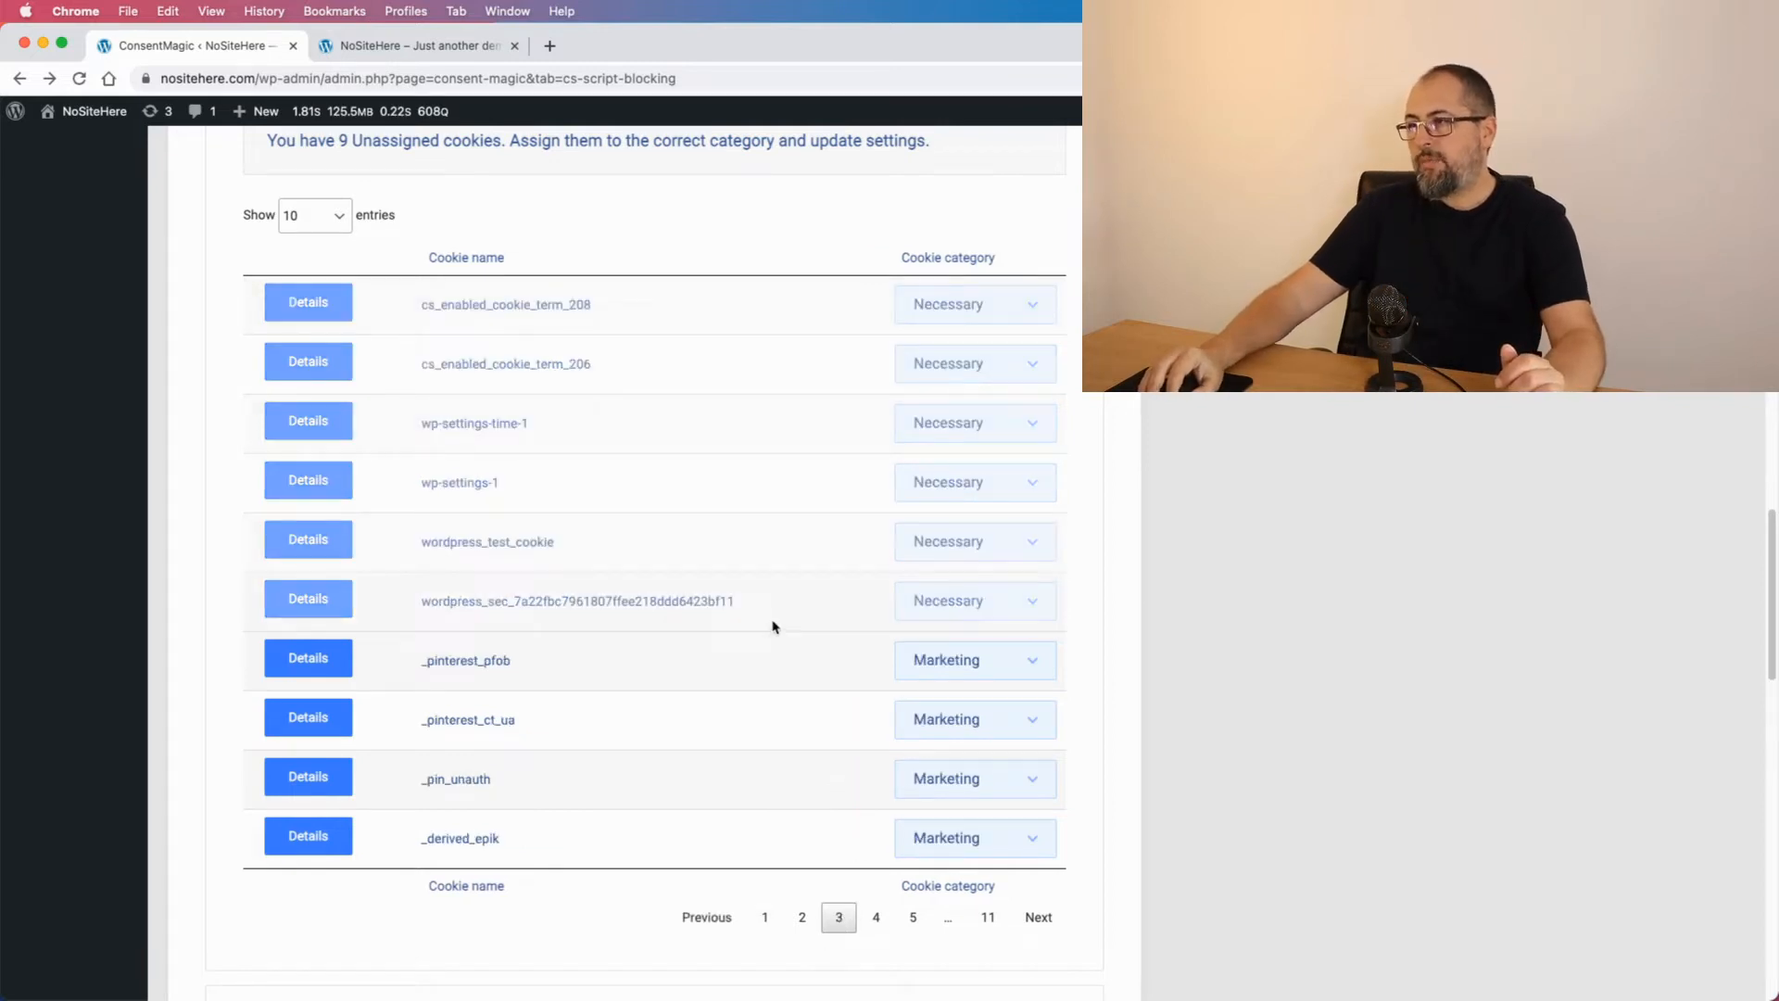
mouse_move(712, 344)
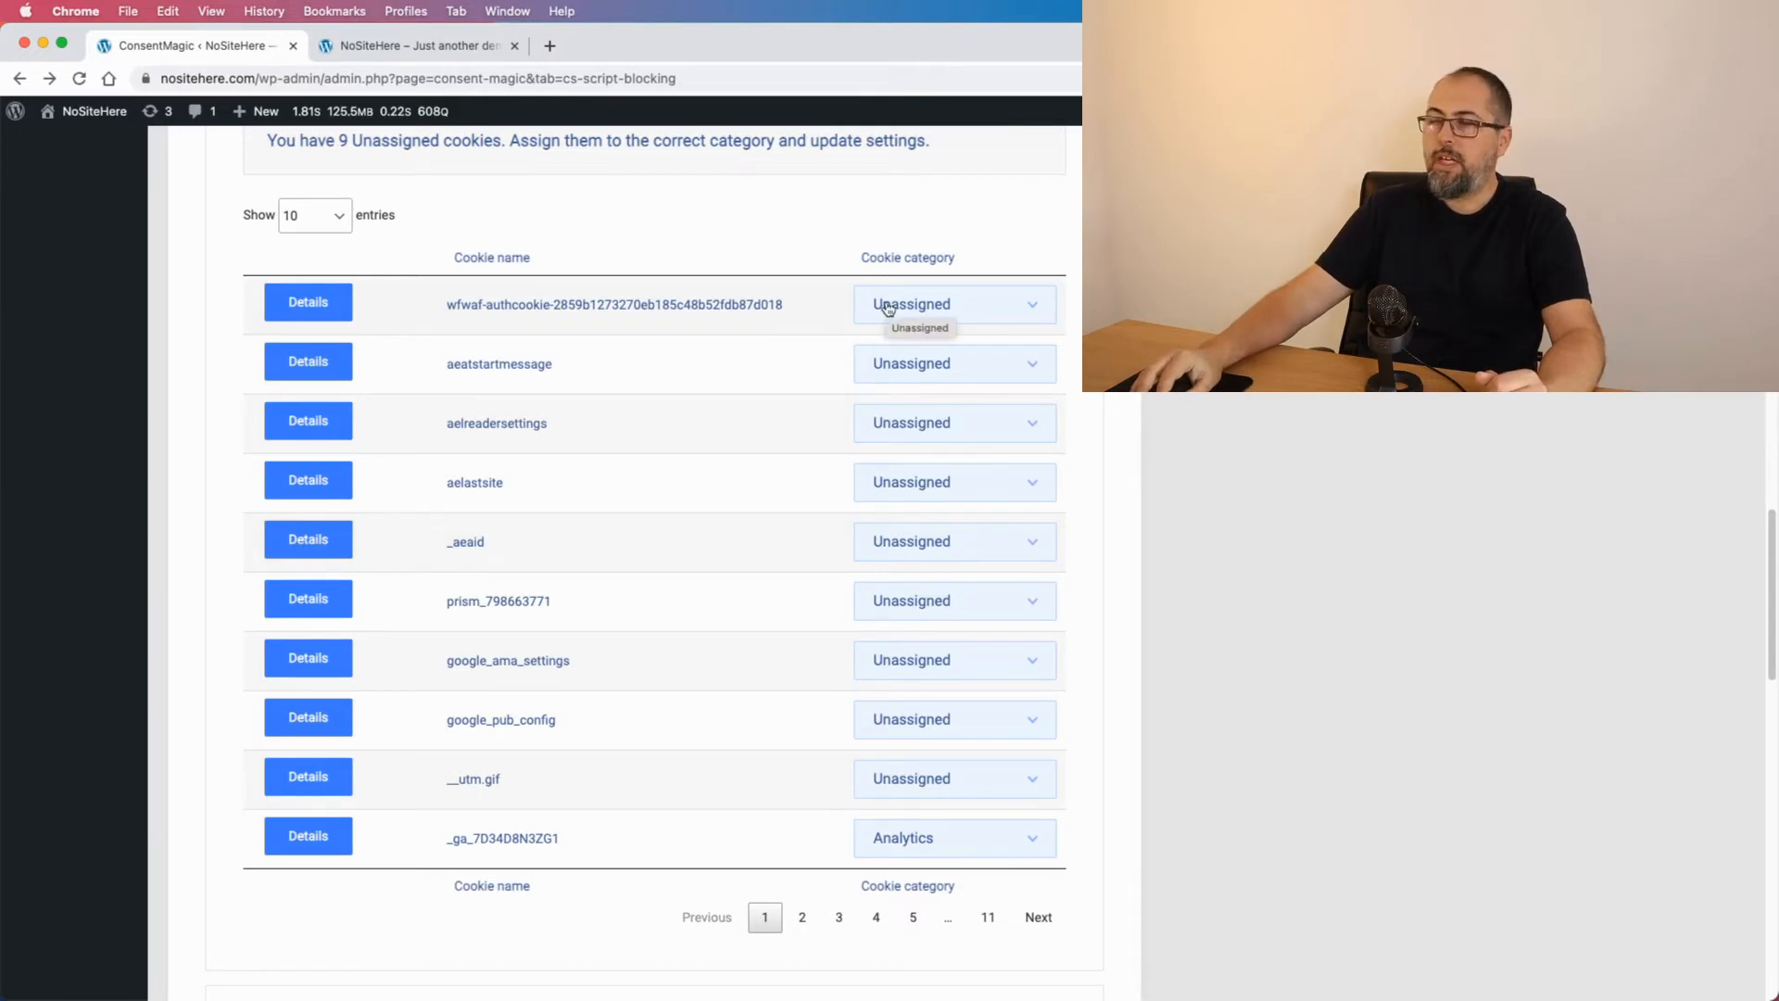
left_click(954, 304)
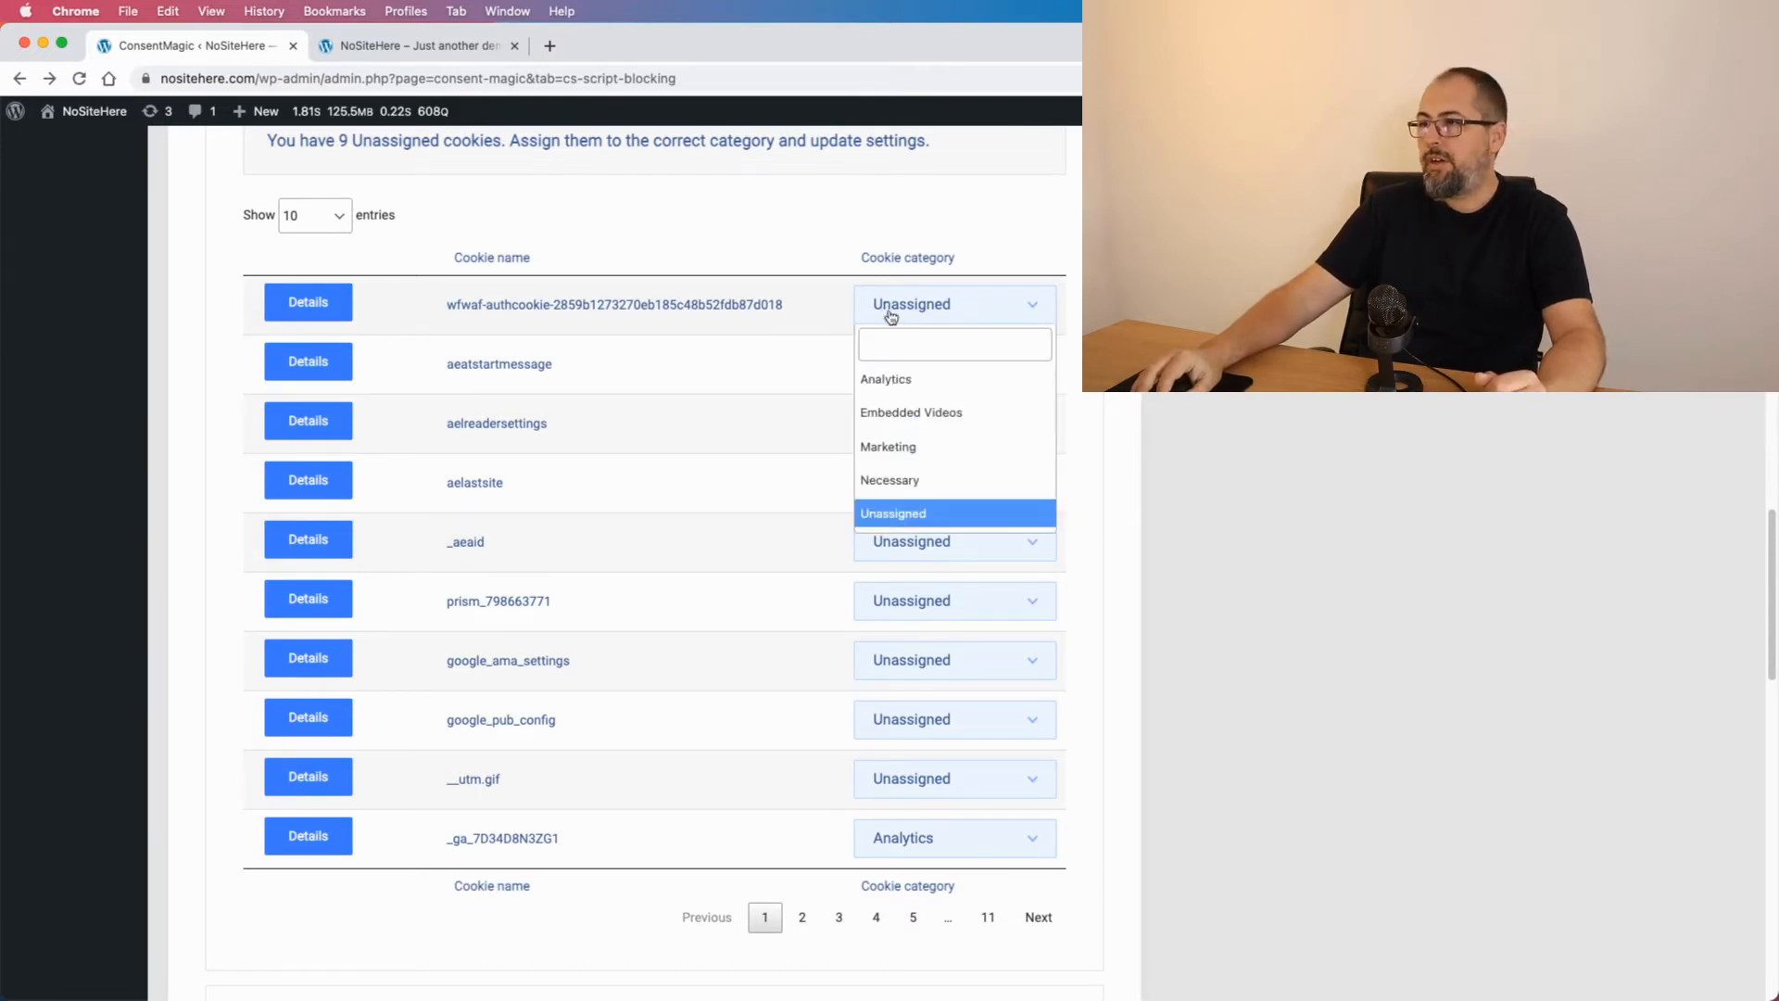
mouse_move(885, 379)
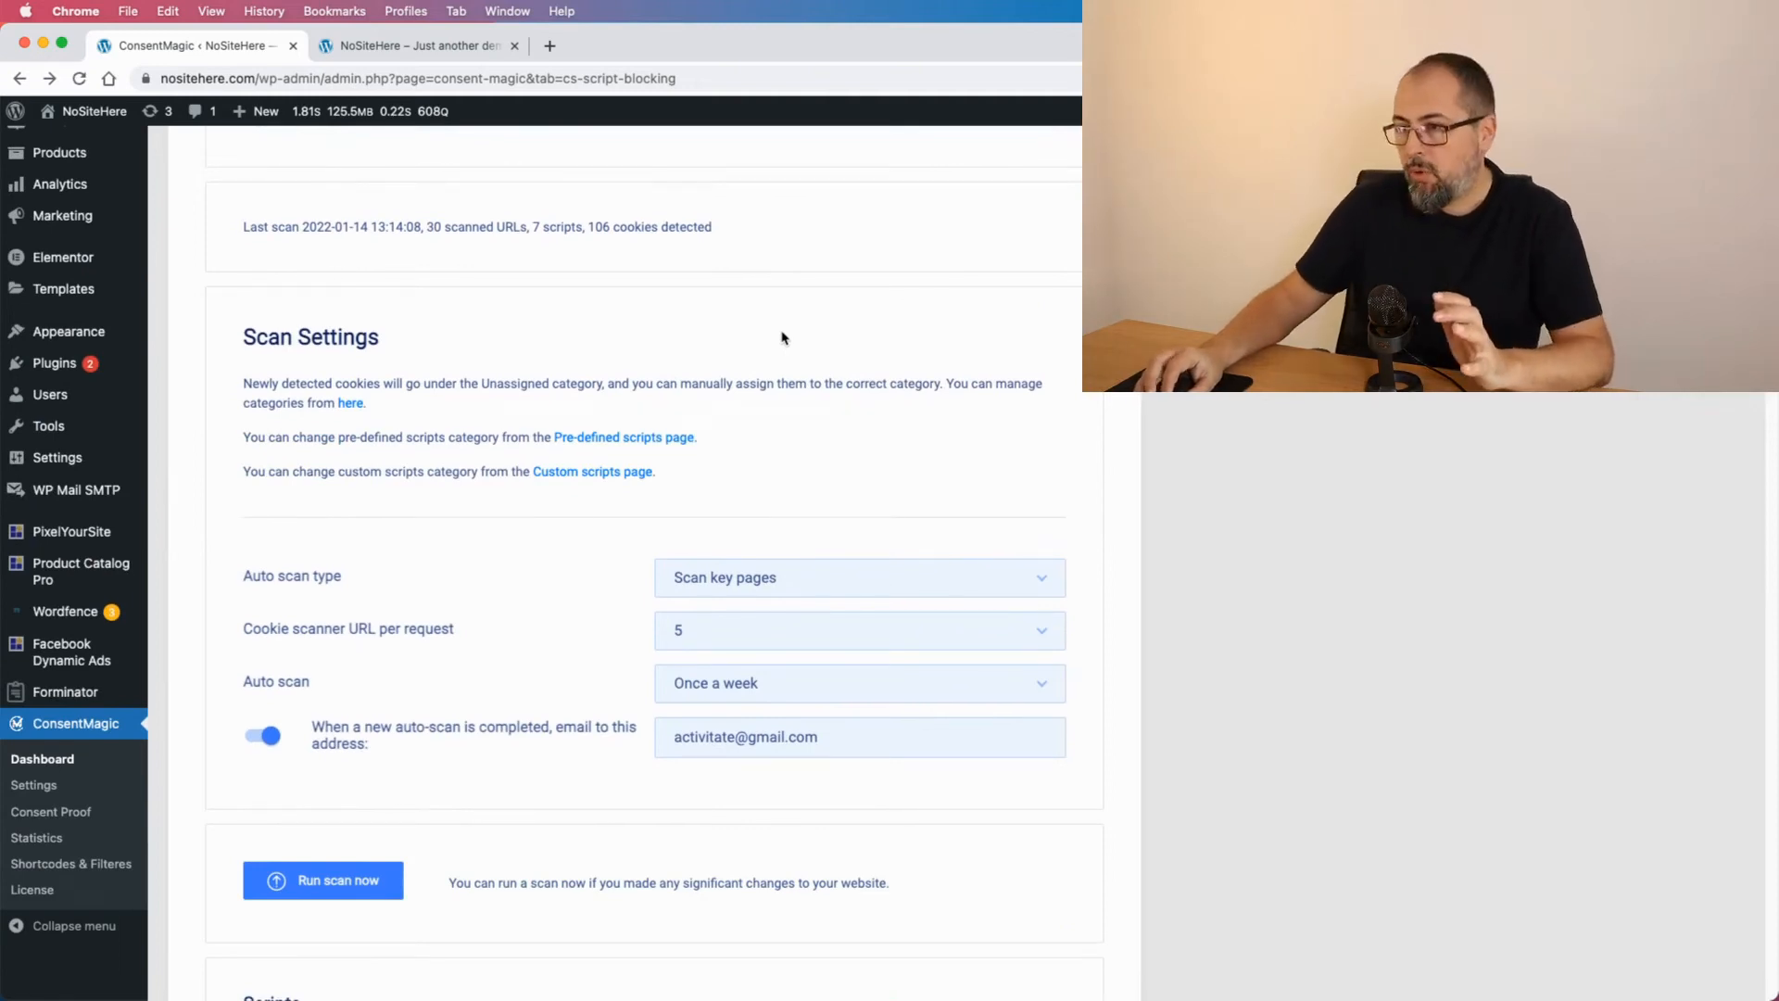
mouse_move(780, 360)
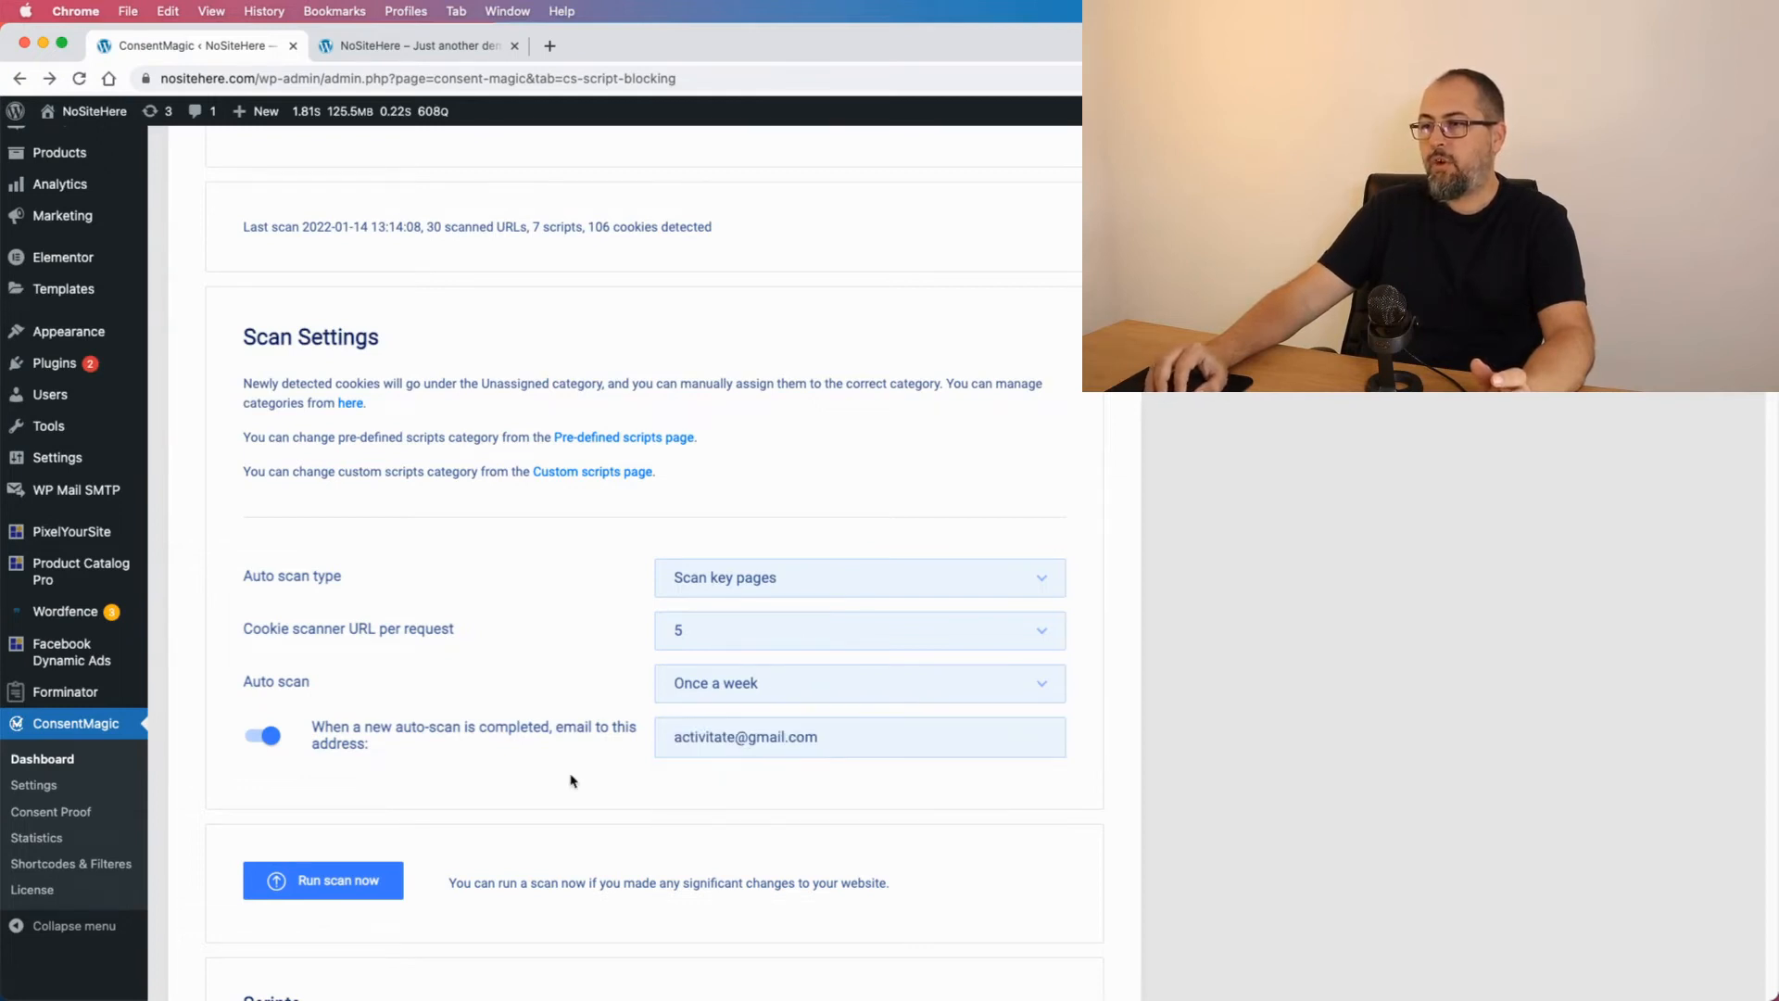
mouse_move(653, 714)
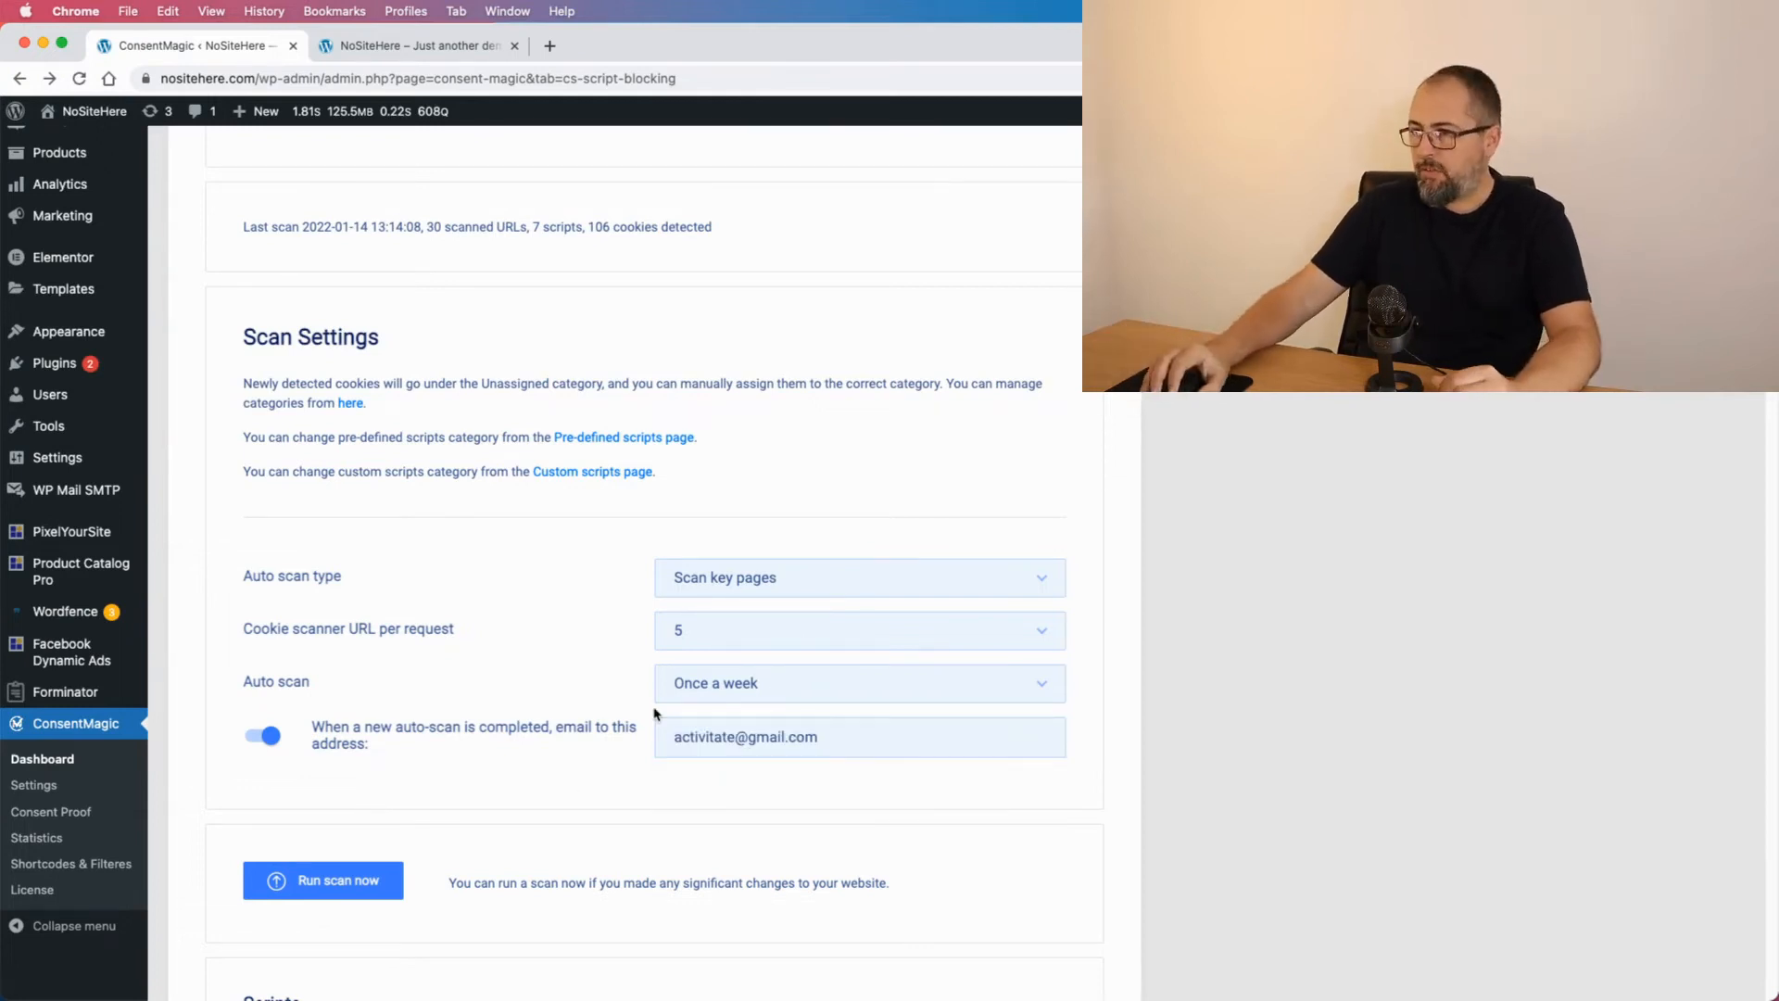
left_click(263, 735)
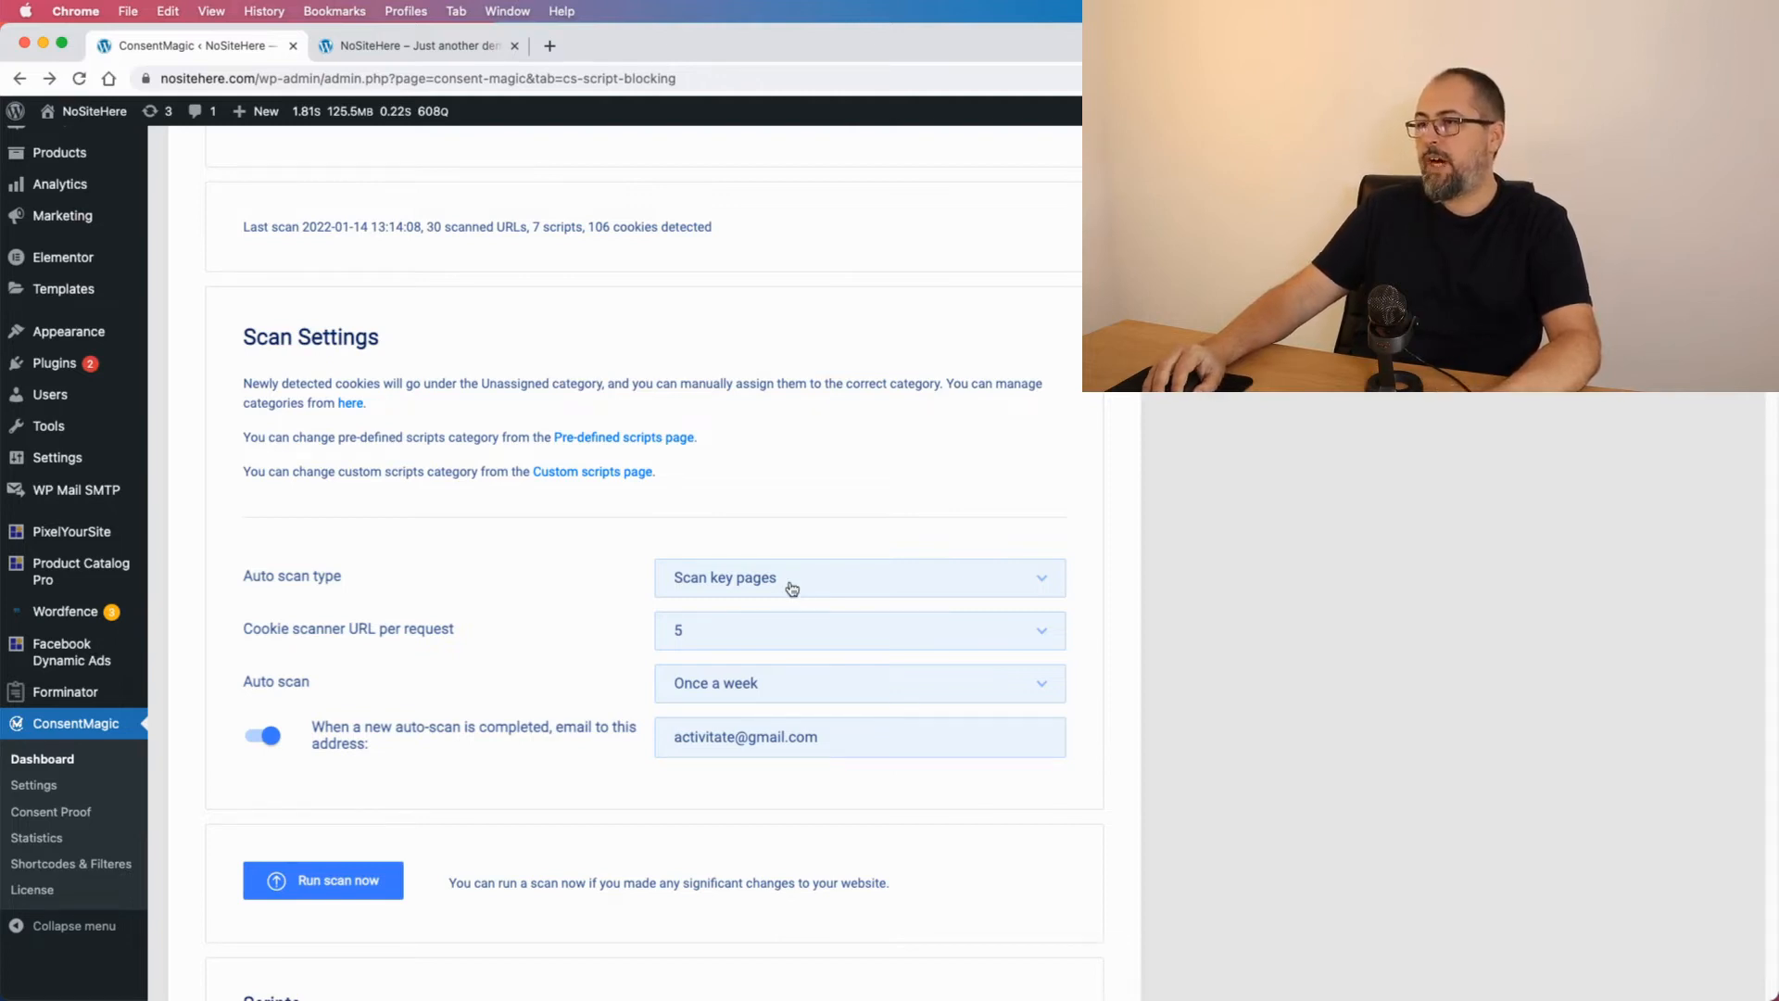
mouse_move(790, 585)
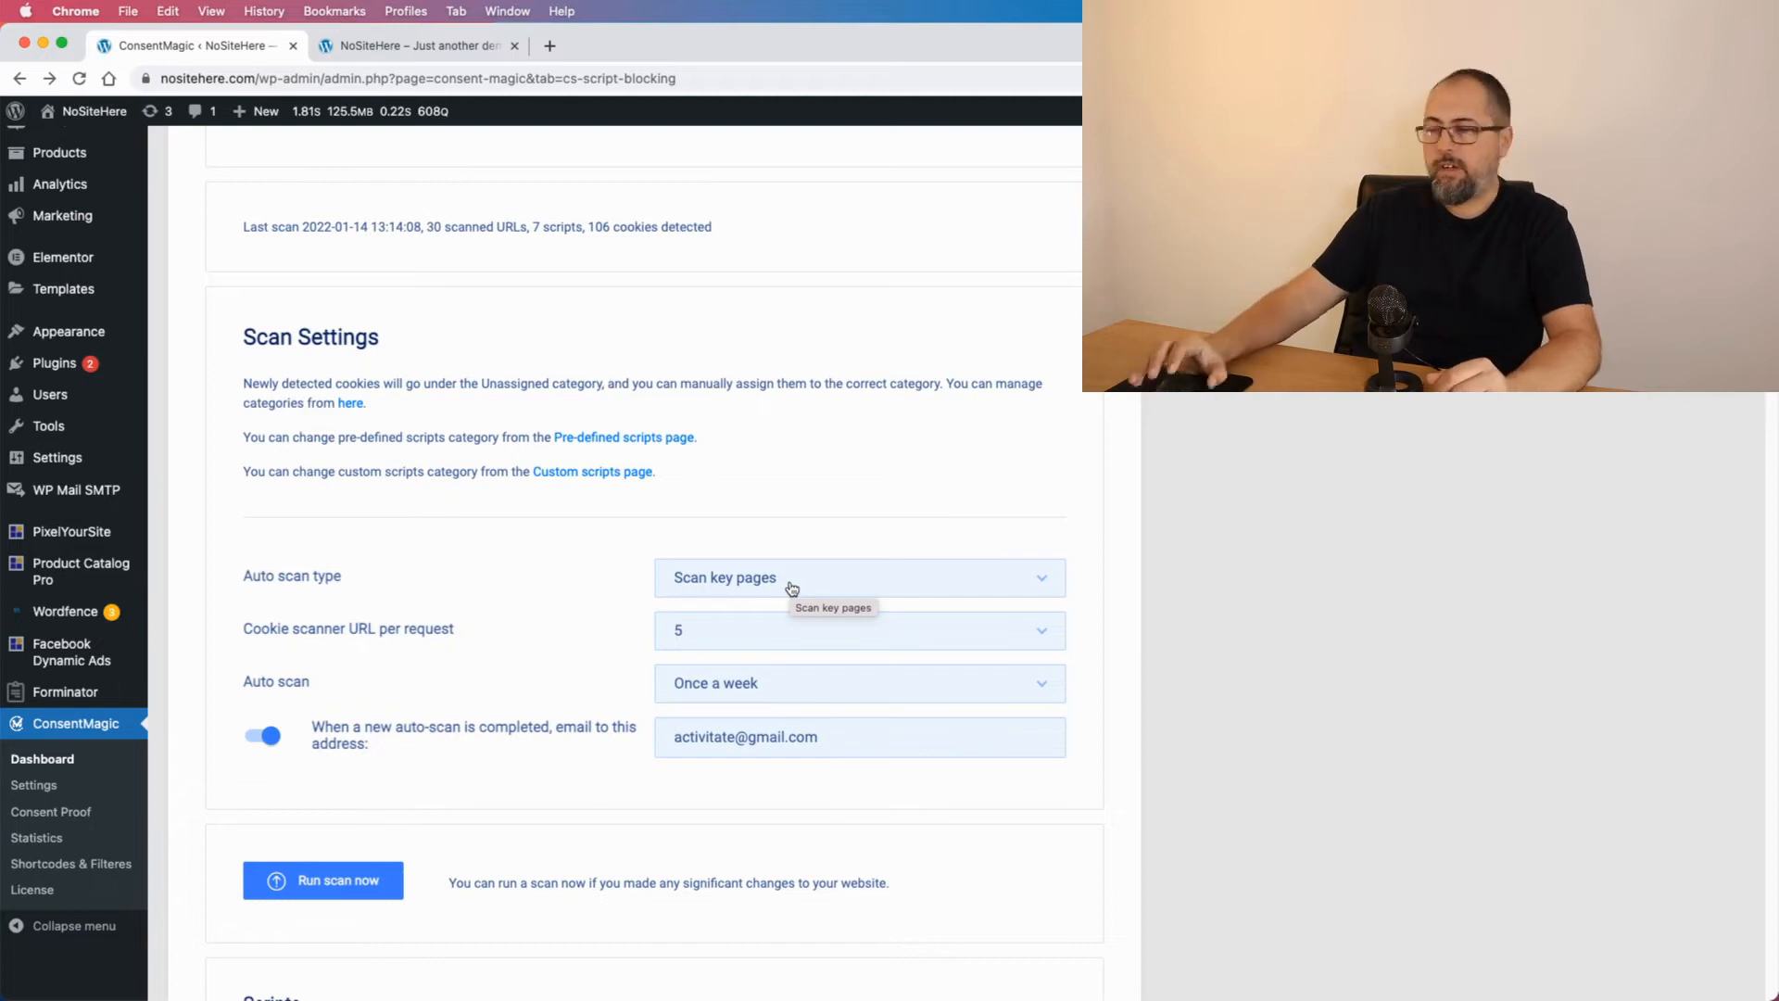
left_click(856, 576)
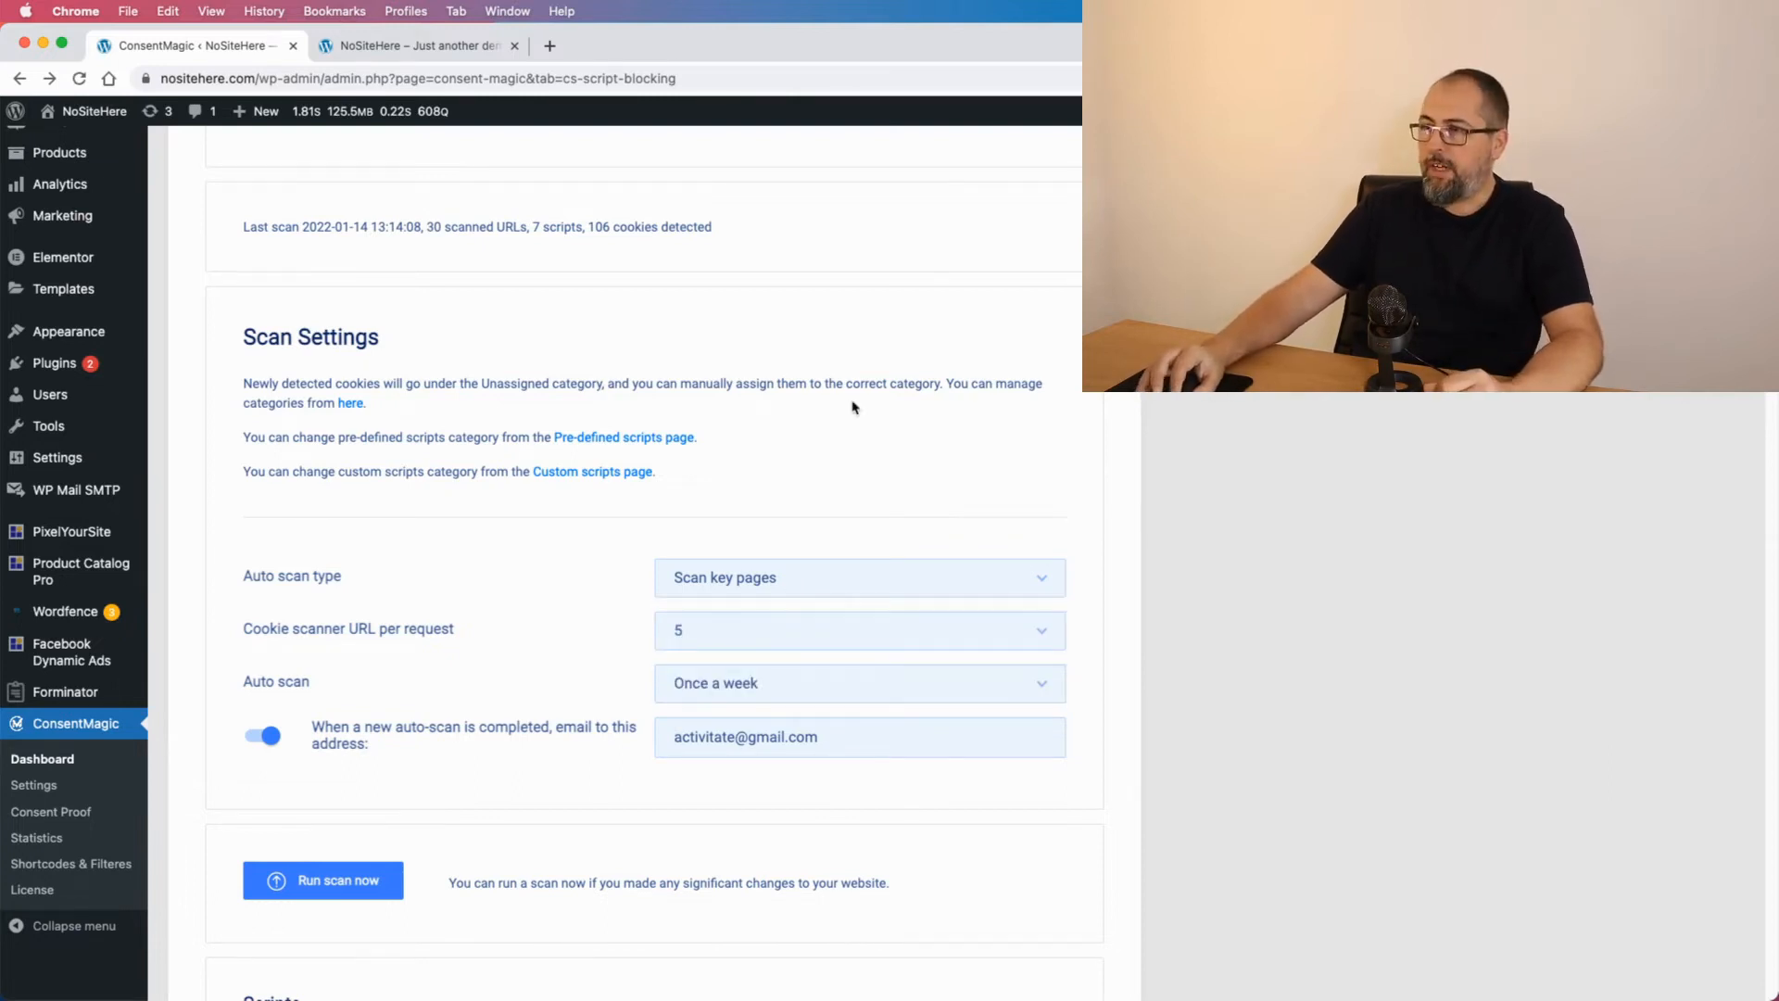
scroll("down", 3)
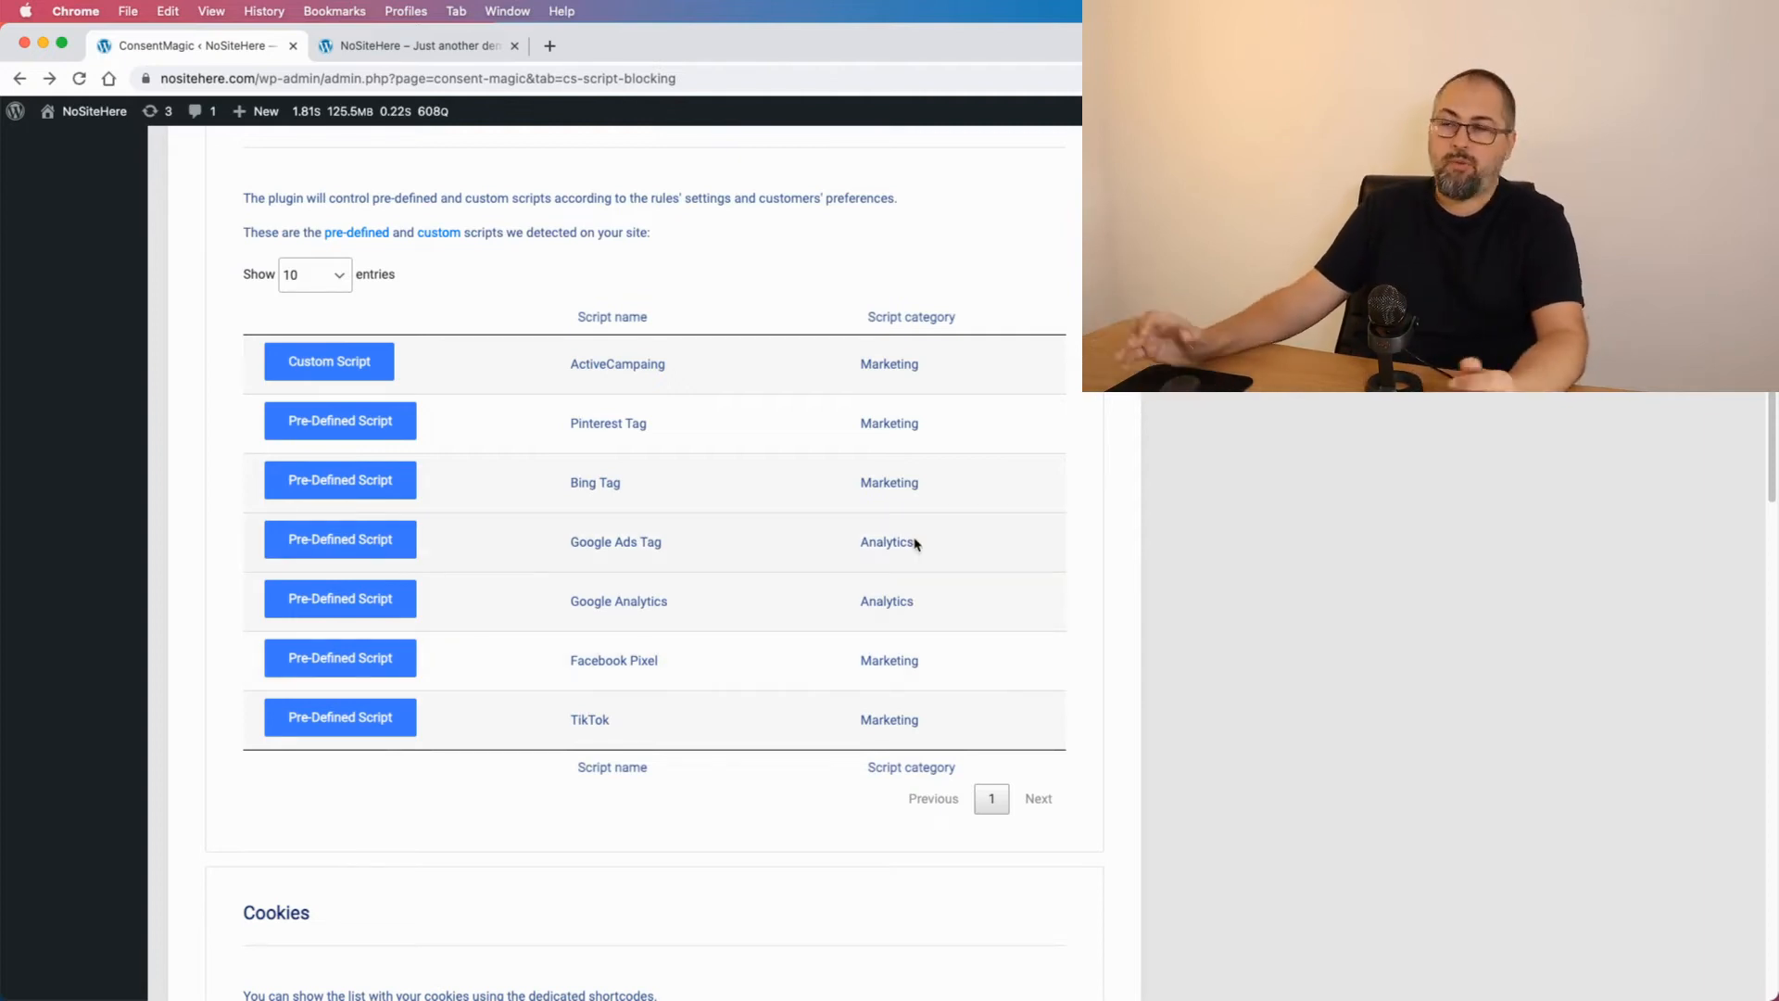
scroll("up", 3)
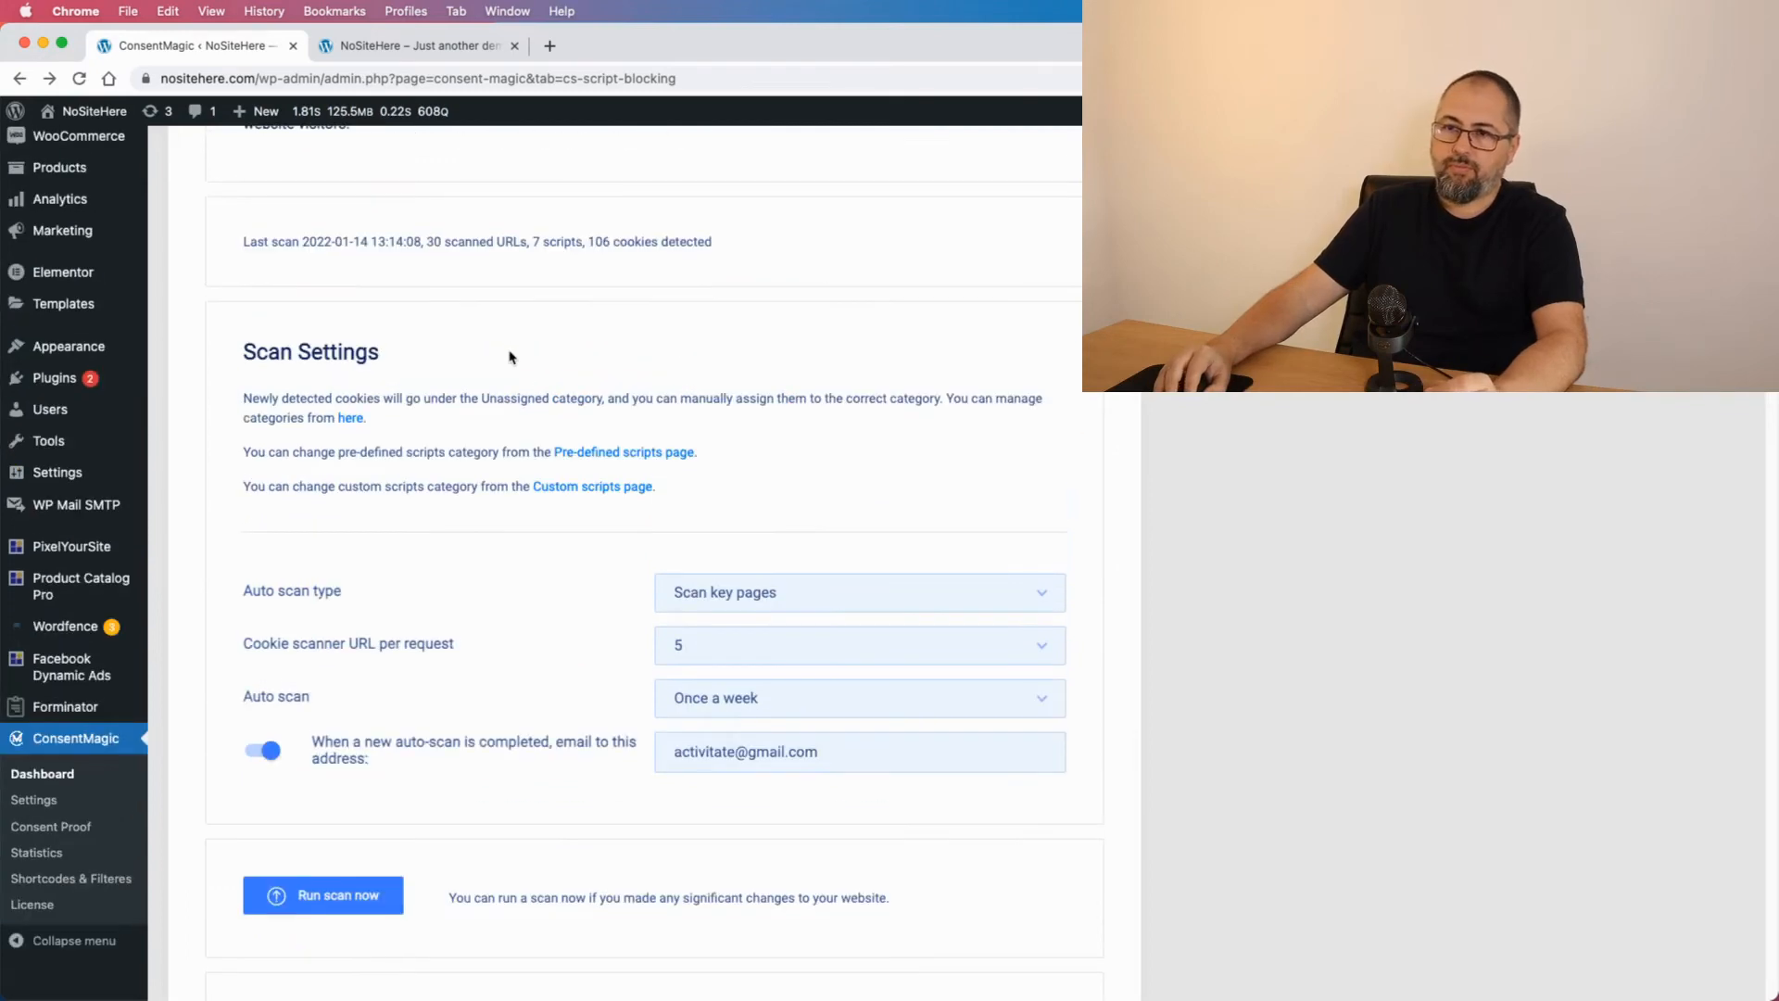
- Deactivate PixelYourSite PRO from the Plugins list opened in a new tab
right_click(53, 375)
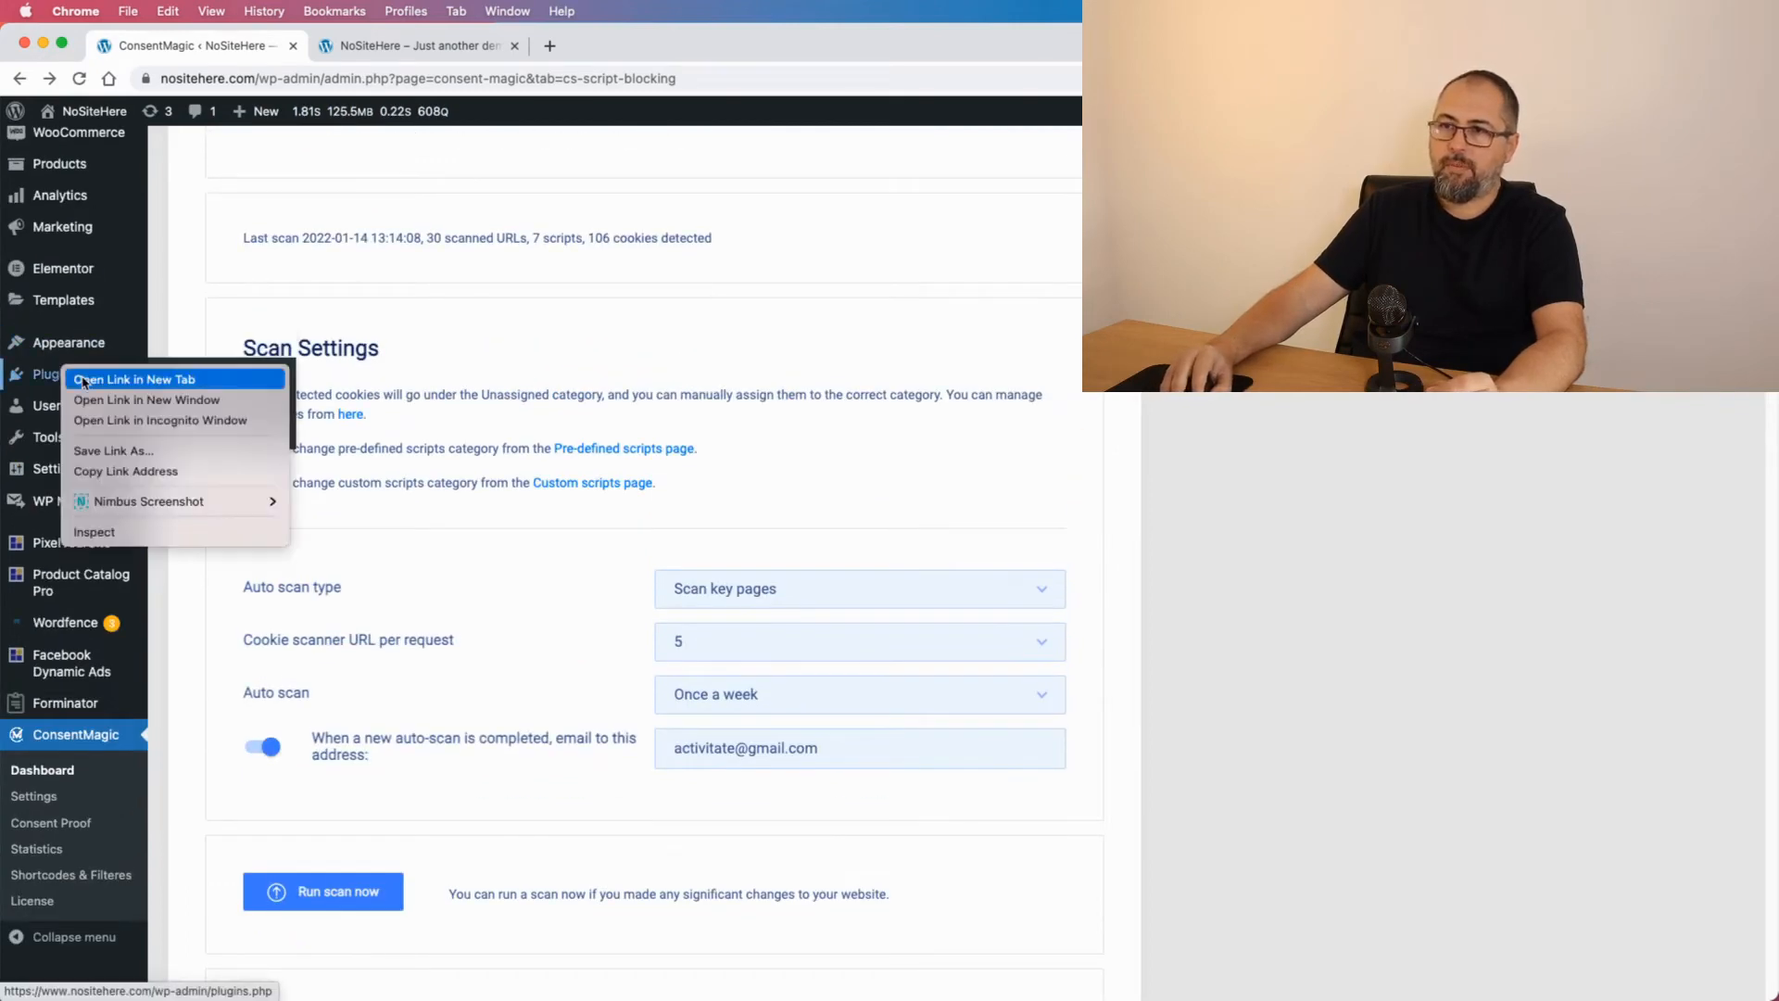
left_click(133, 379)
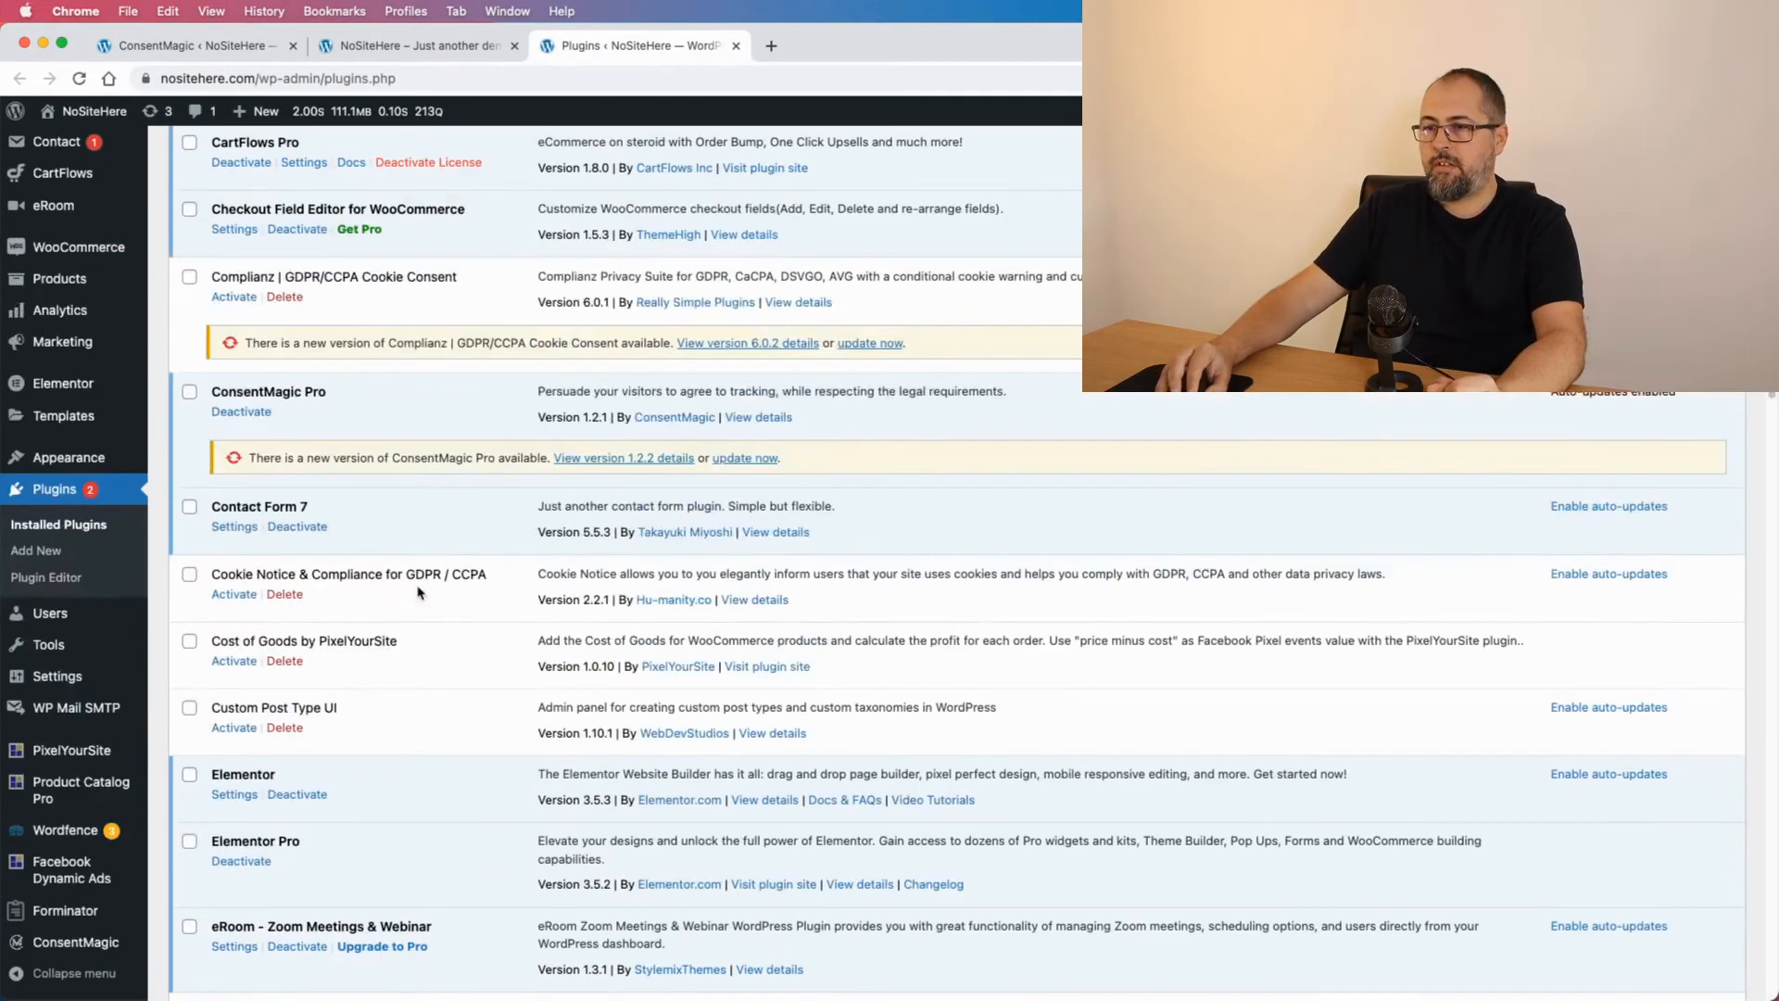
scroll("down", 3)
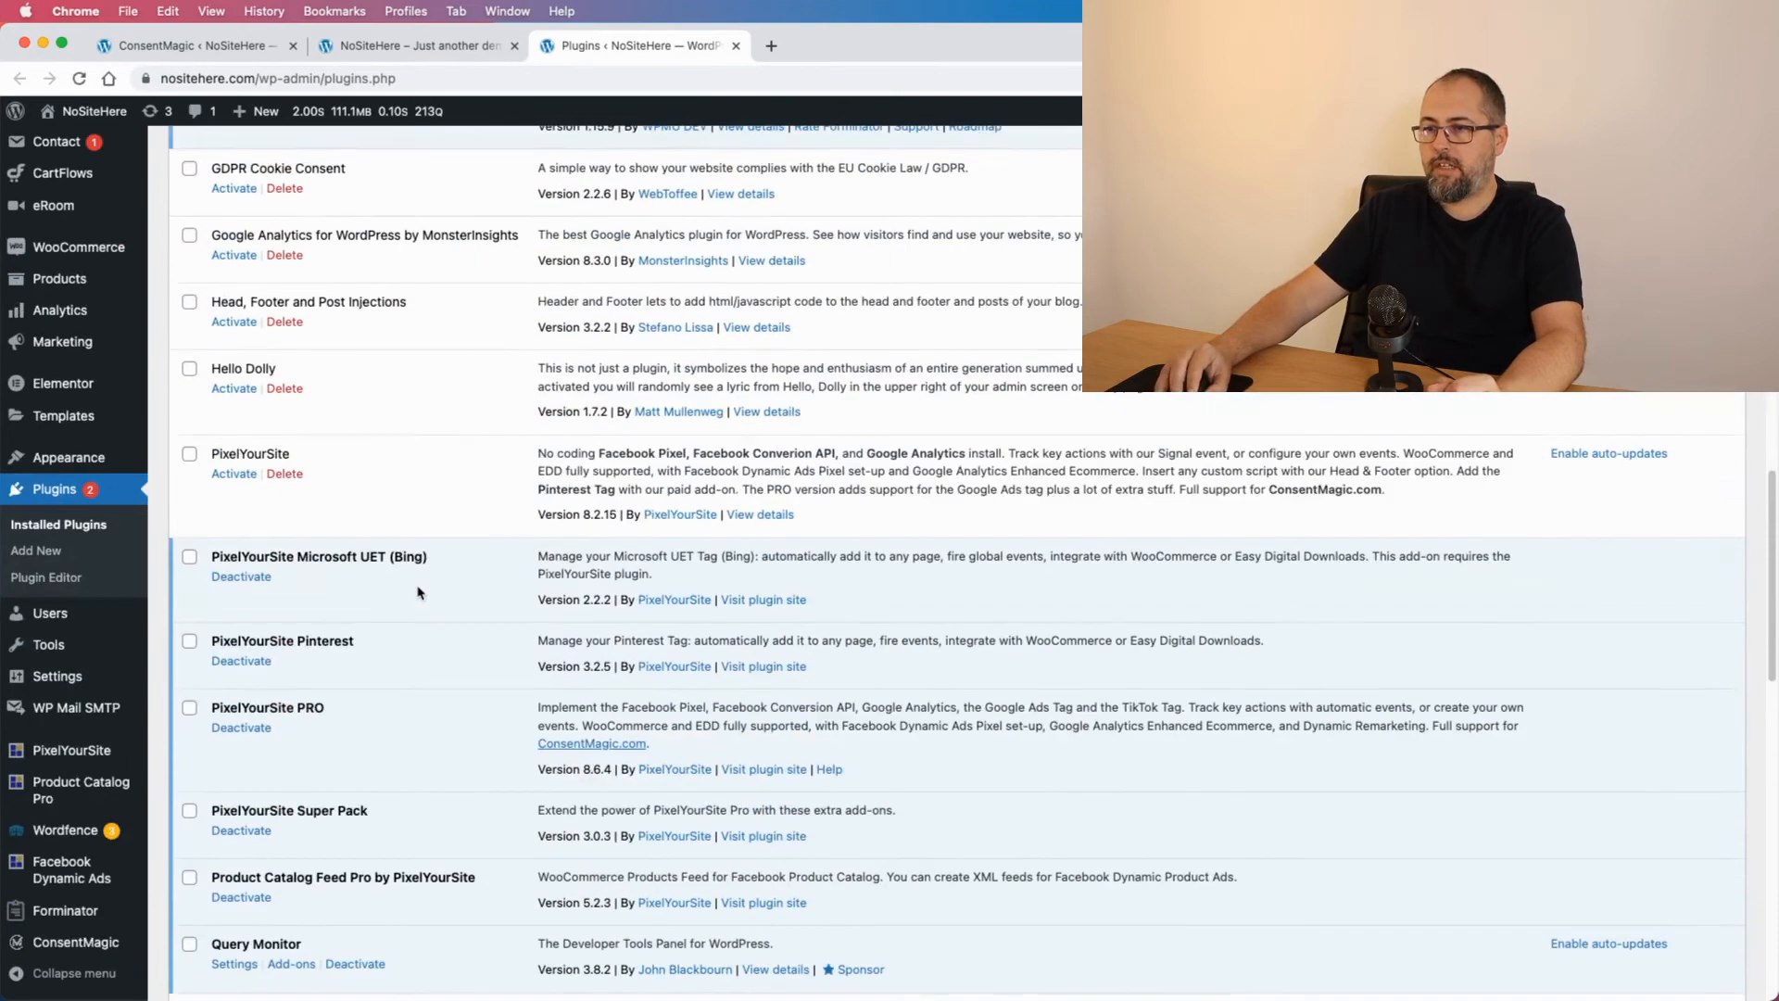
left_click(241, 727)
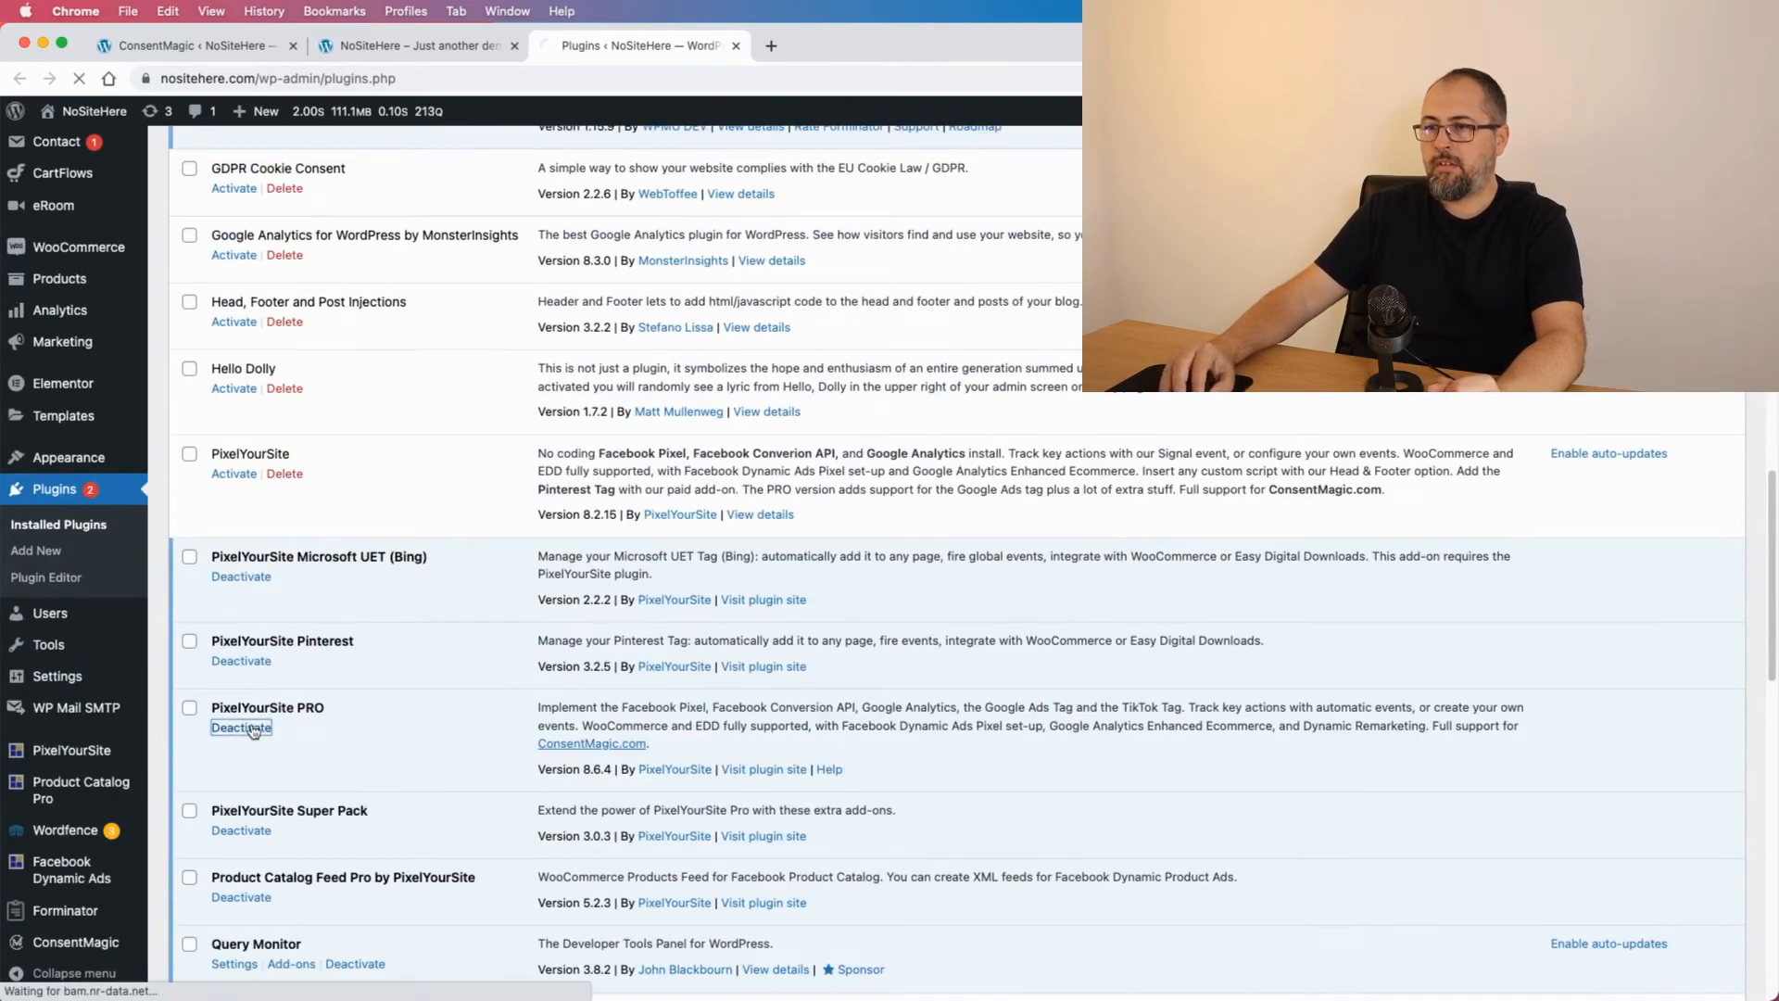
mouse_move(368, 723)
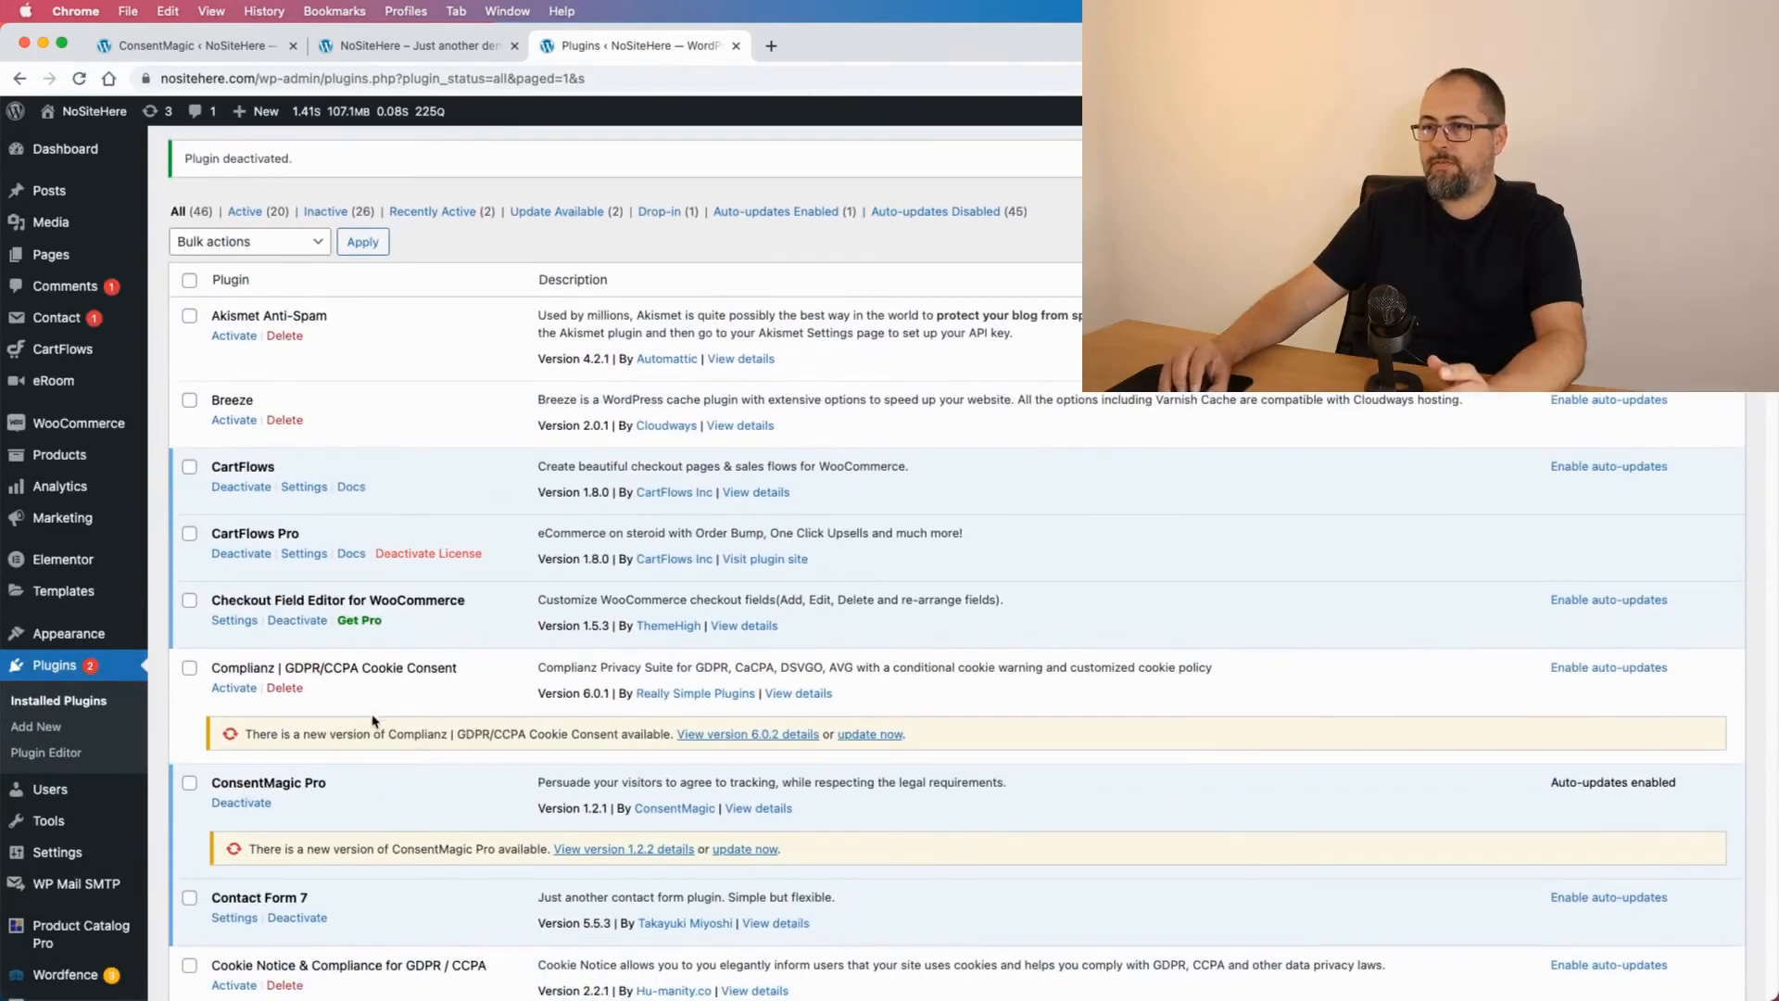
scroll("down", 3)
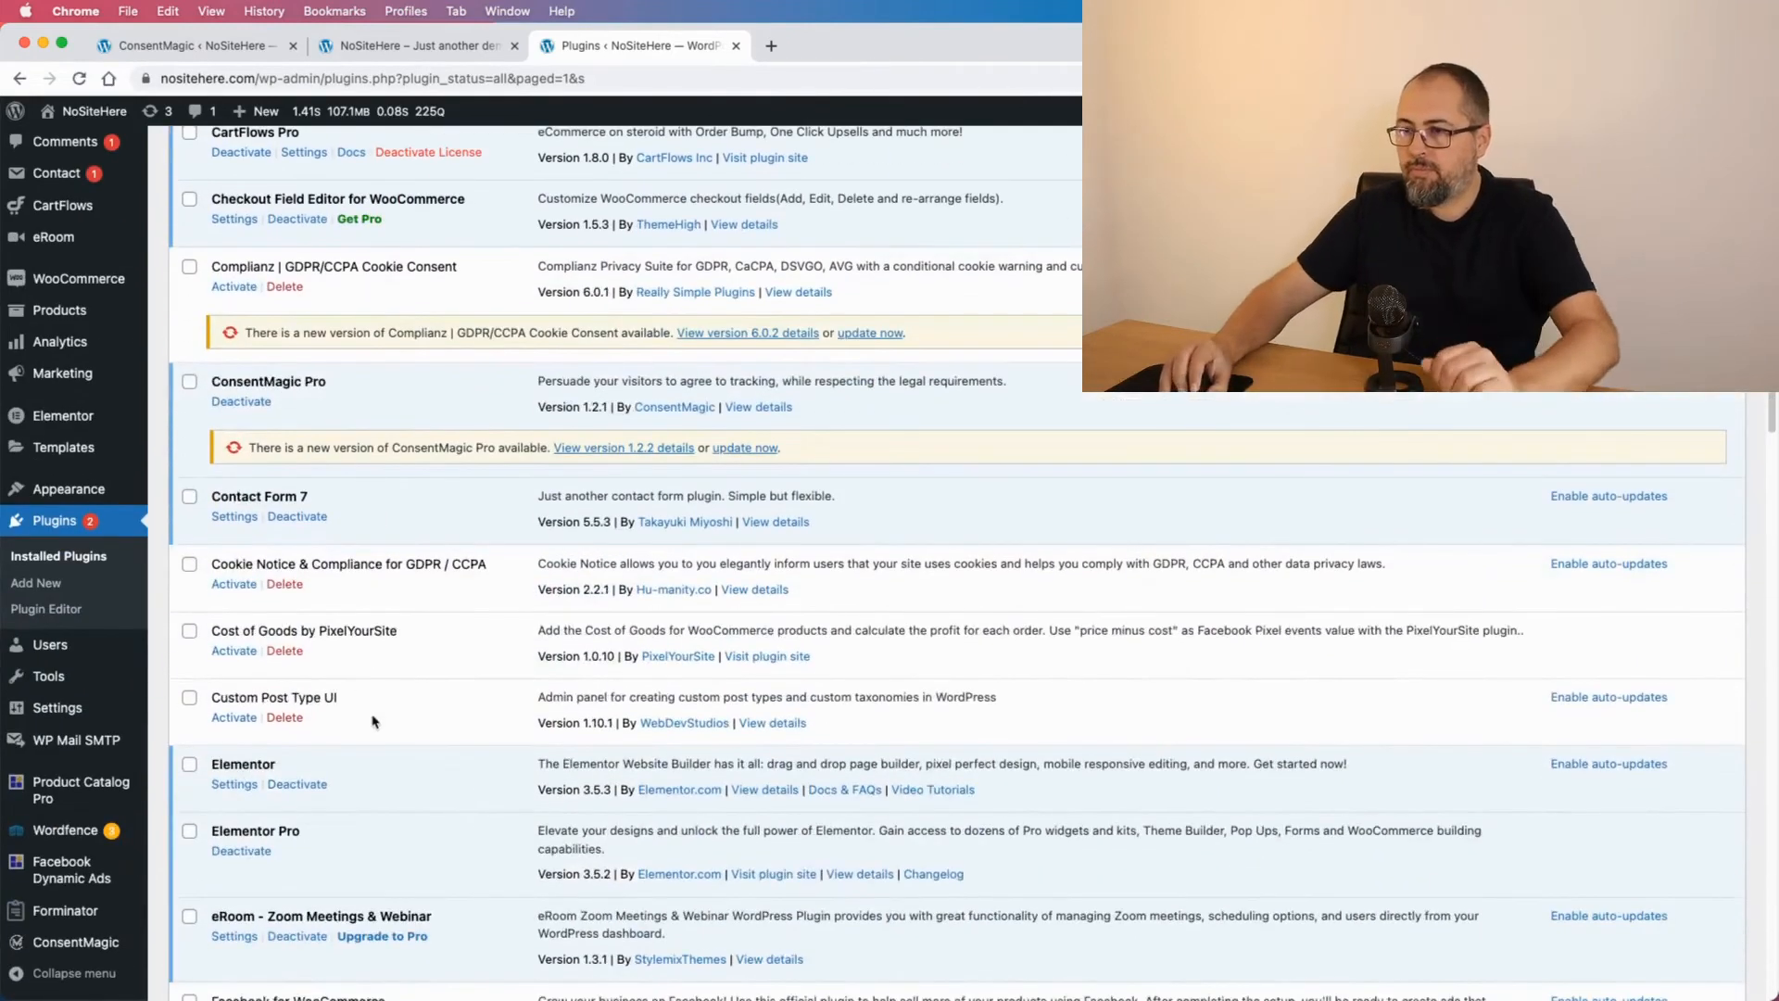
- Review the Pinterest and Google Analytics code in the Header and Footer HEAD box, then return to ConsentMagic
scroll("down", 3)
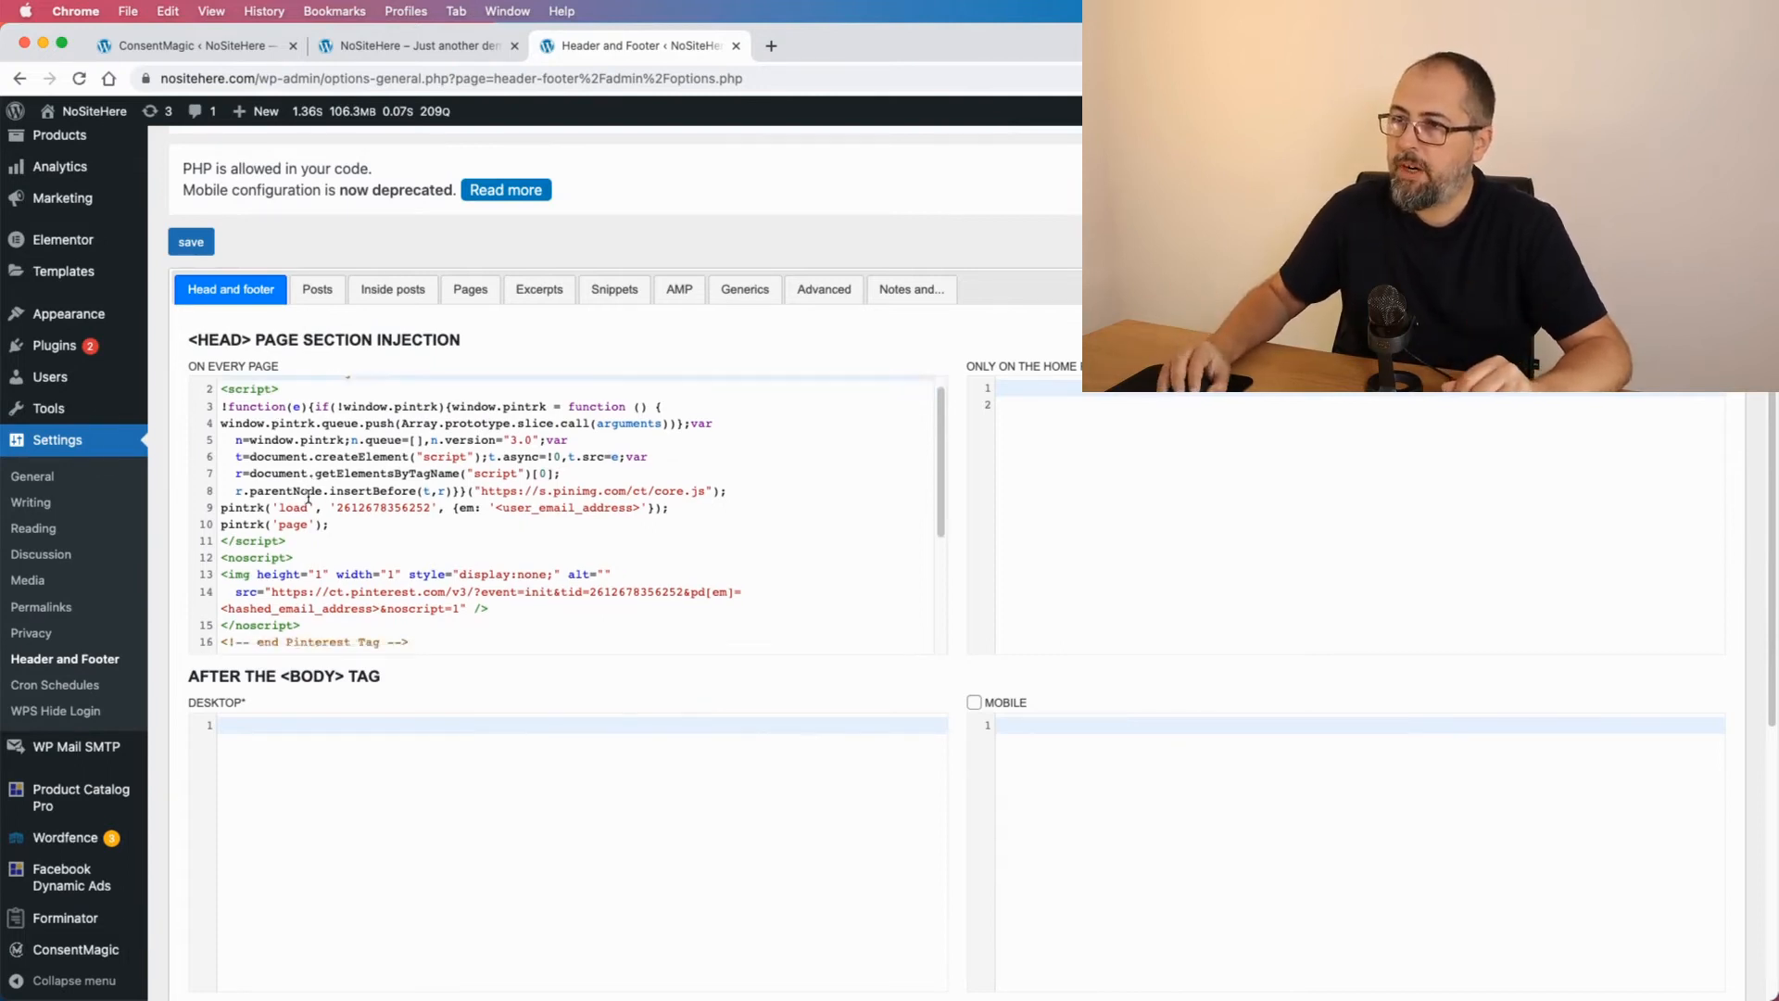
scroll("down", 3)
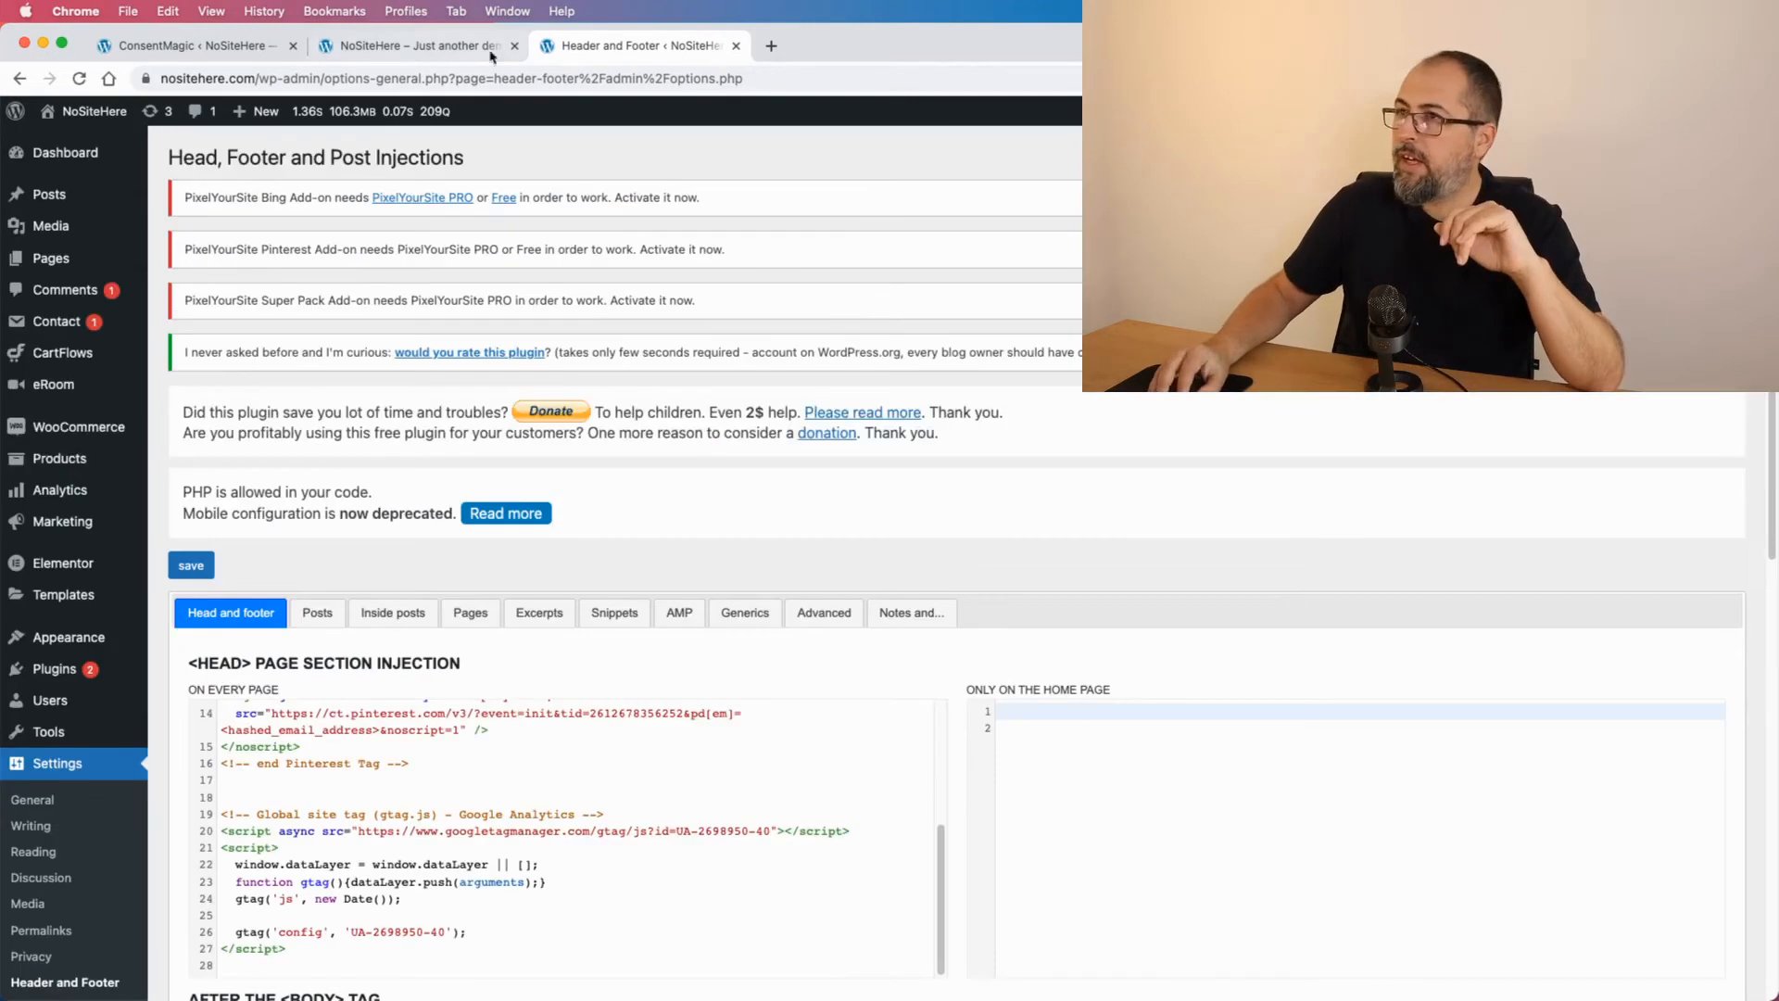
left_click(187, 46)
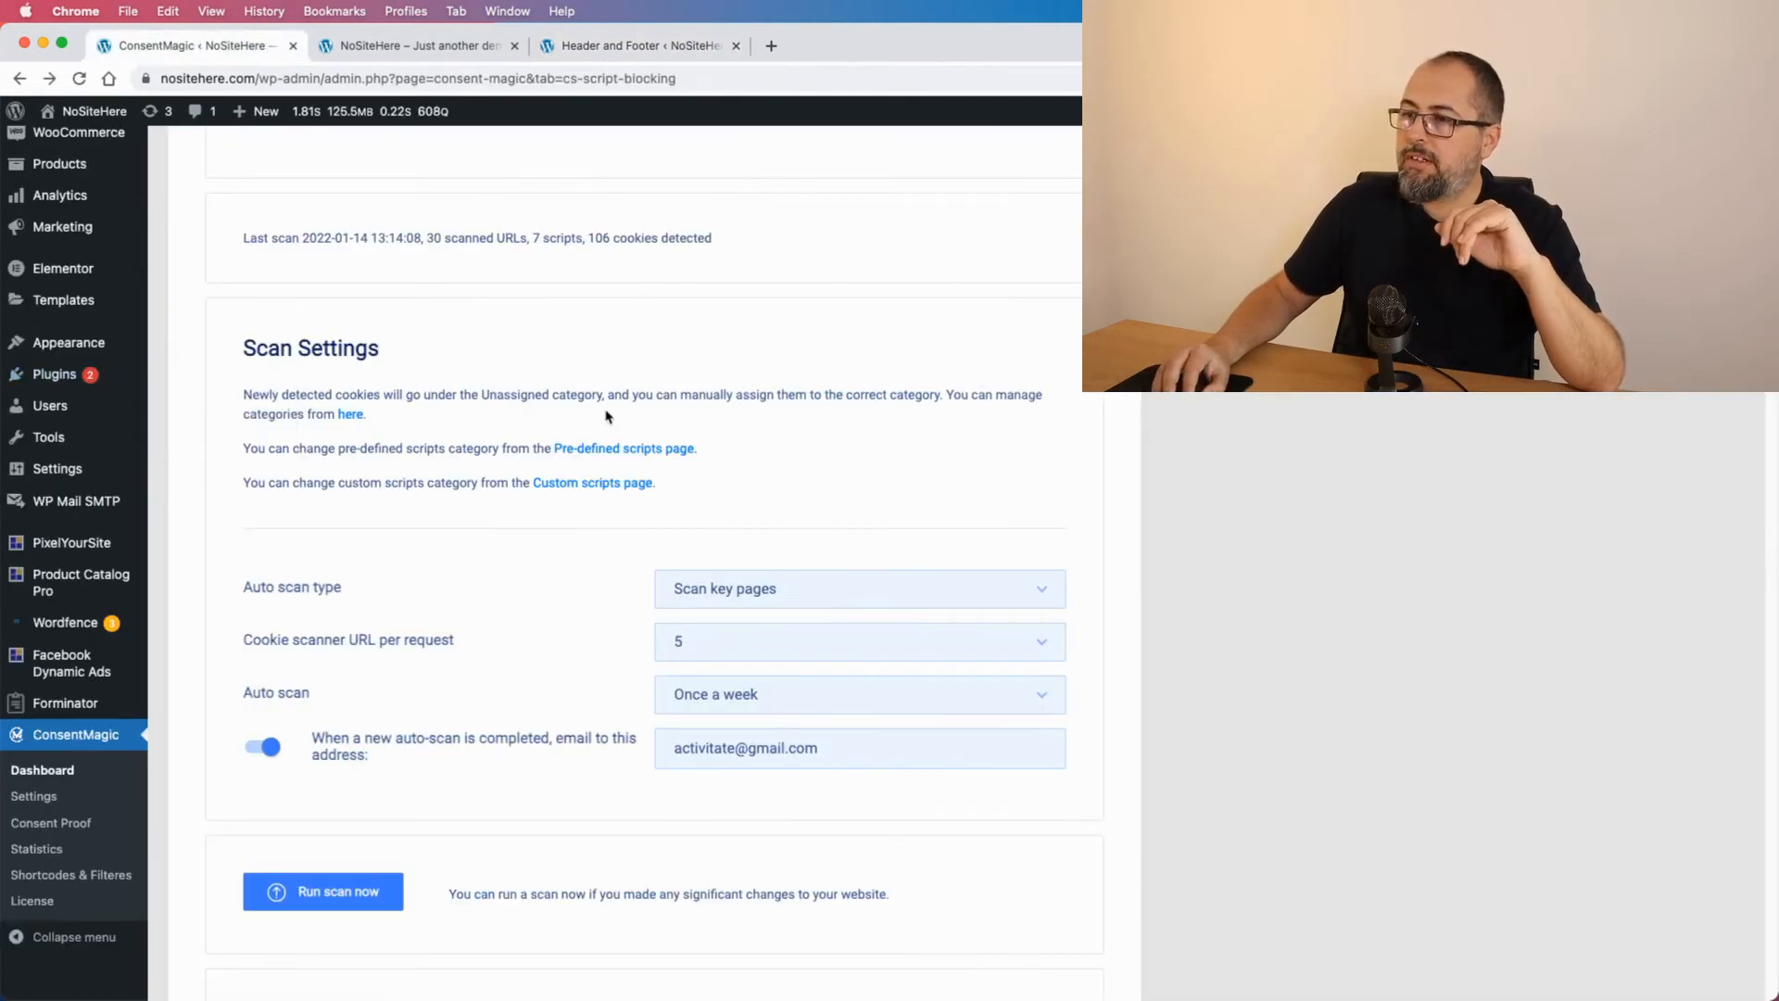
- Run the scan now and check the Scripts table reporting 3 scripts and 63 cookies
scroll("down", 3)
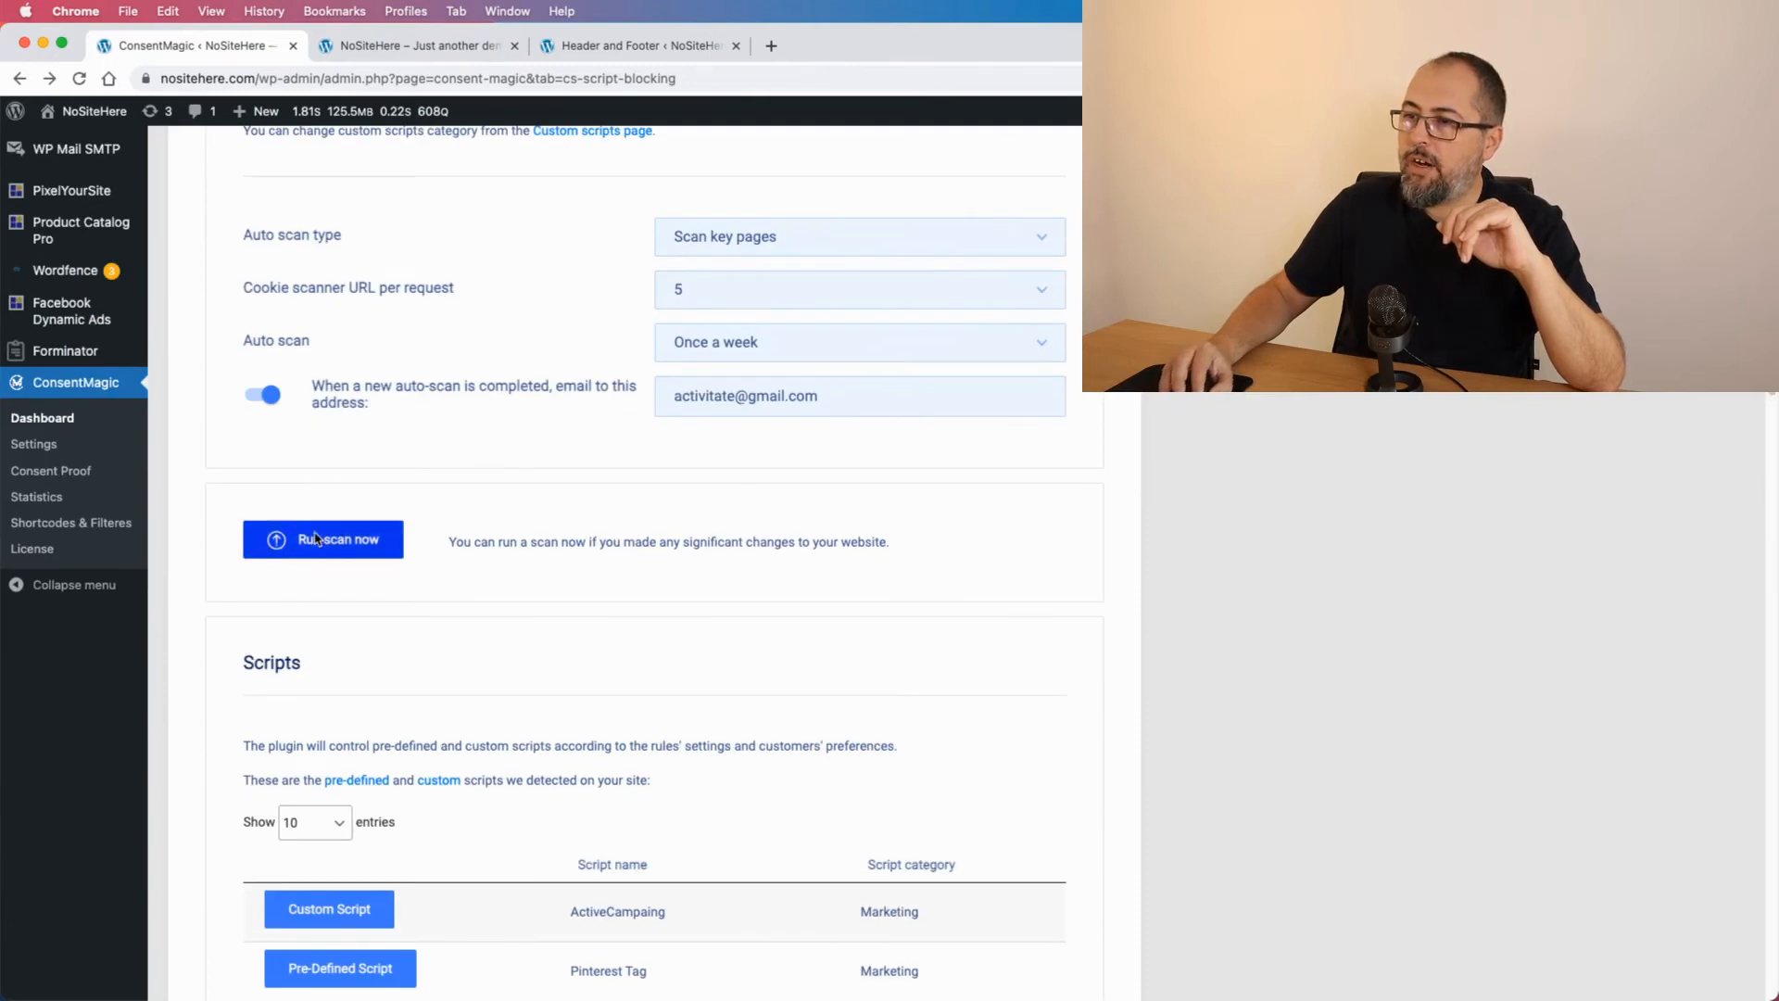
left_click(322, 539)
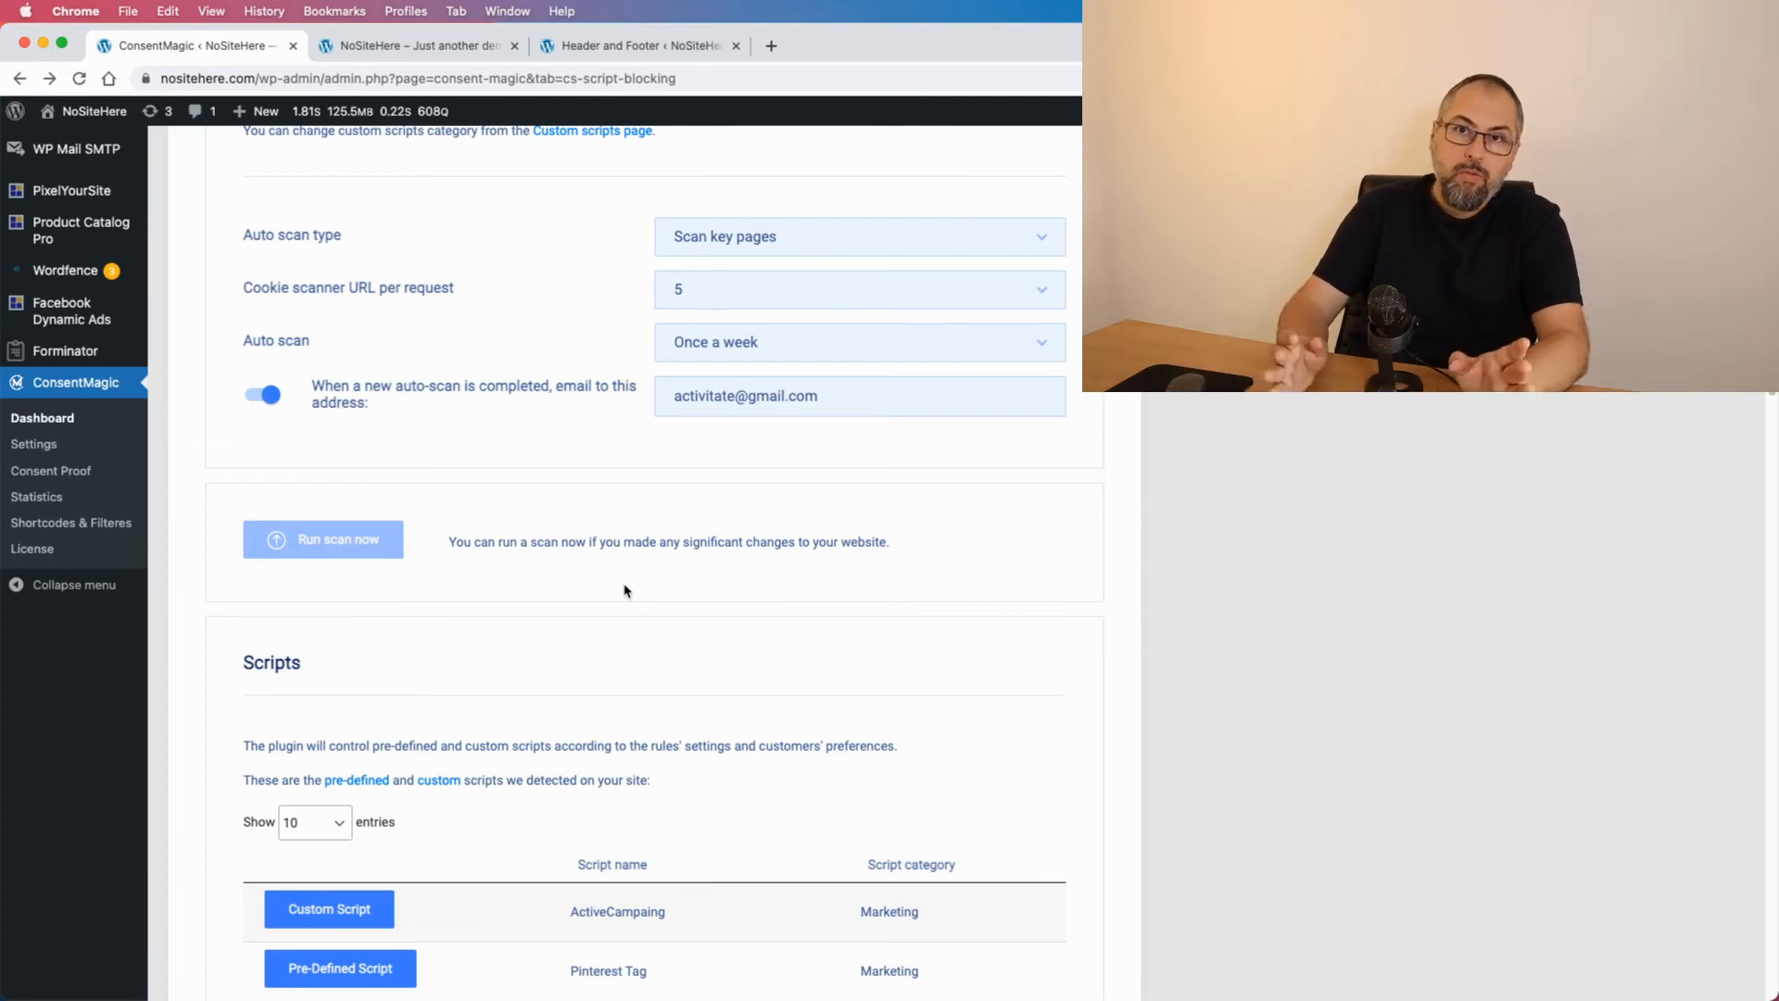
left_click(323, 539)
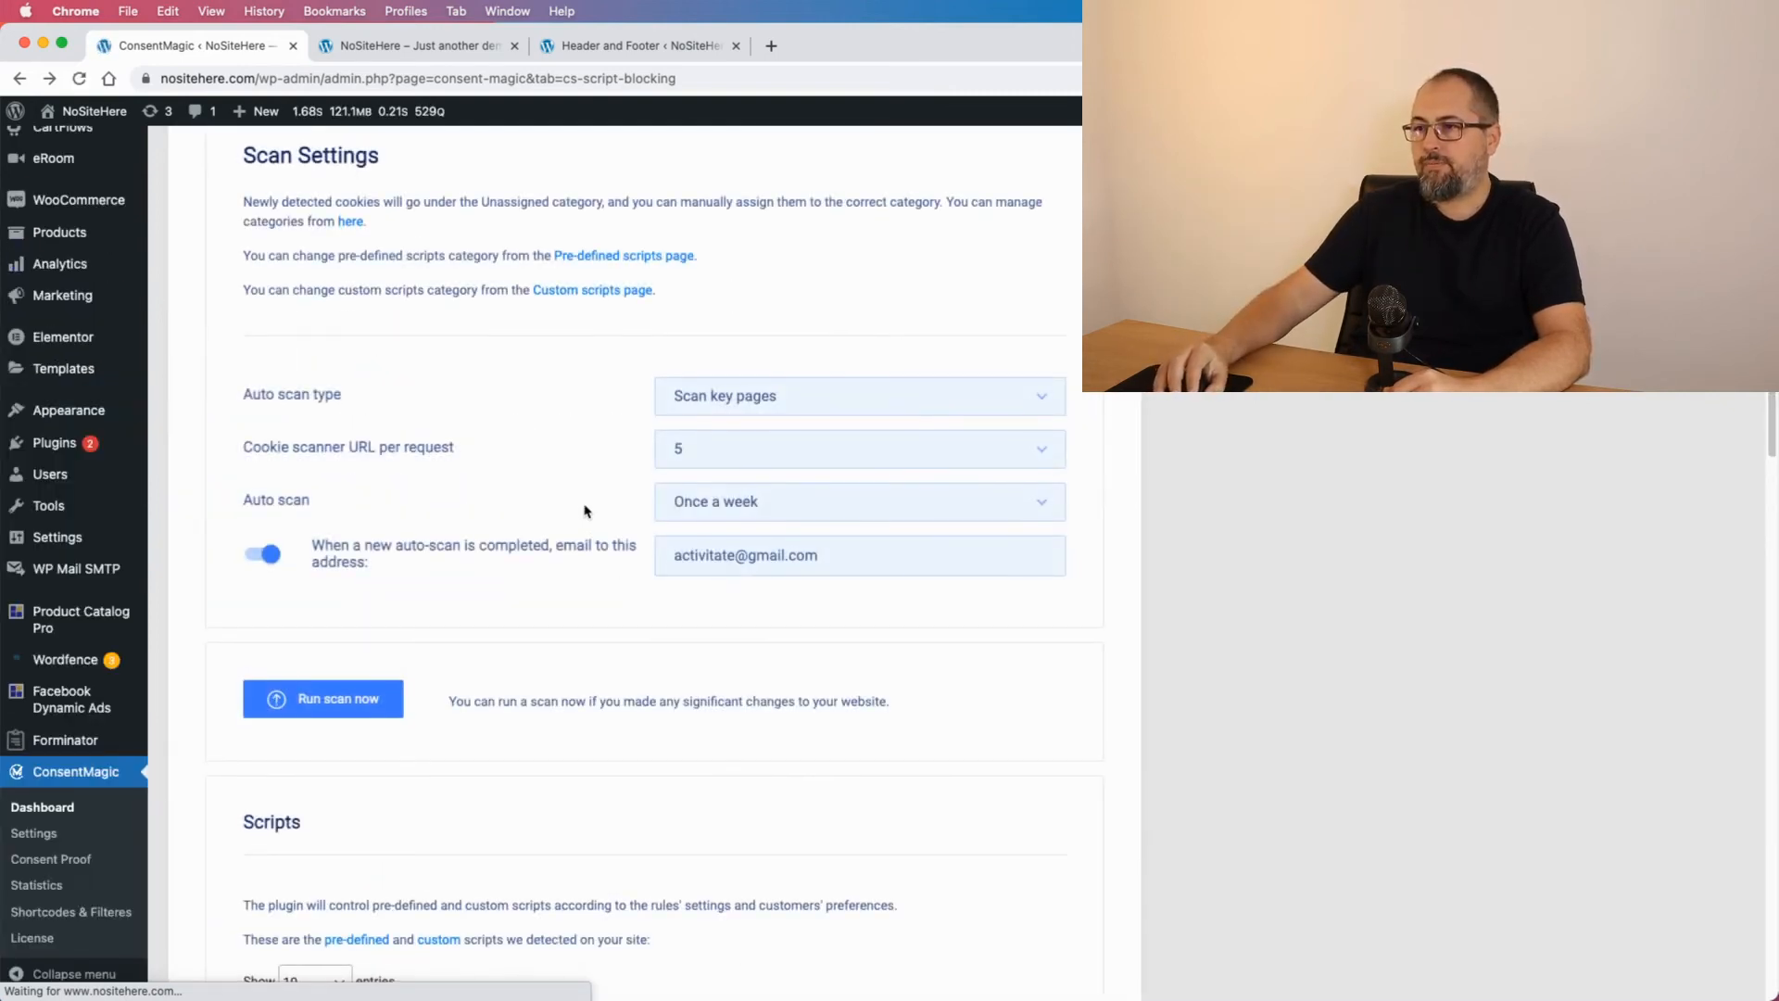
scroll("down", 3)
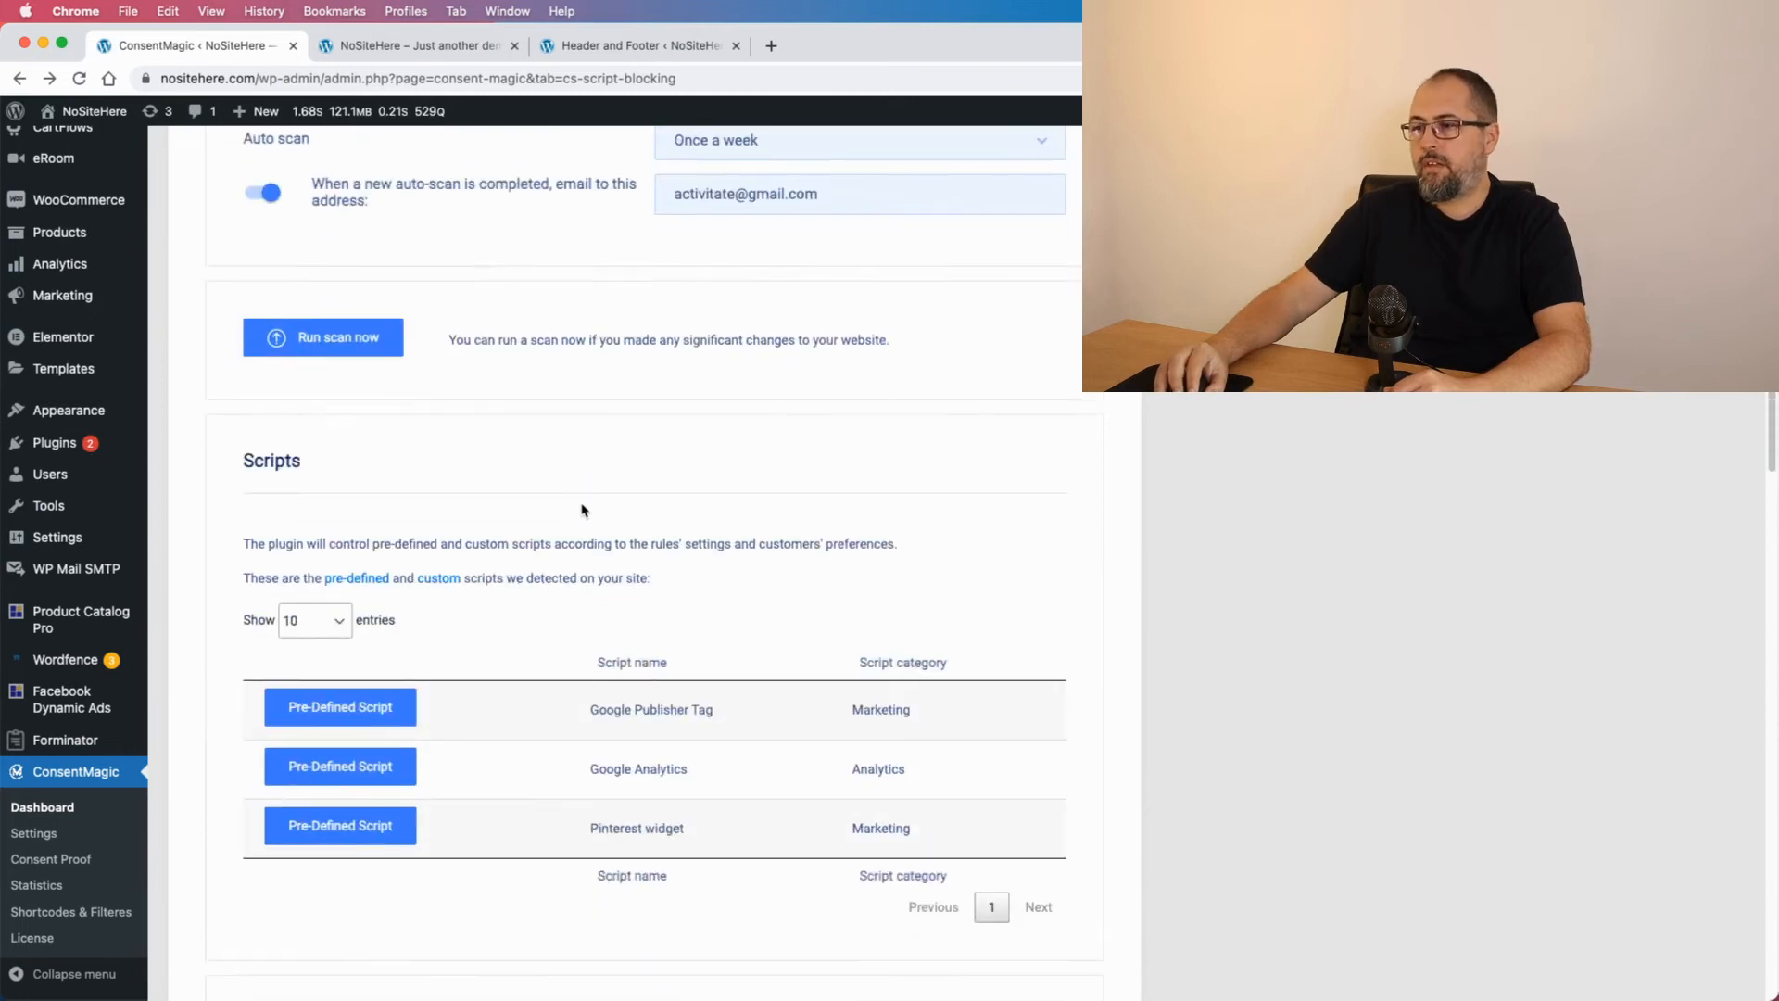
scroll("down", 3)
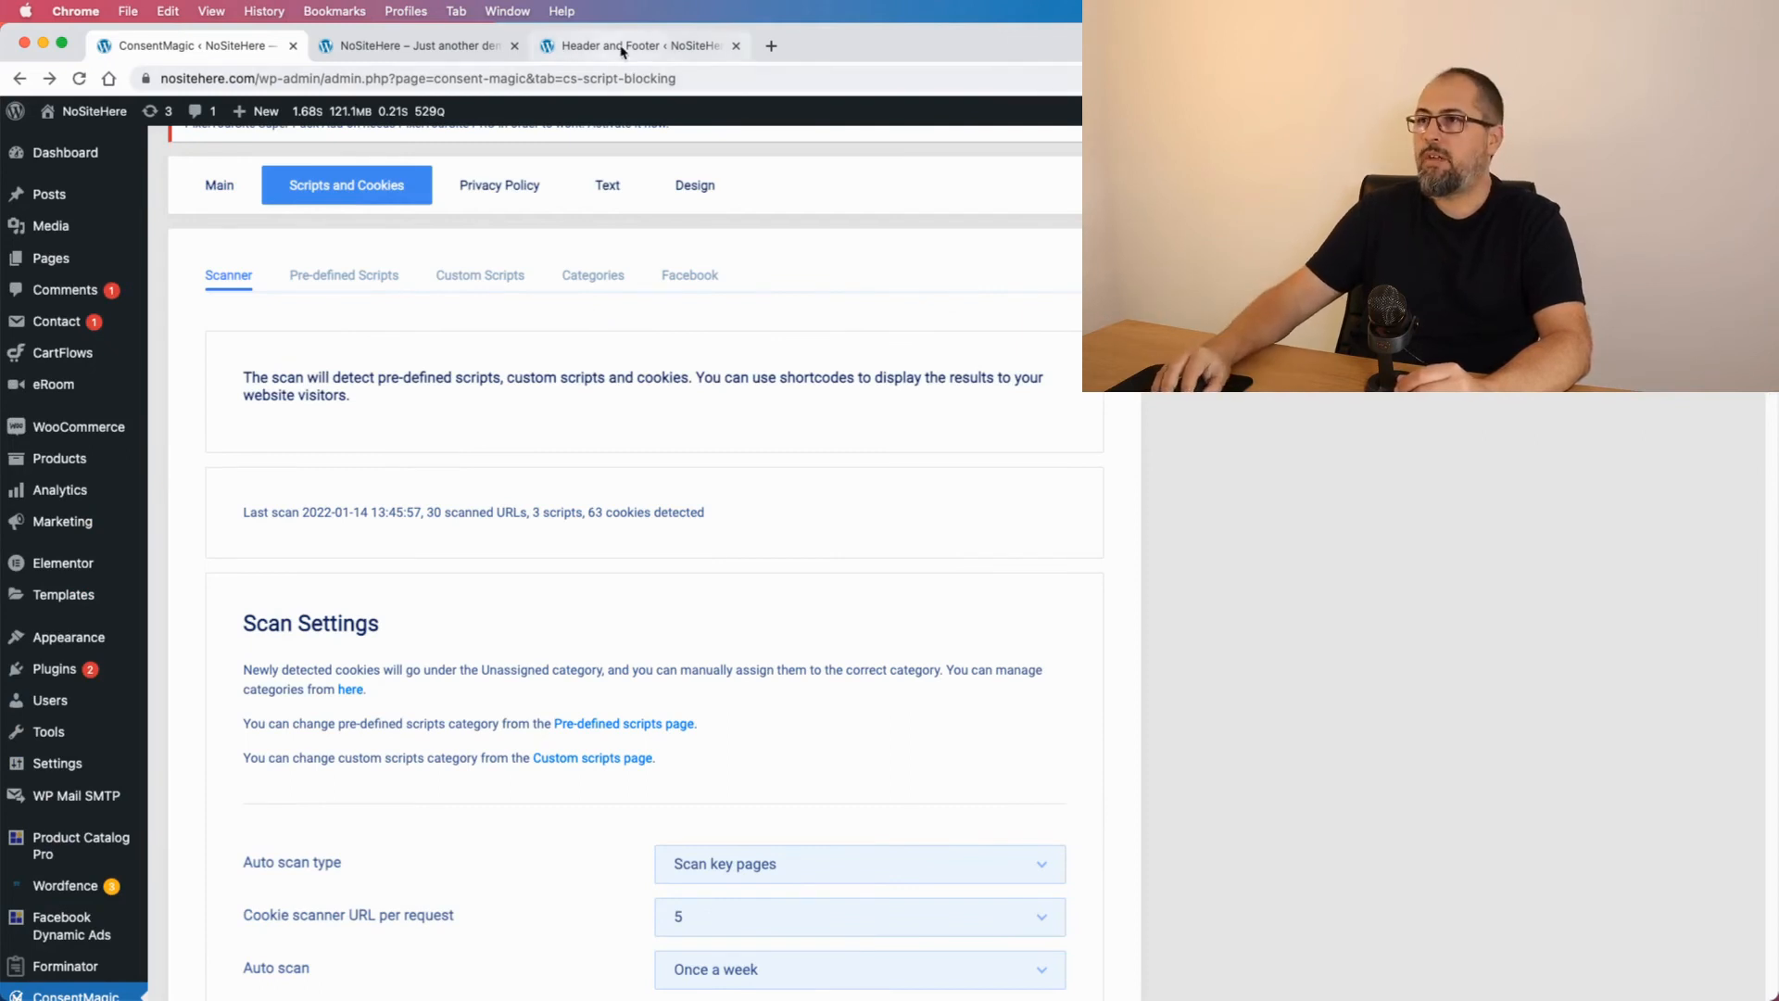
- Compare the Header and Footer head scripts with the ConsentMagic scan results
left_click(641, 46)
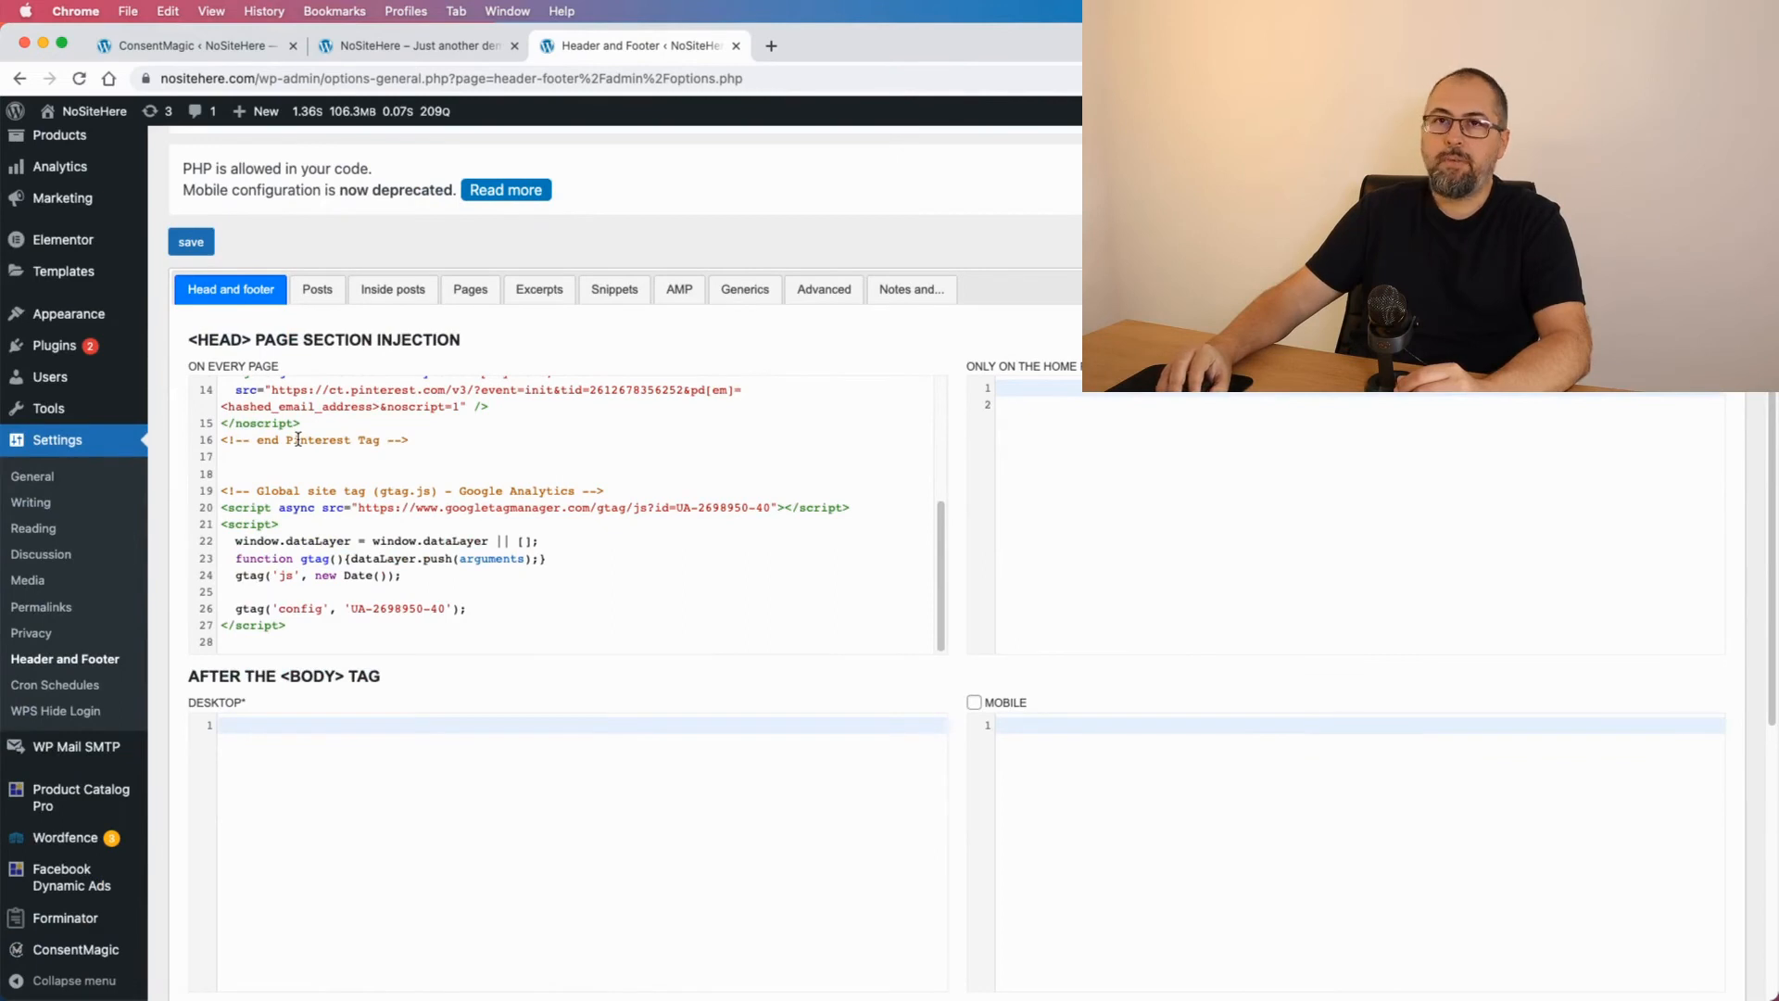
left_click(416, 46)
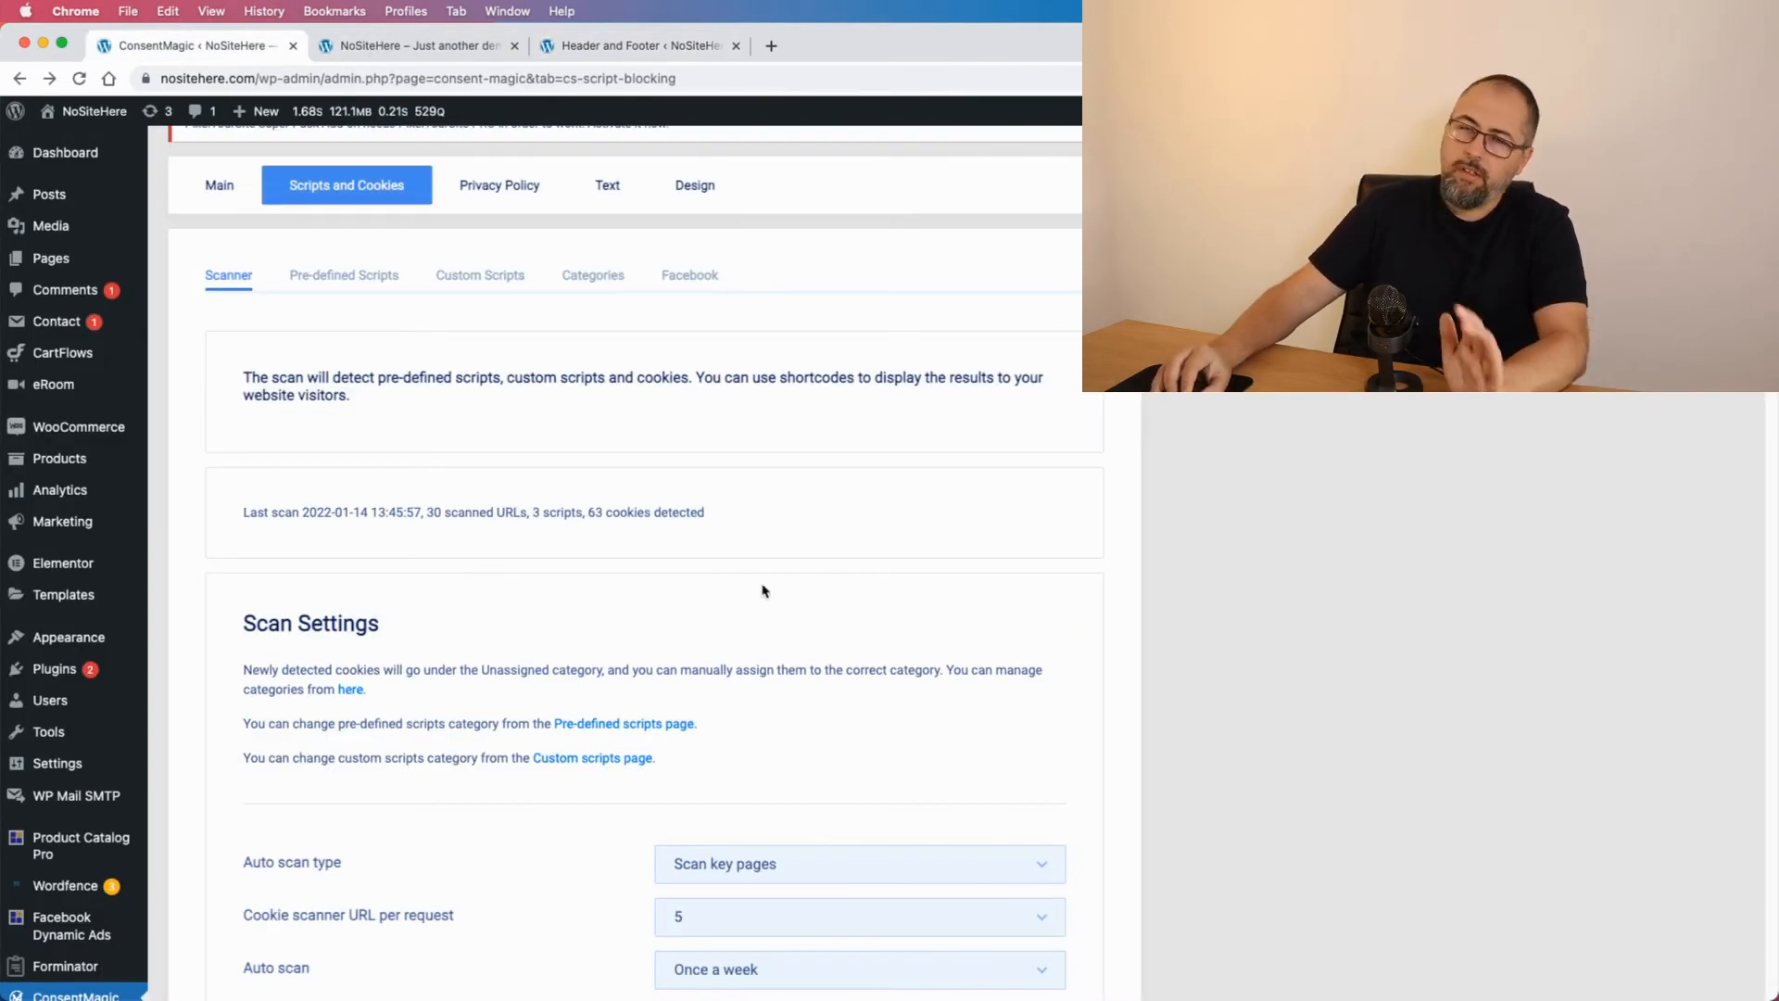
scroll("down", 3)
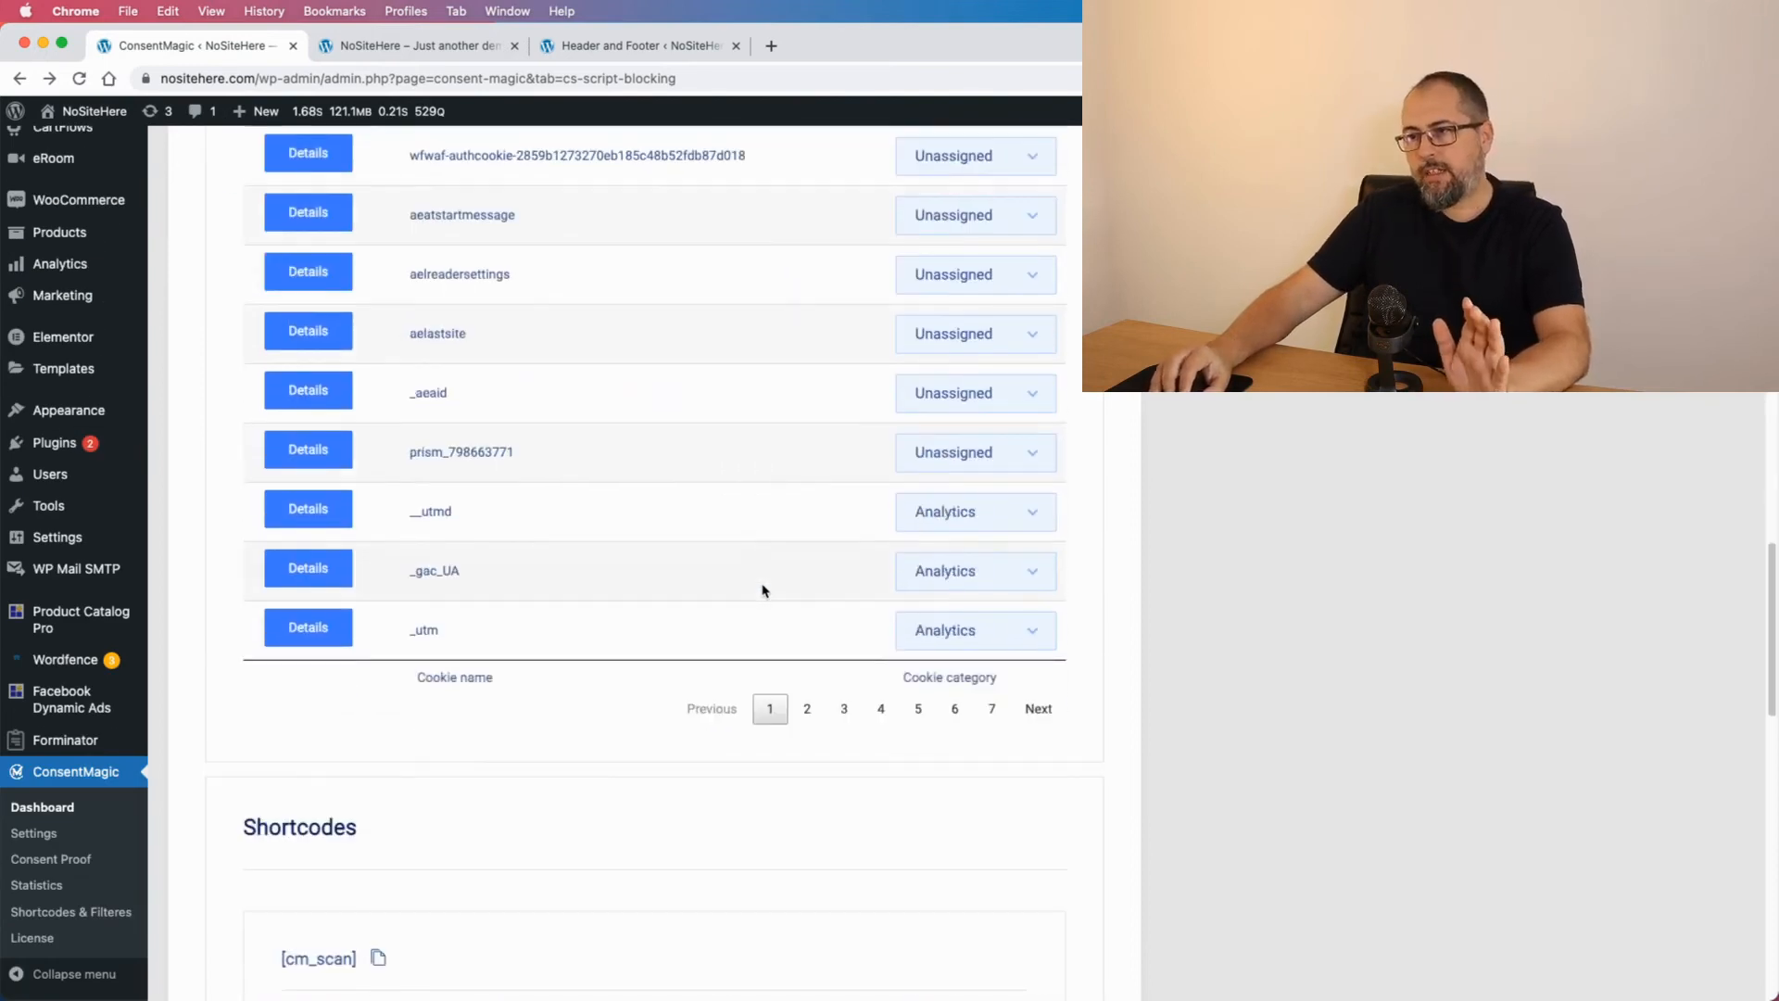
scroll("down", 3)
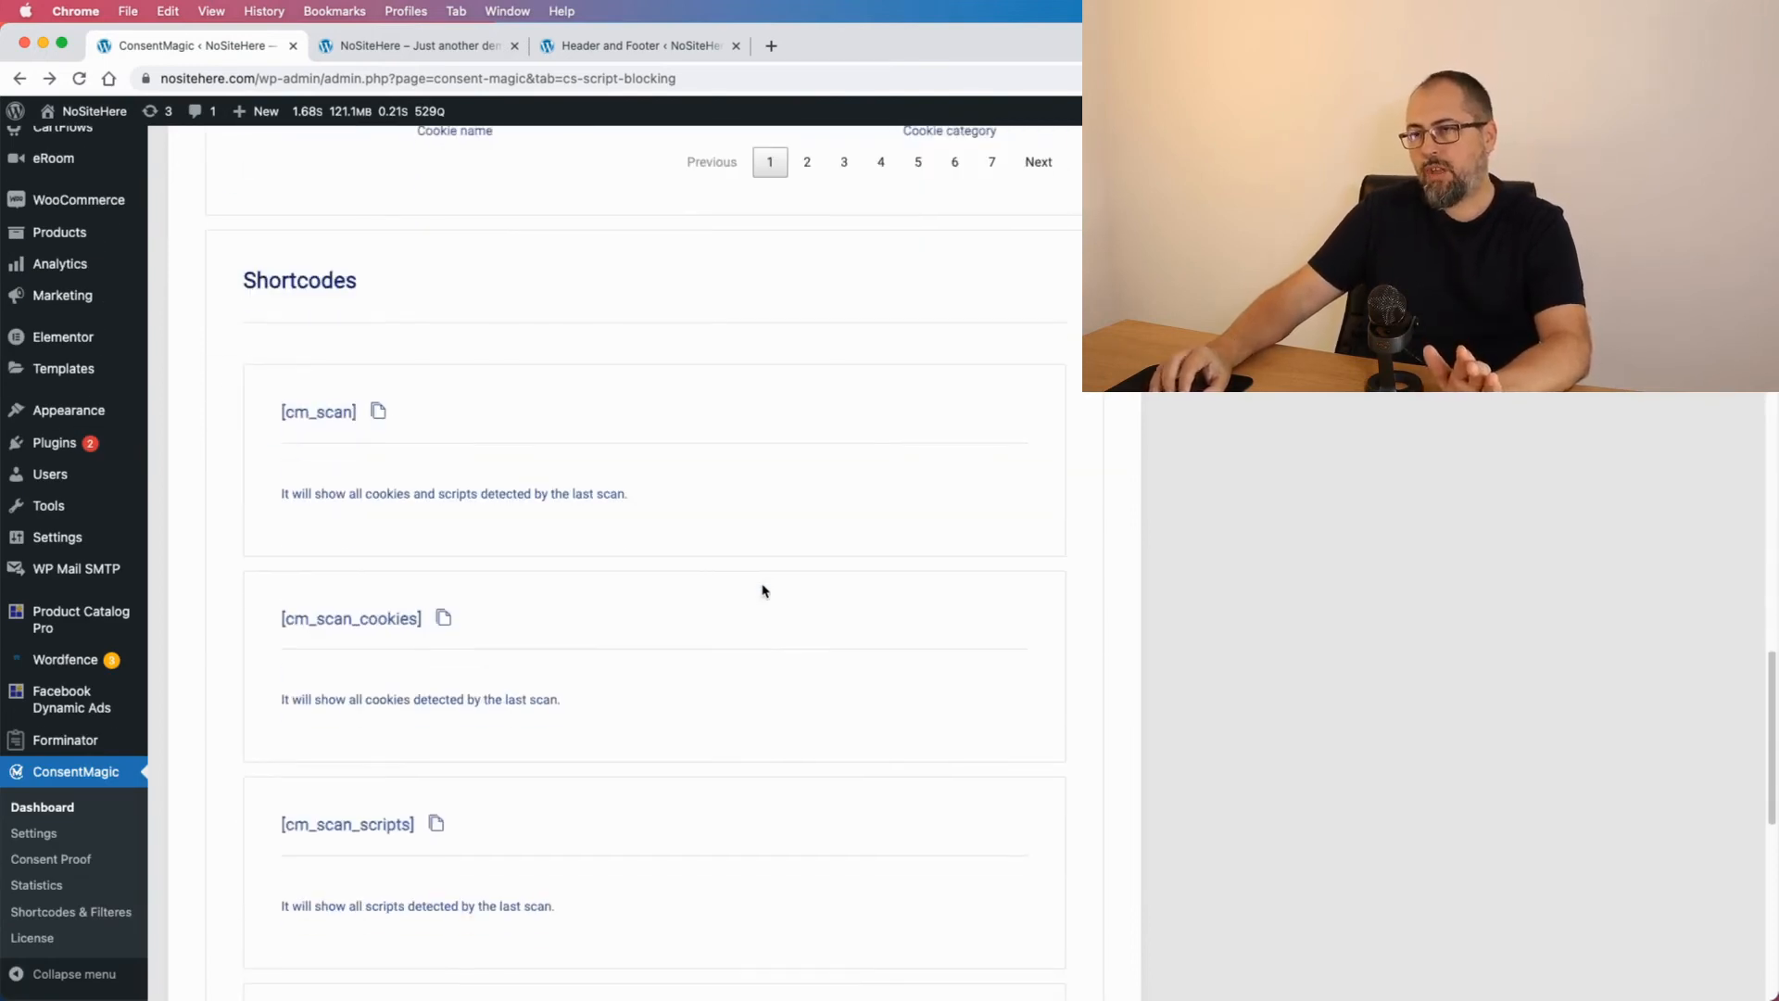
mouse_move(726, 463)
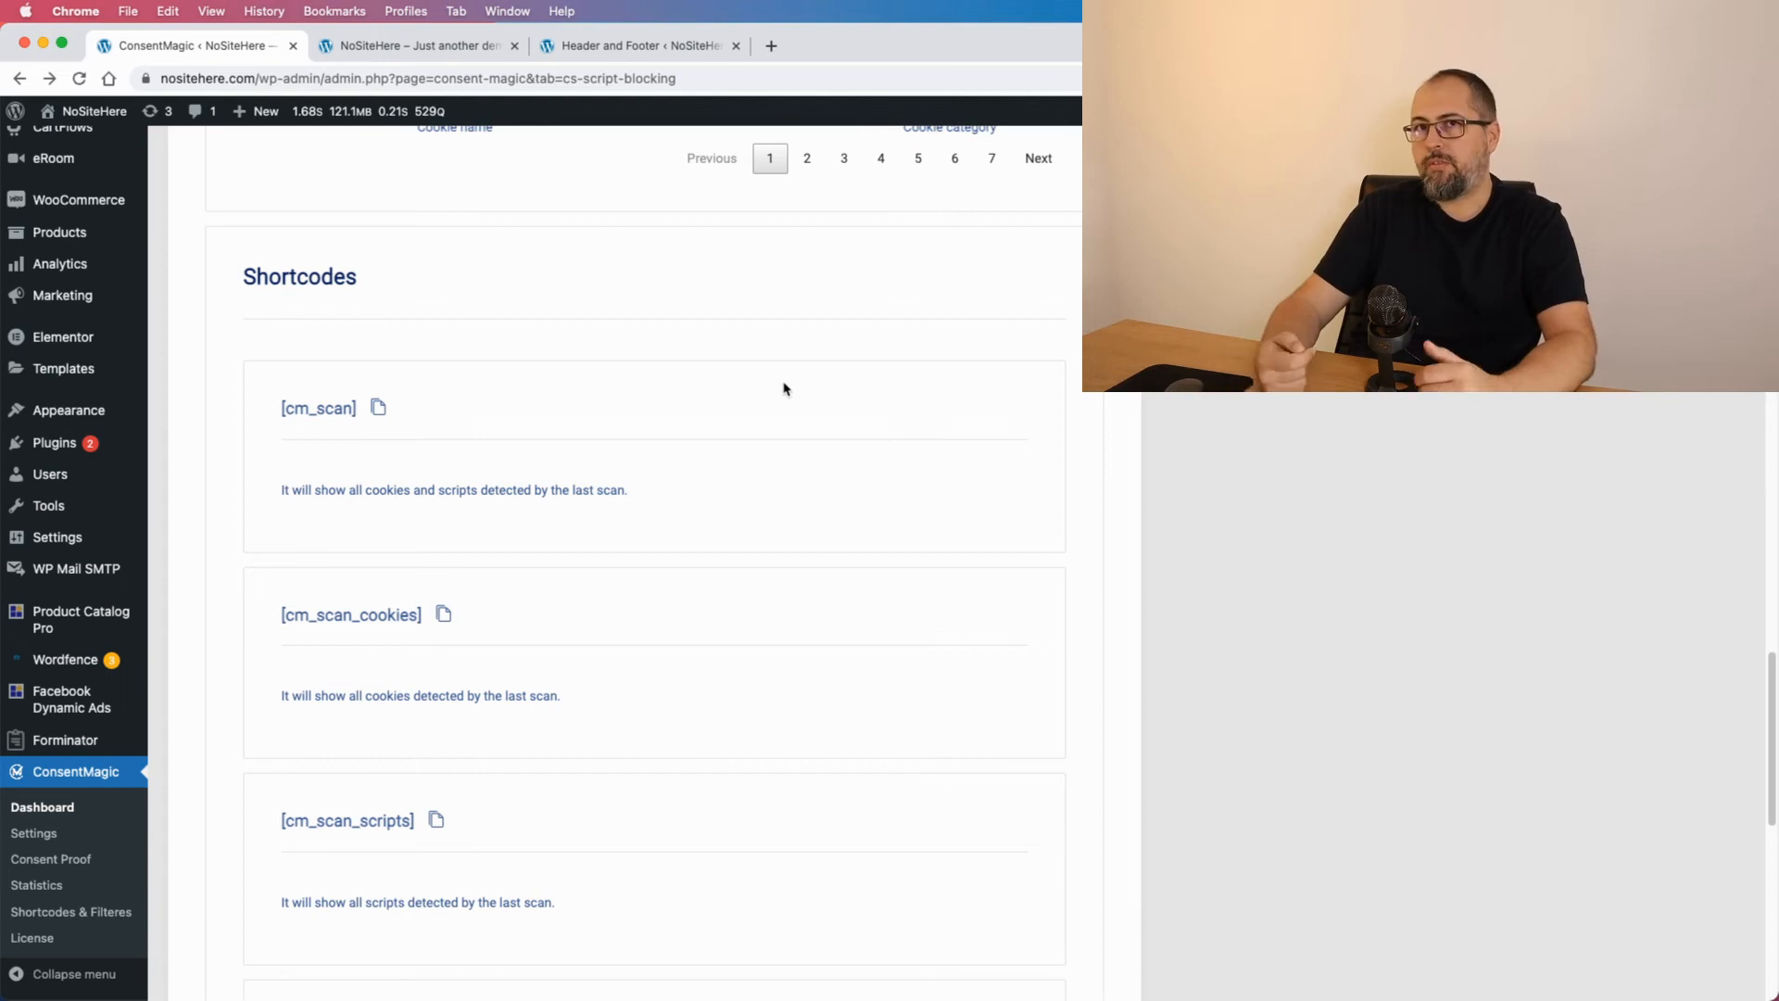
- Review the Shortcodes section with [cm_scan] and [cm_scan_scripts] for displaying scan results
scroll("down", 3)
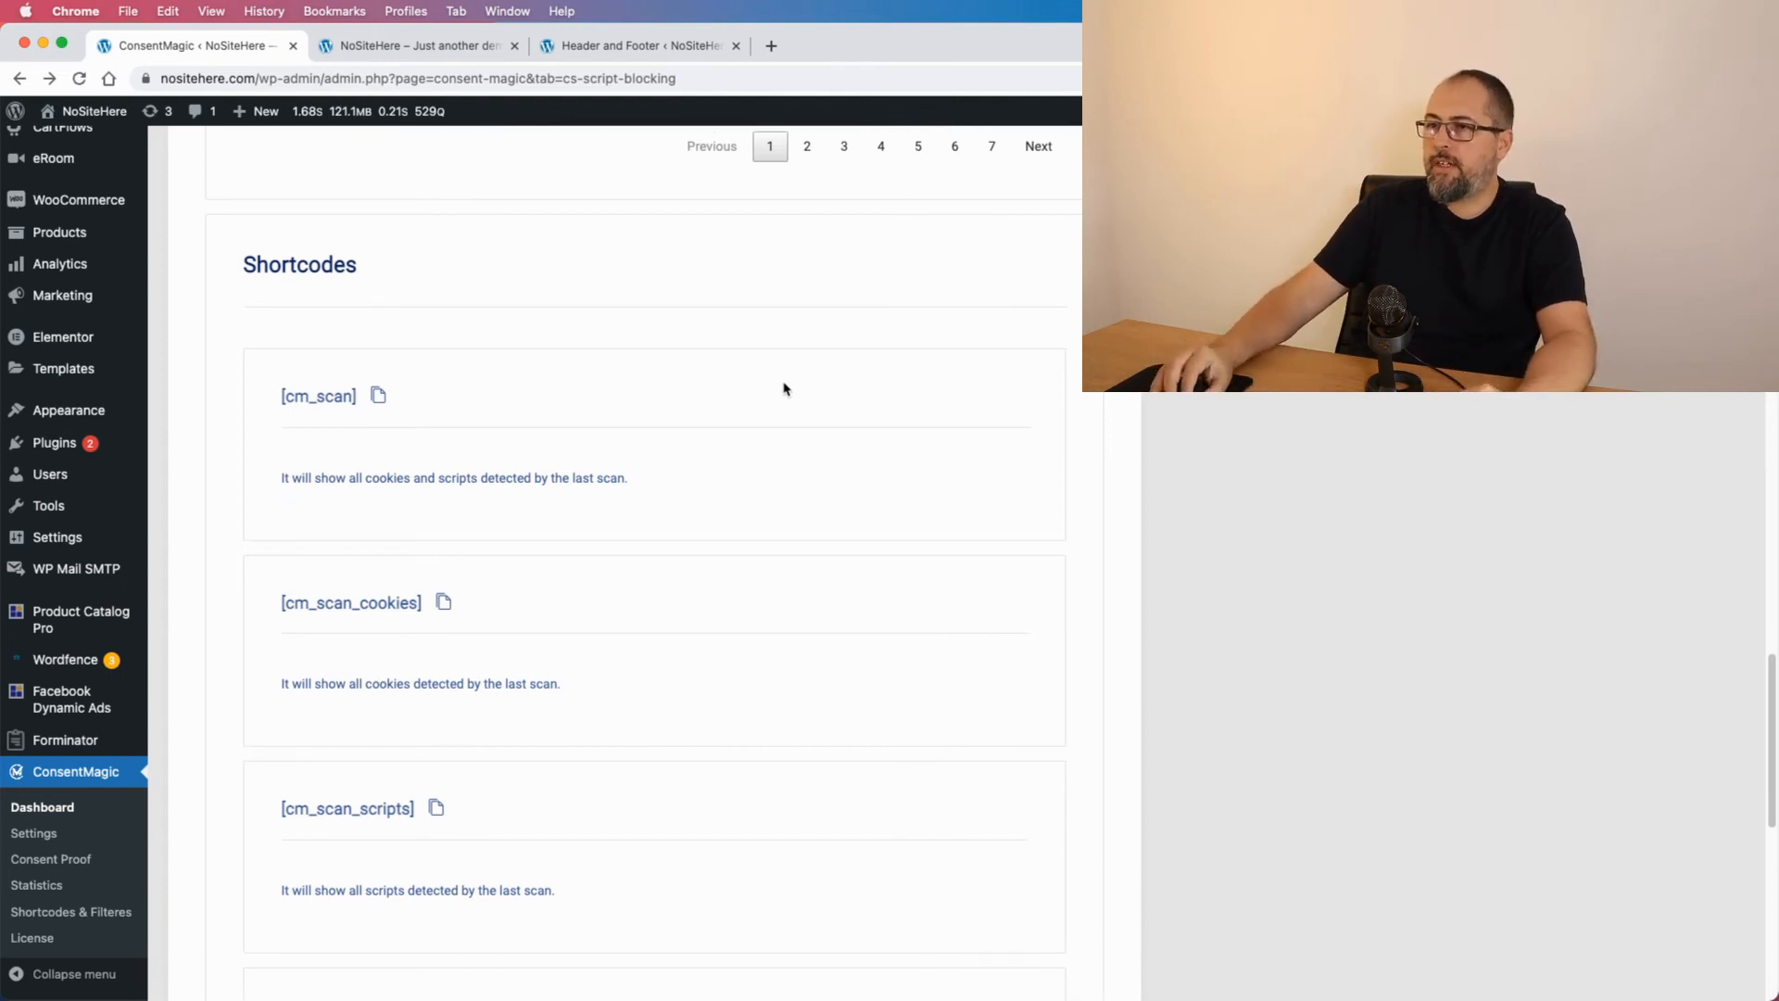
scroll("down", 3)
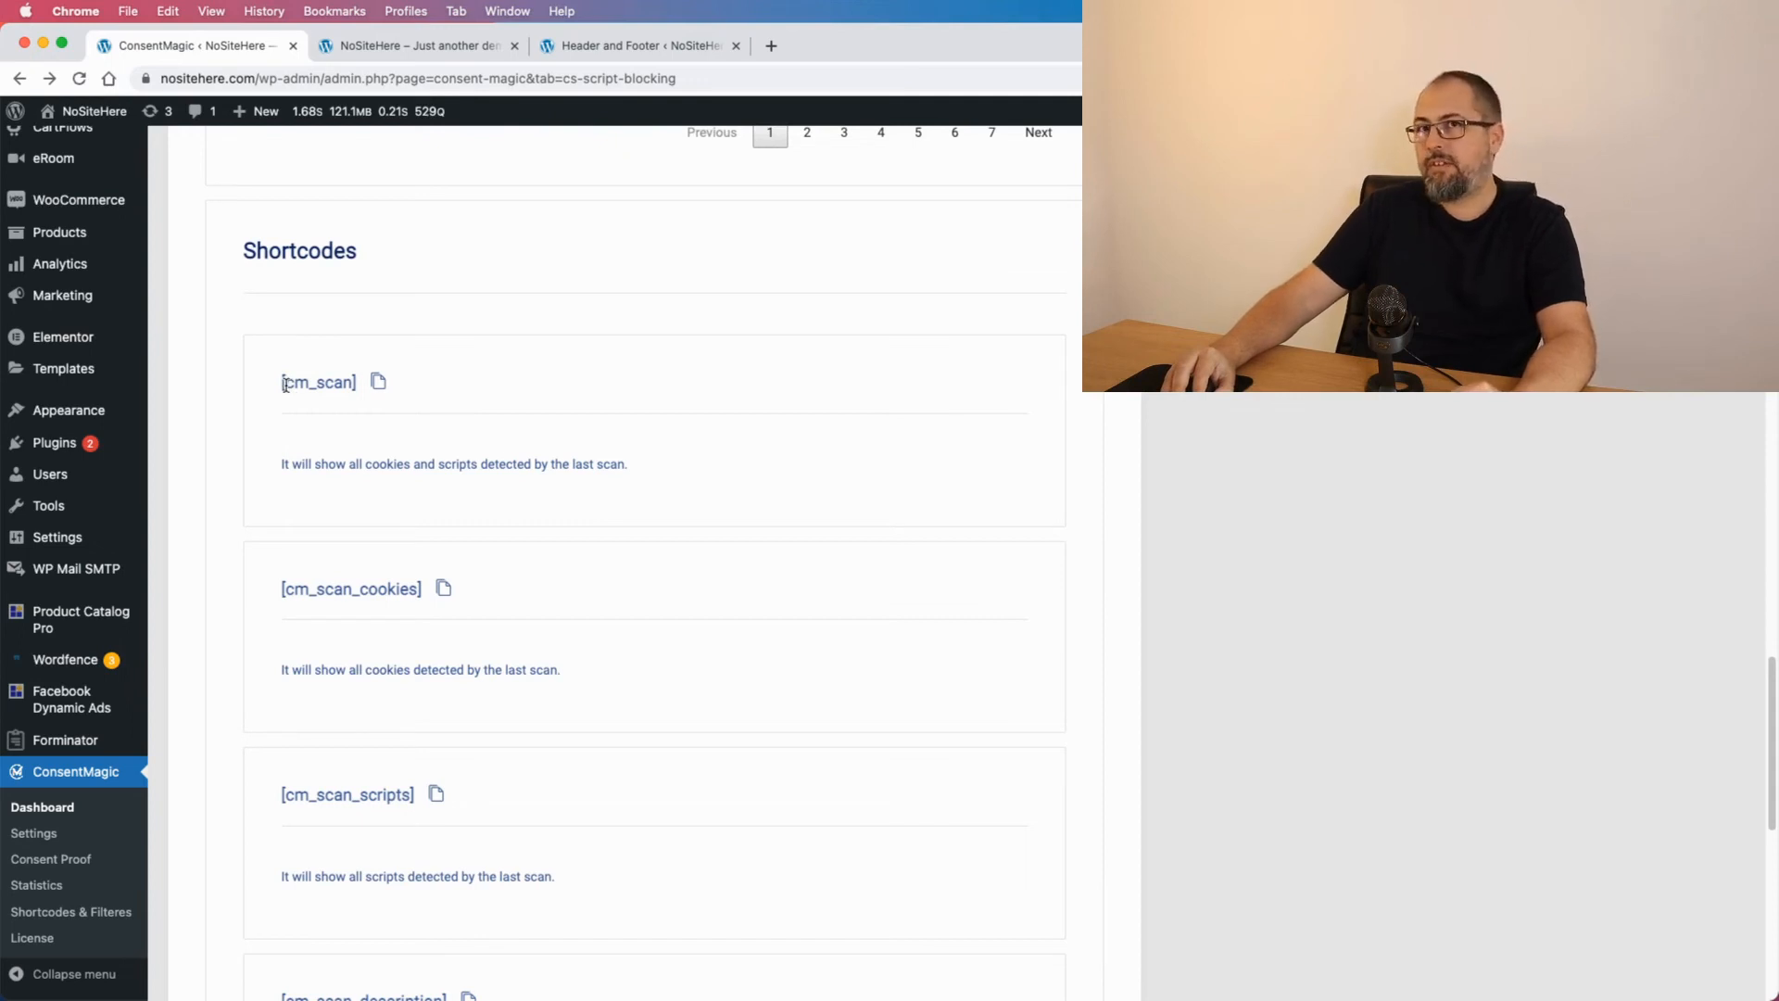
mouse_move(539, 520)
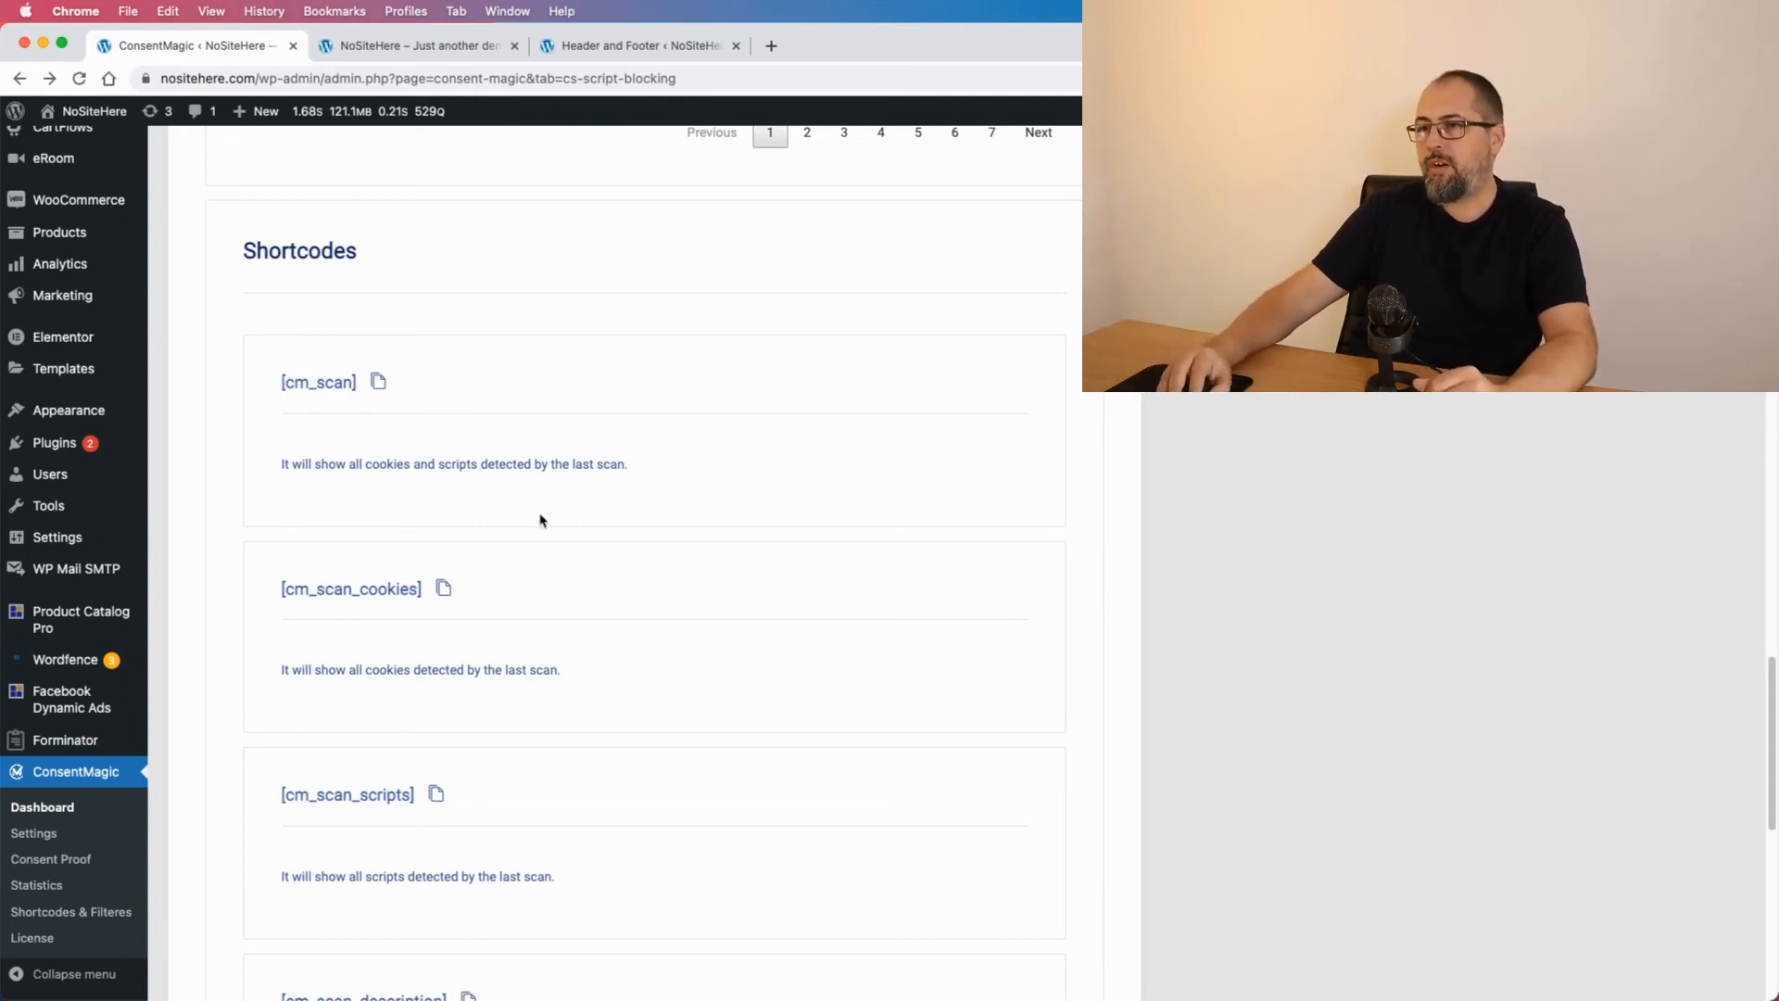
scroll("down", 3)
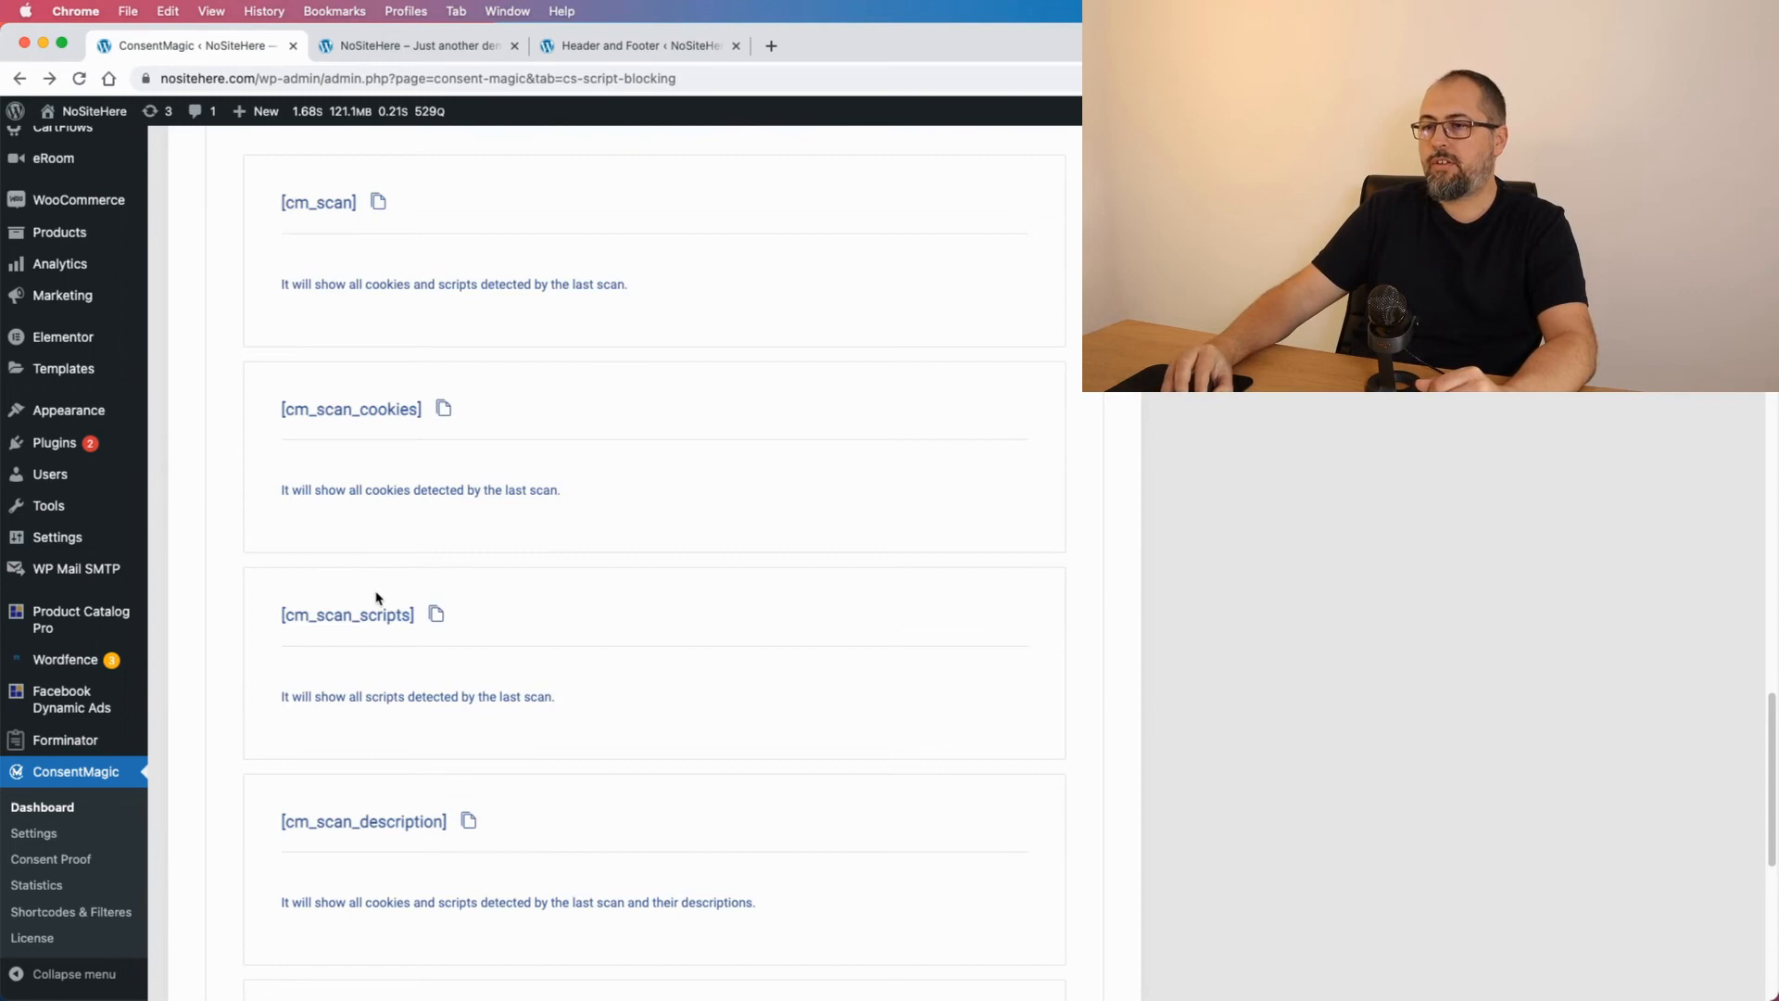
scroll("down", 3)
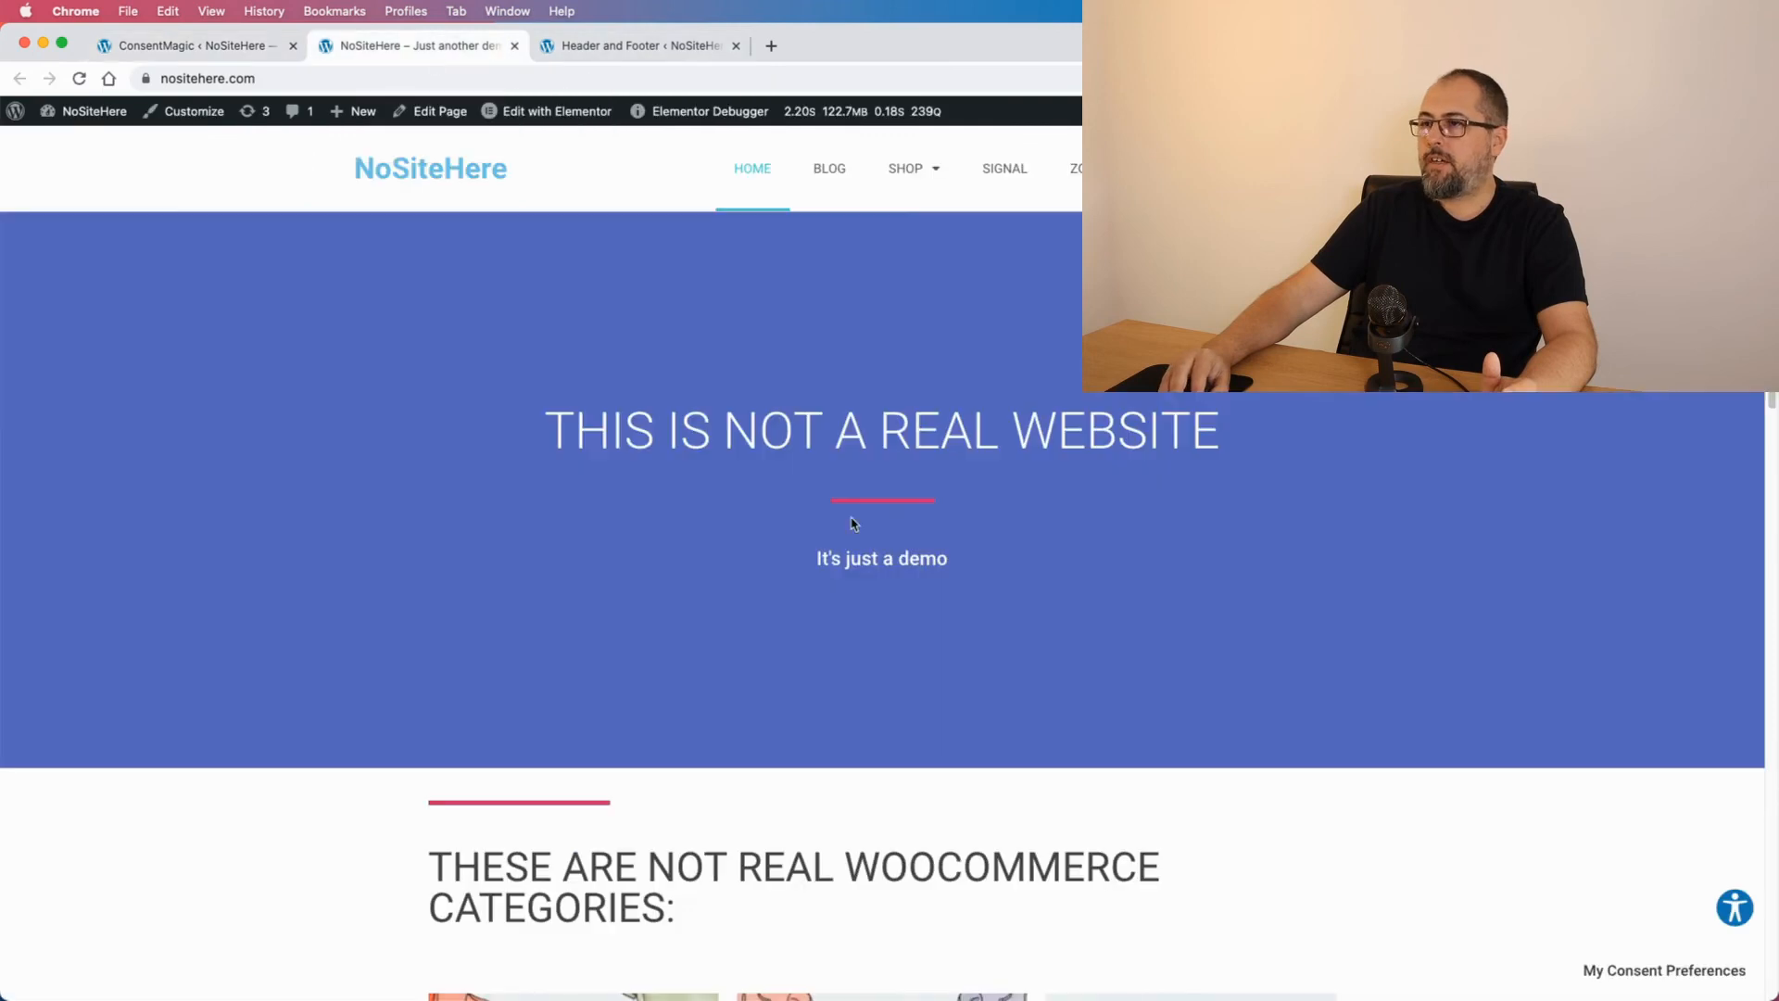
- View the site's Privacy Policy page listing scanned scripts and cookies by category, then return to ConsentMagic
left_click(1663, 970)
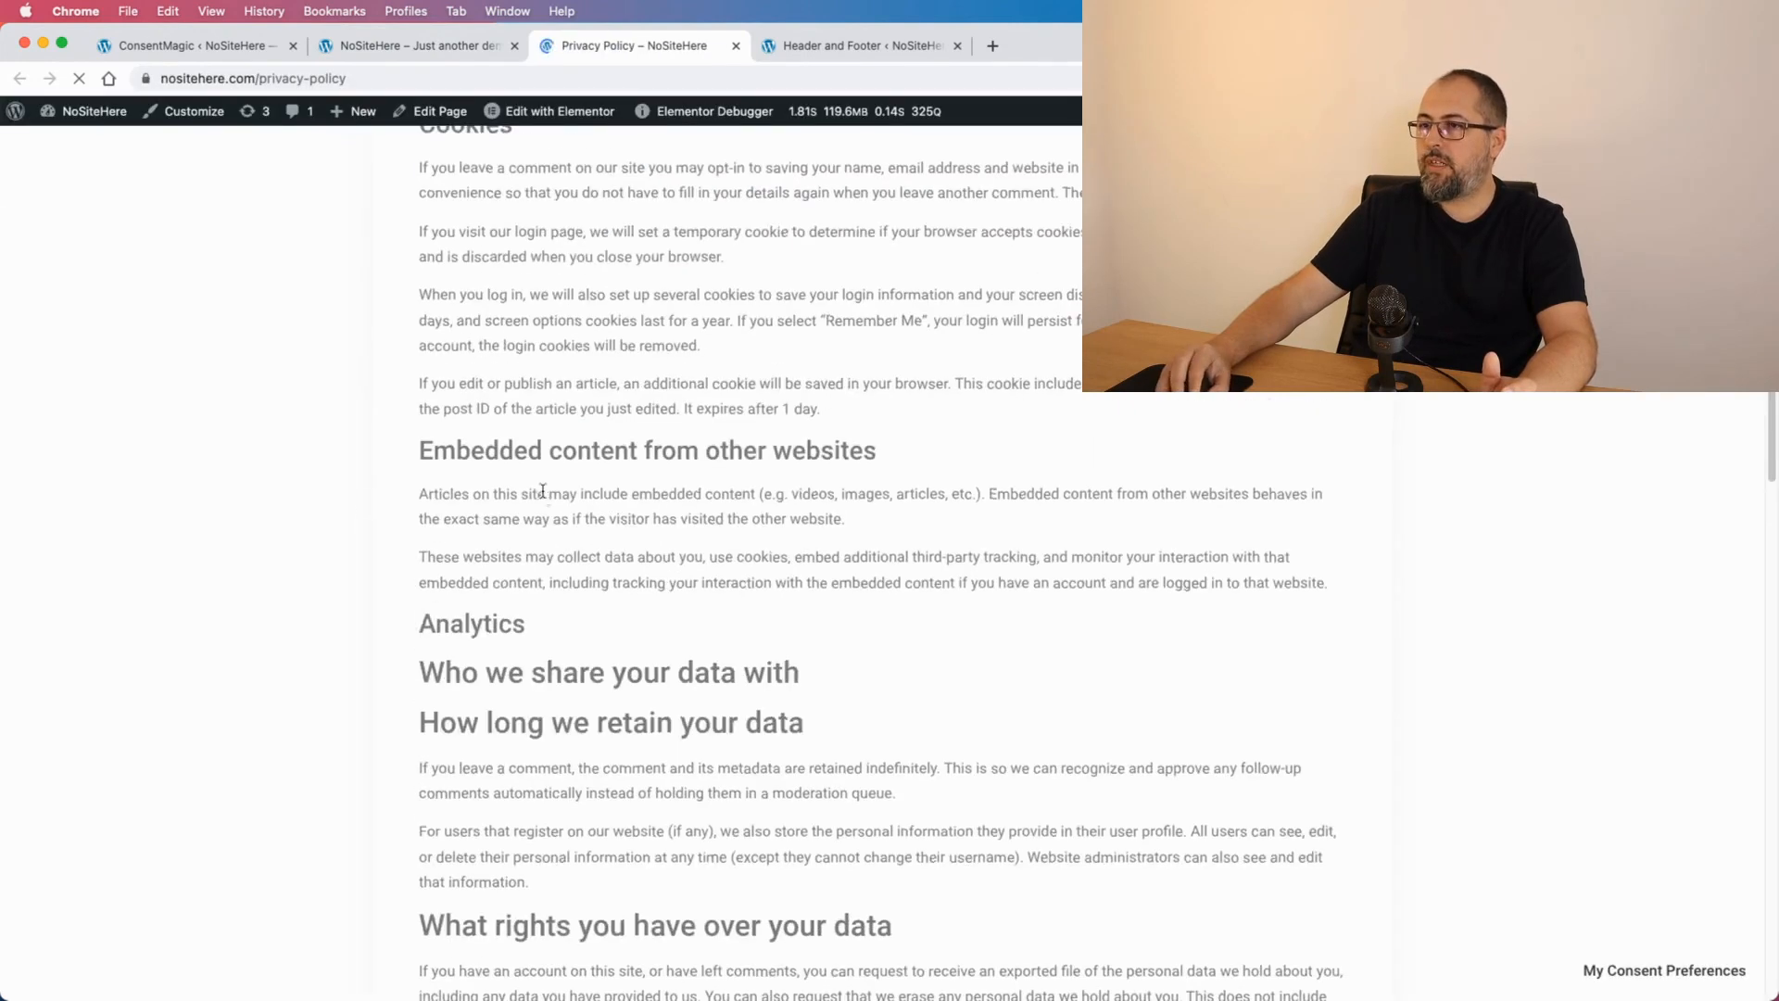
scroll("down", 3)
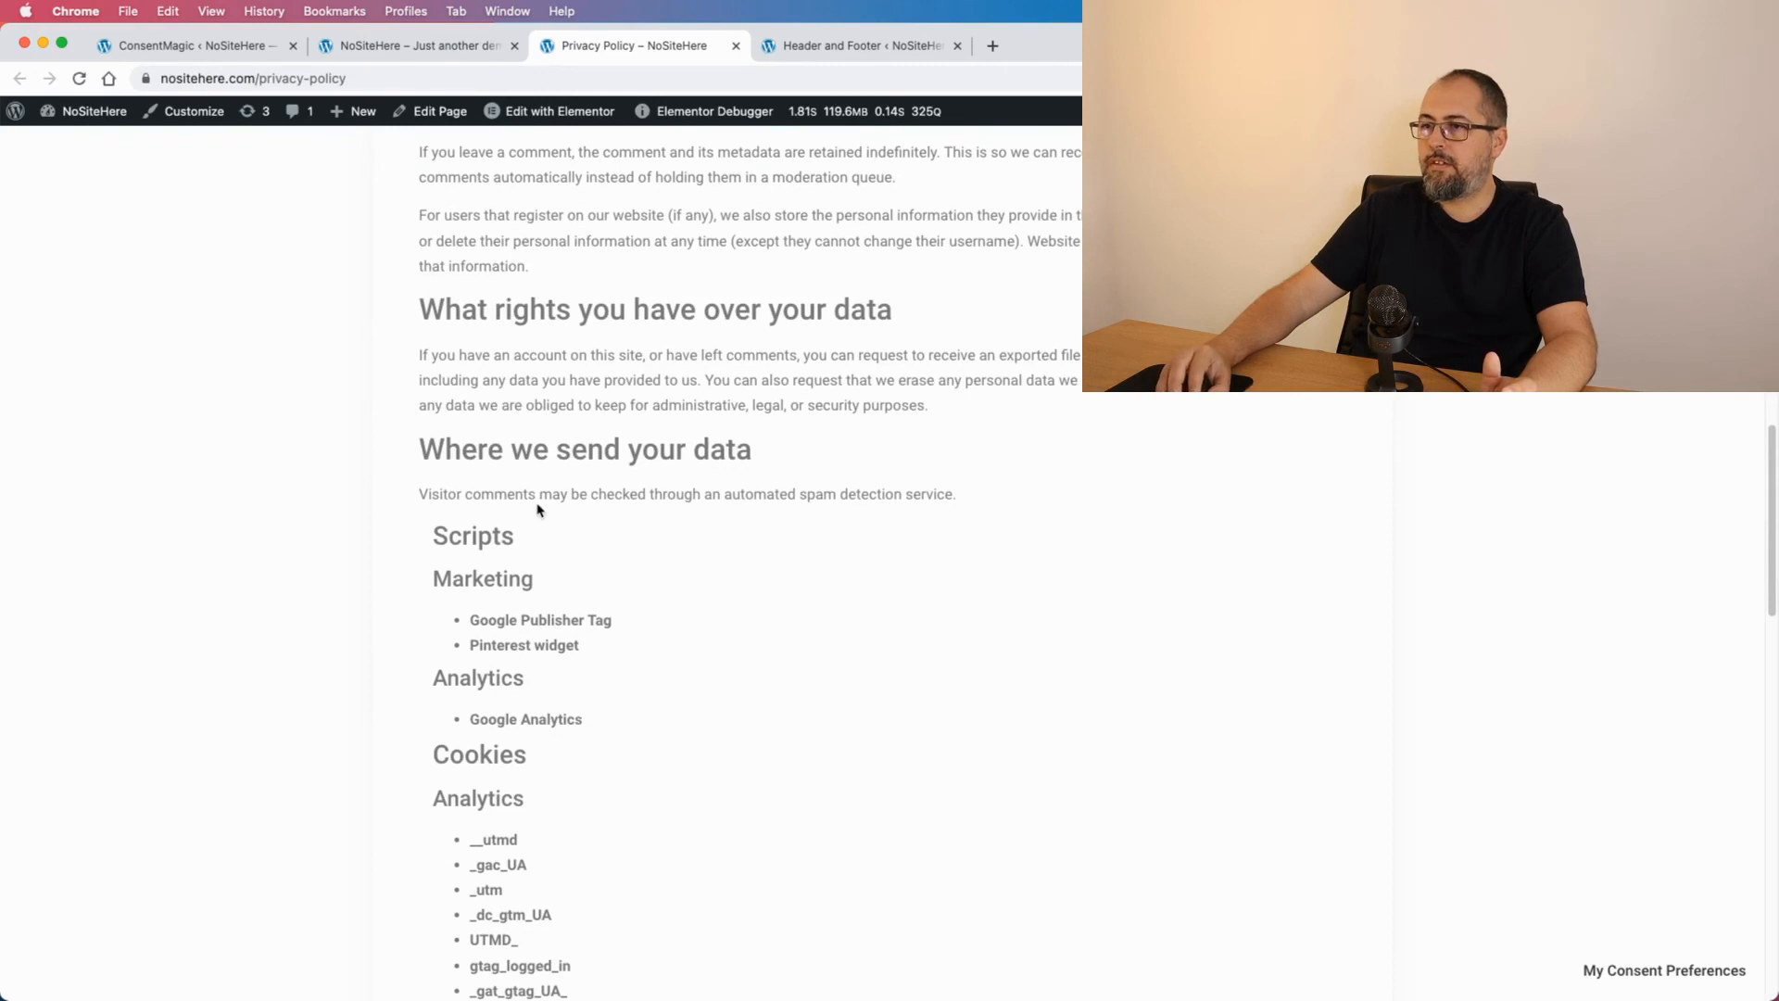
scroll("down", 3)
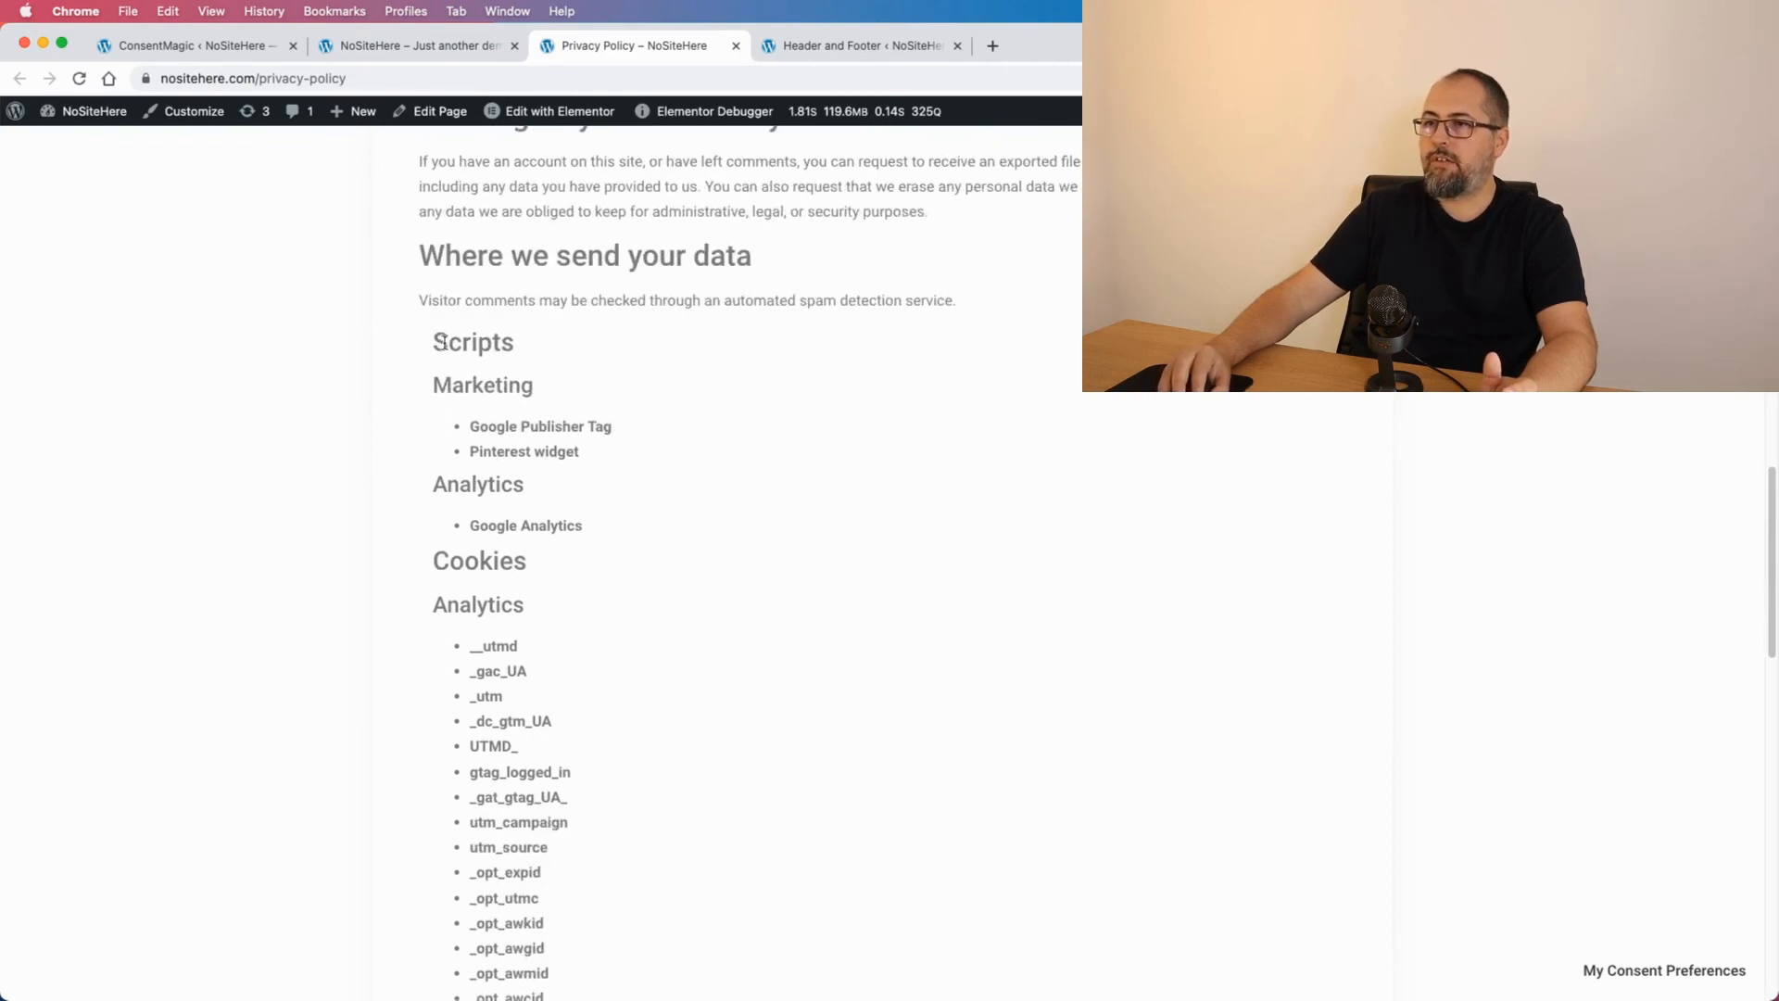
scroll("down", 3)
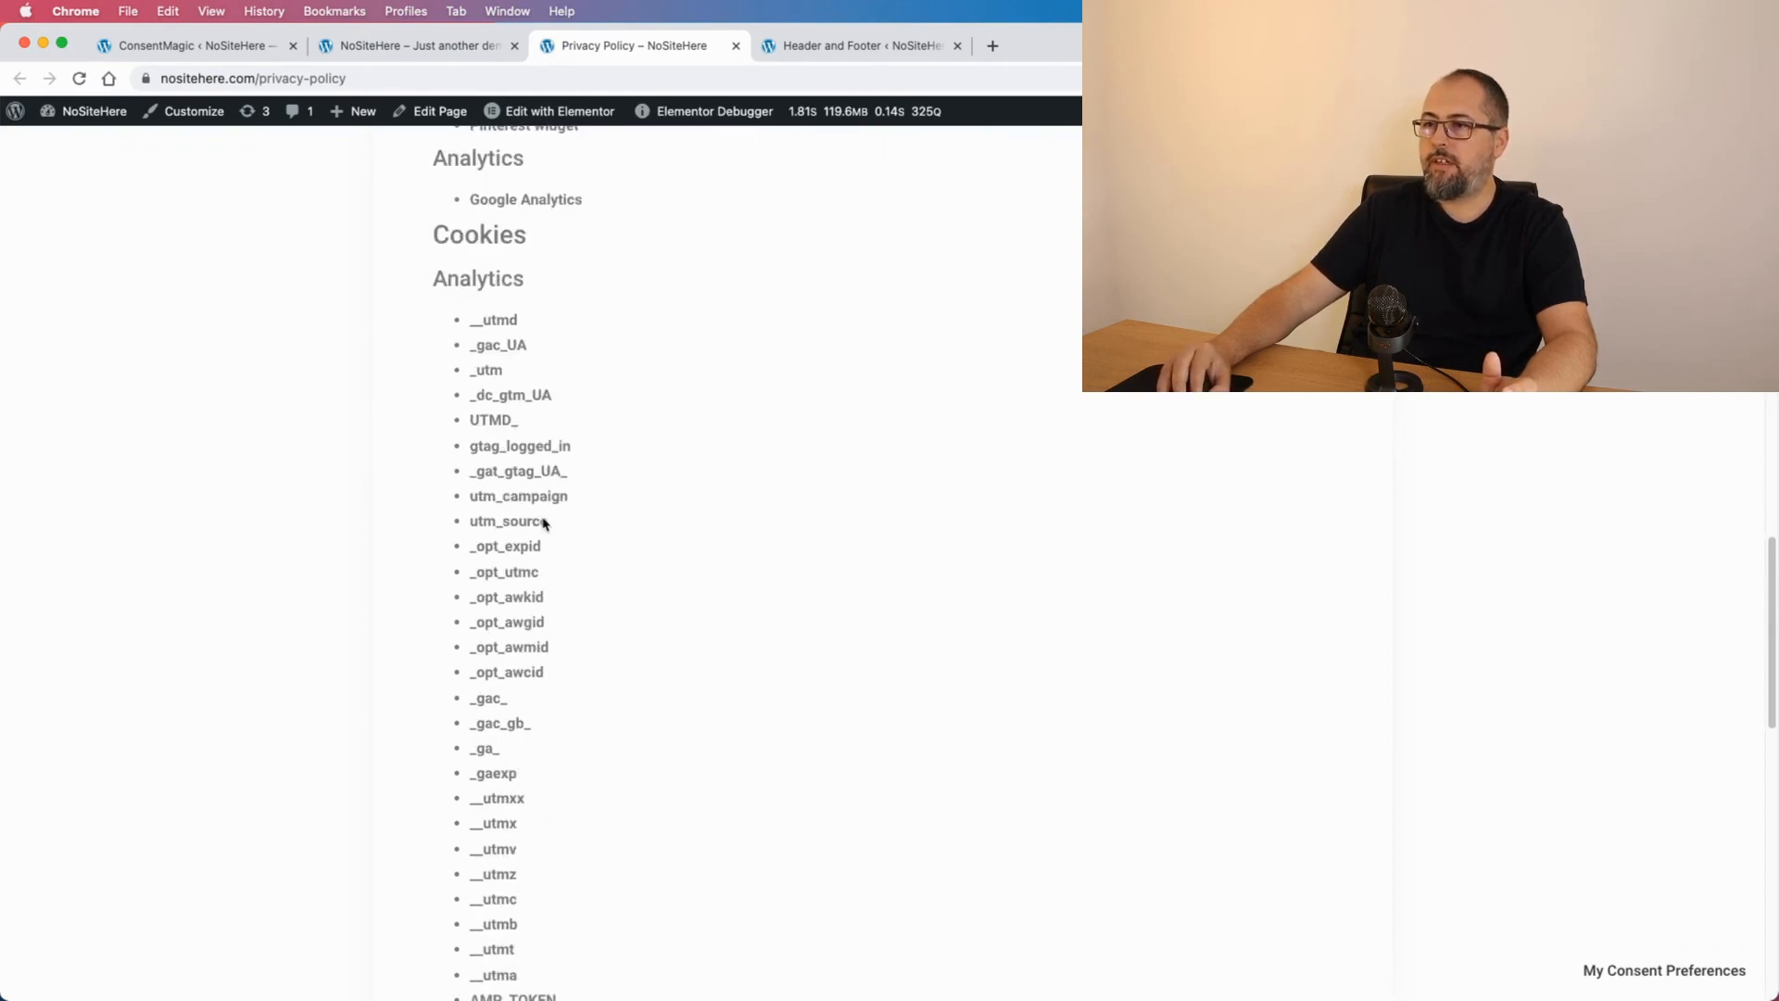
scroll("down", 3)
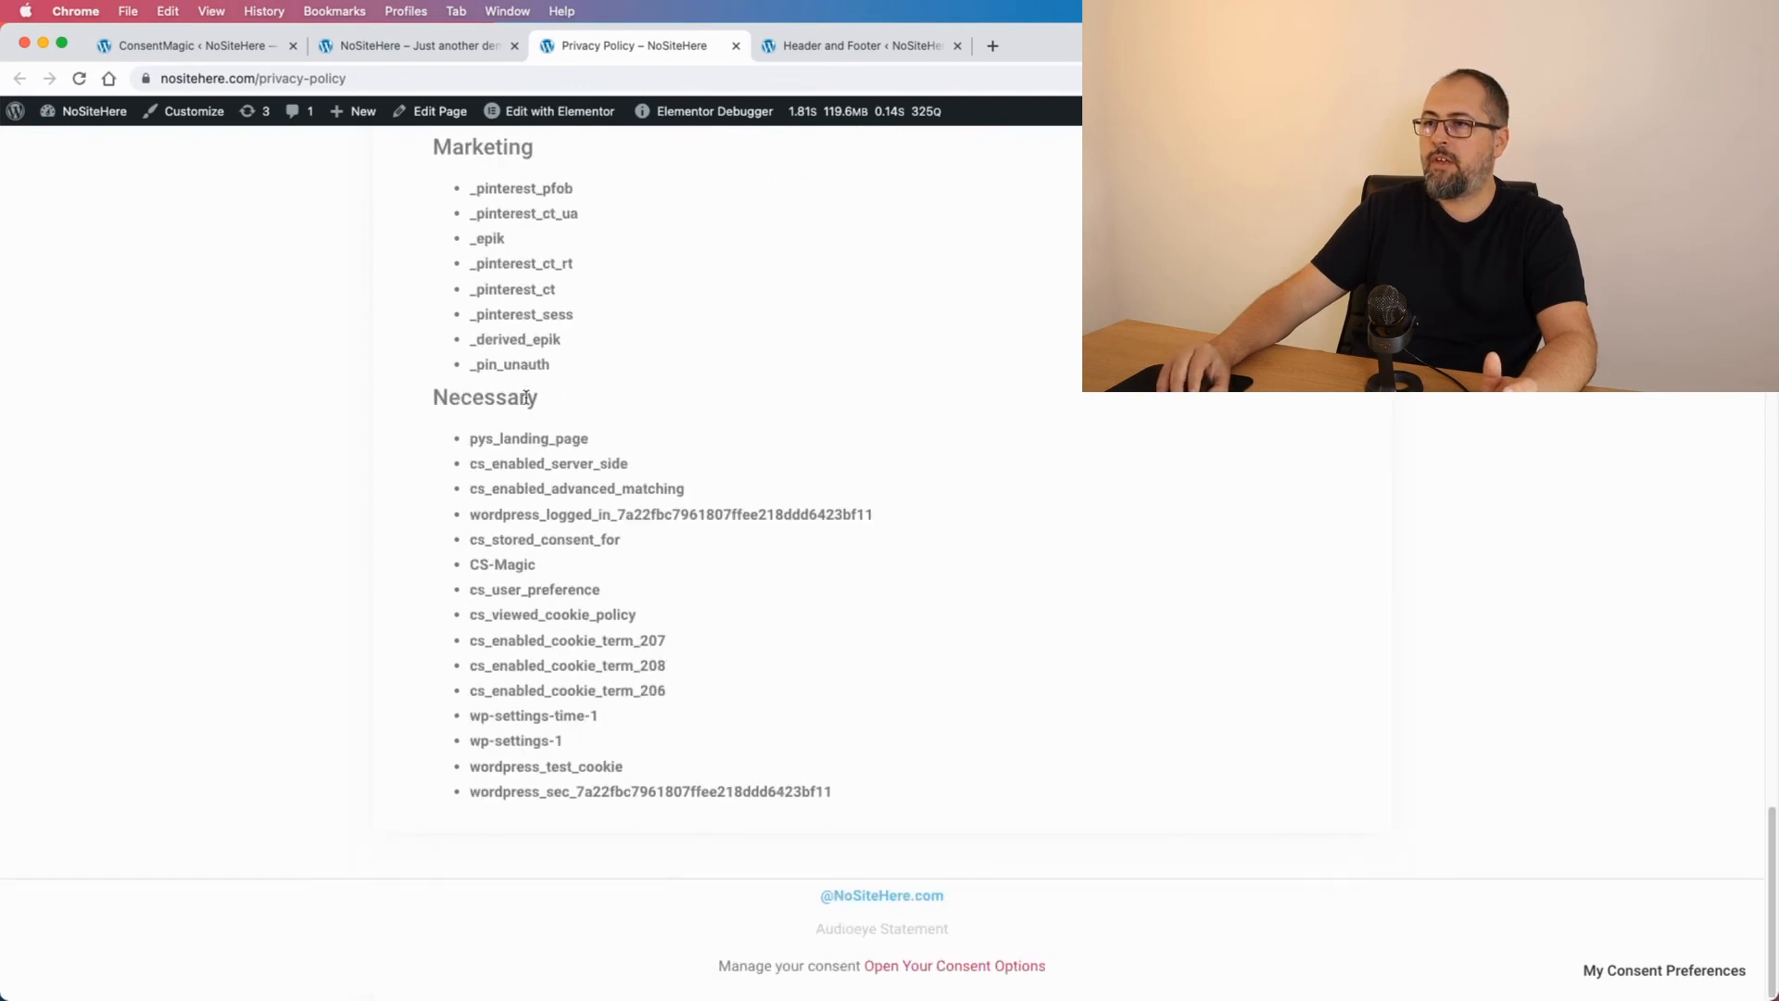
scroll("up", 3)
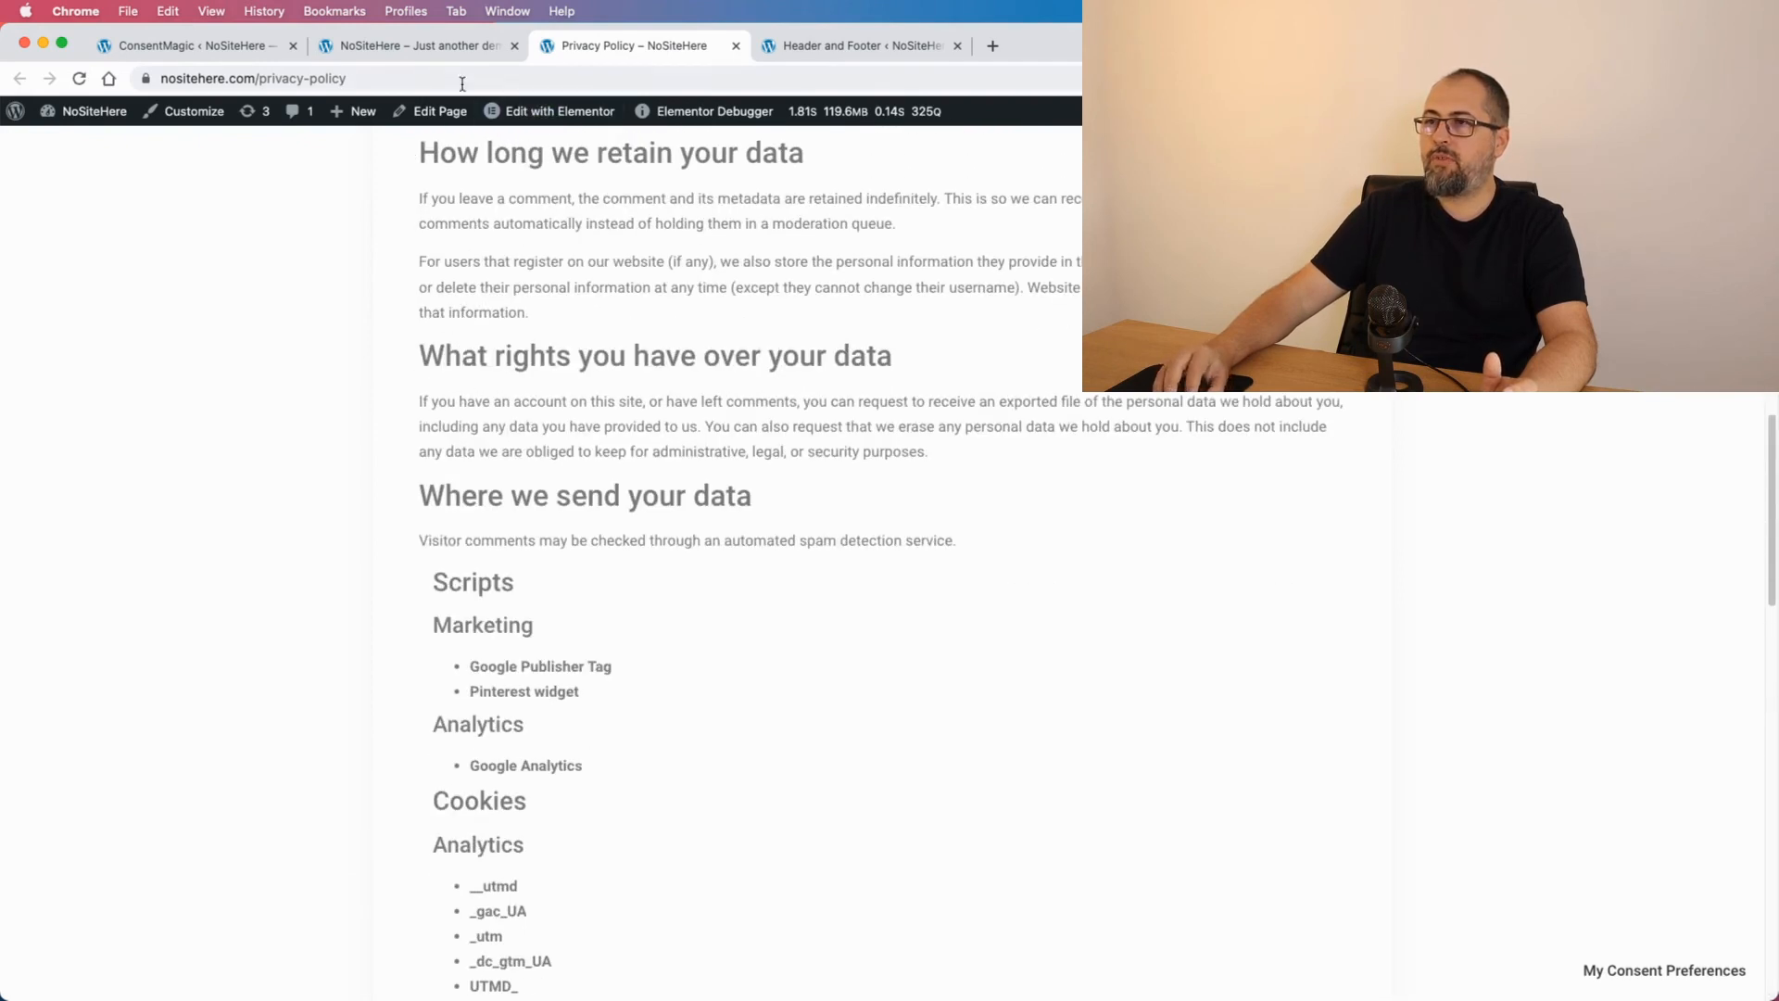
mouse_move(416, 46)
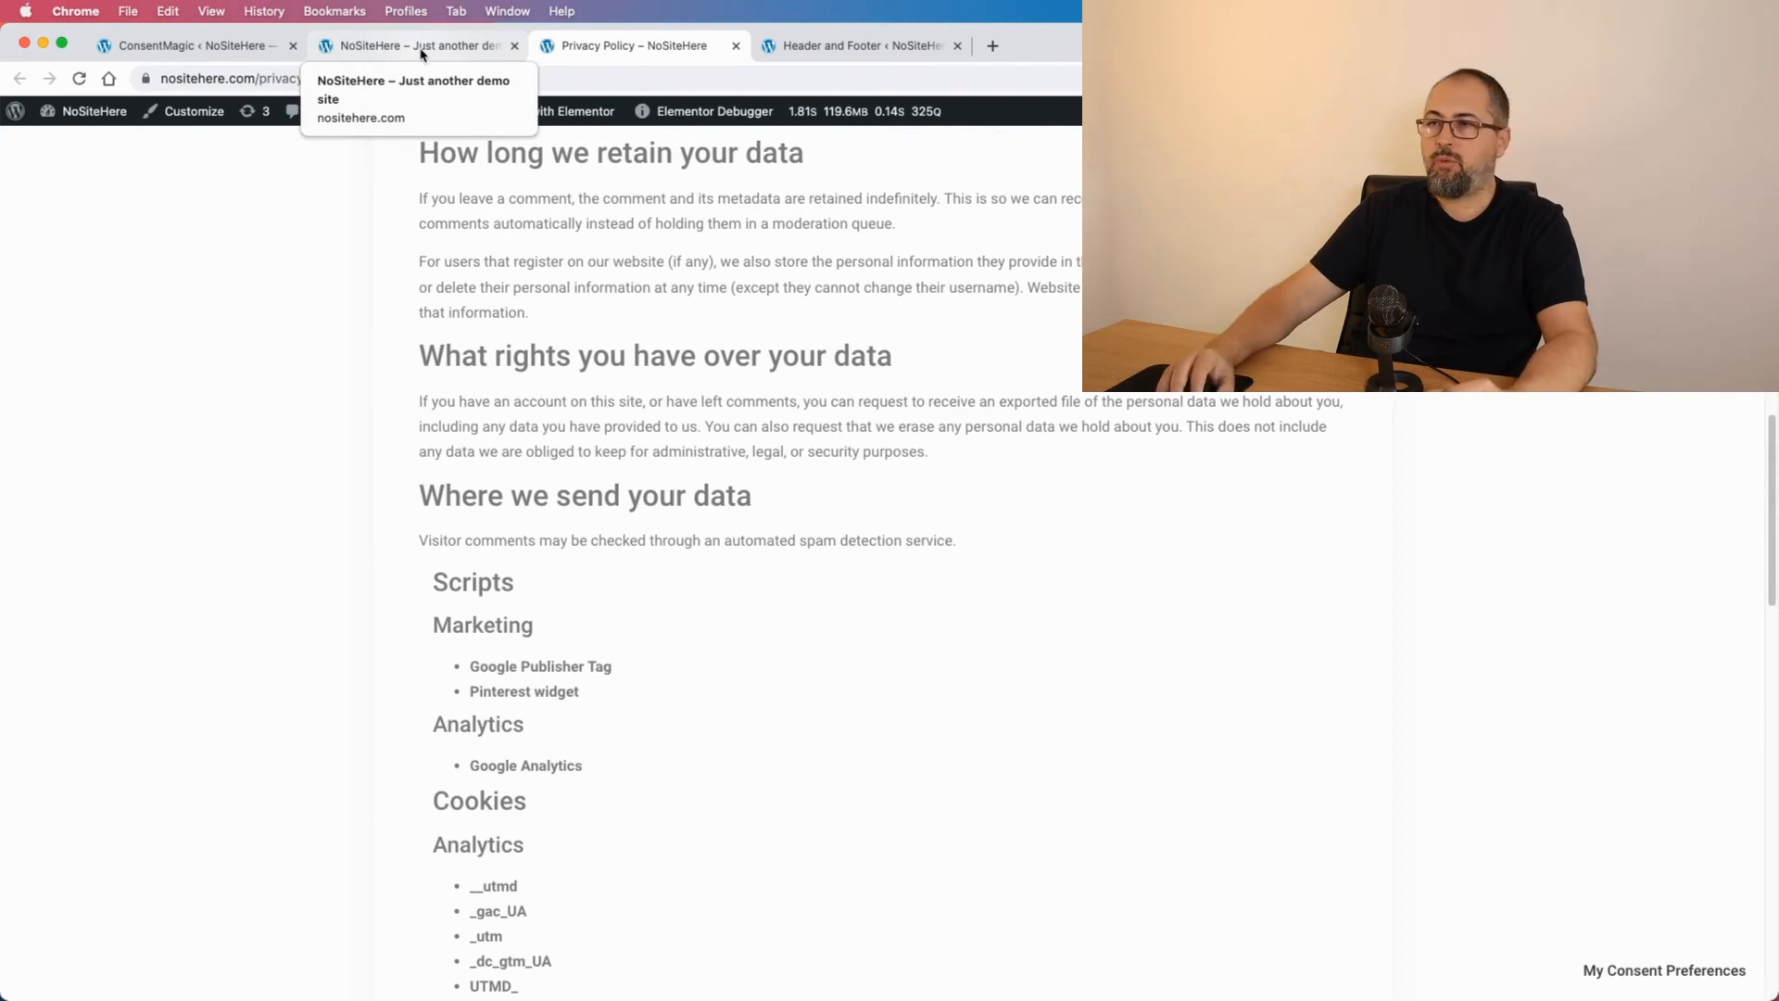
left_click(182, 45)
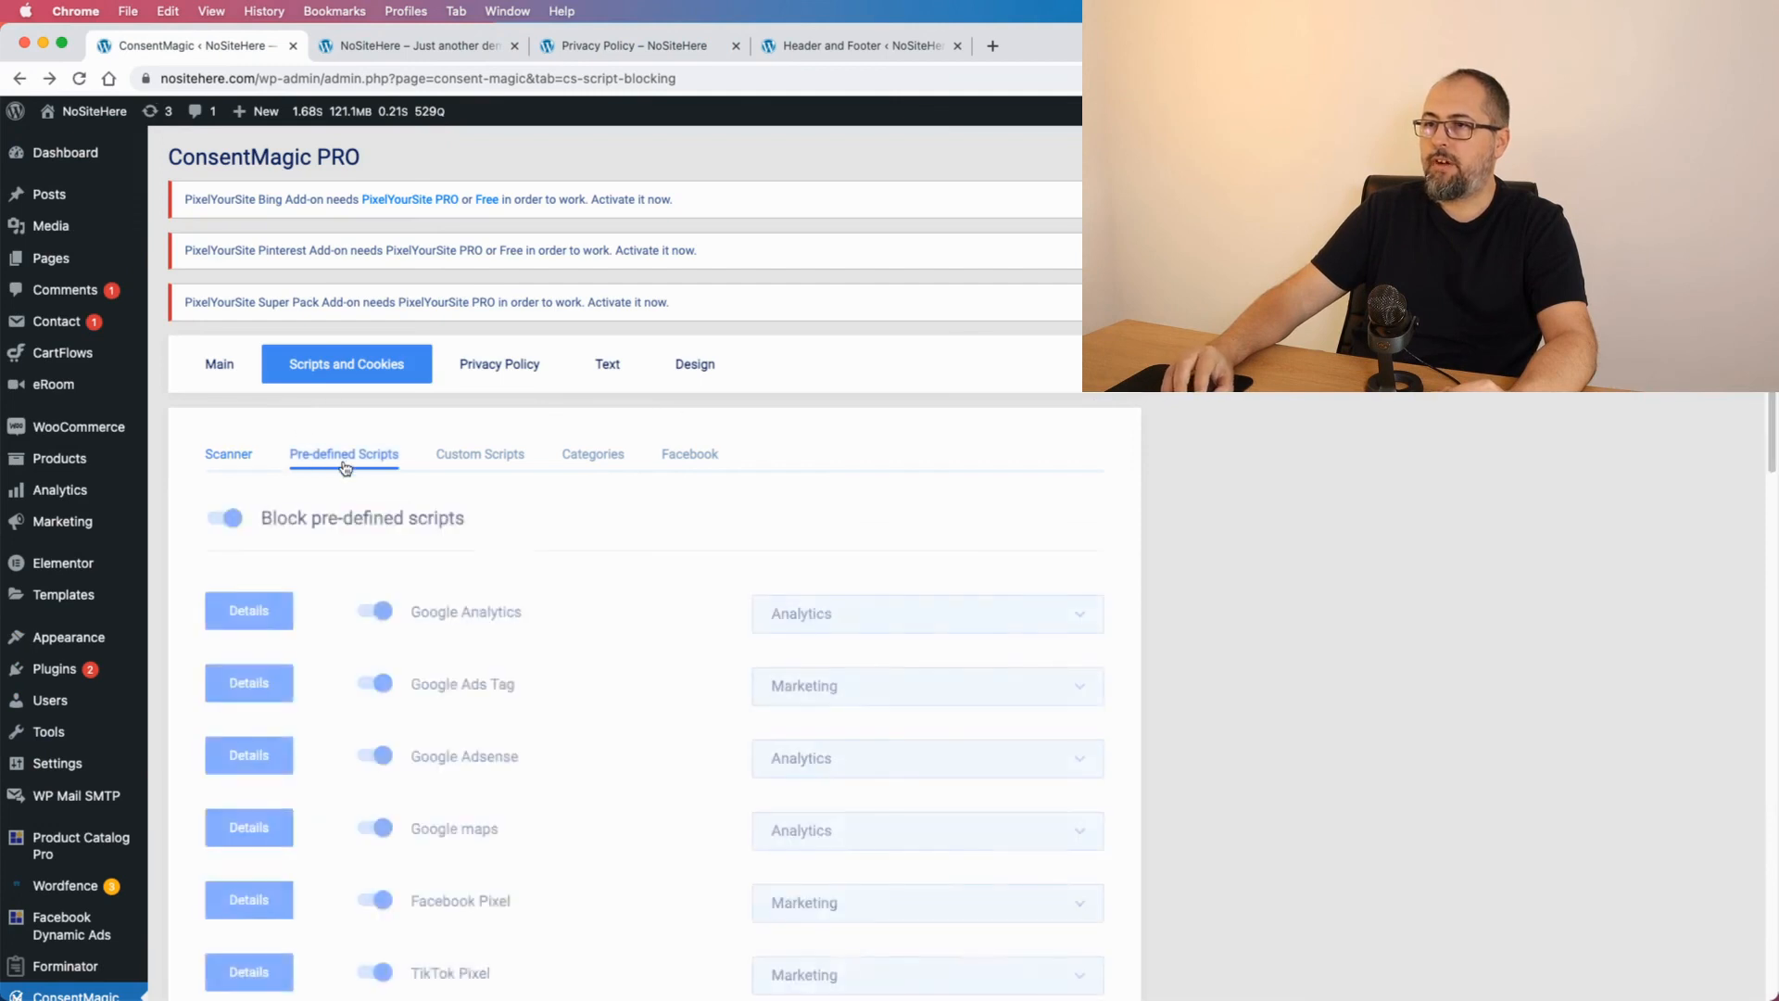
- Review the Google Analytics script's editable description via Details in the Pre-defined Scripts list
left_click(248, 611)
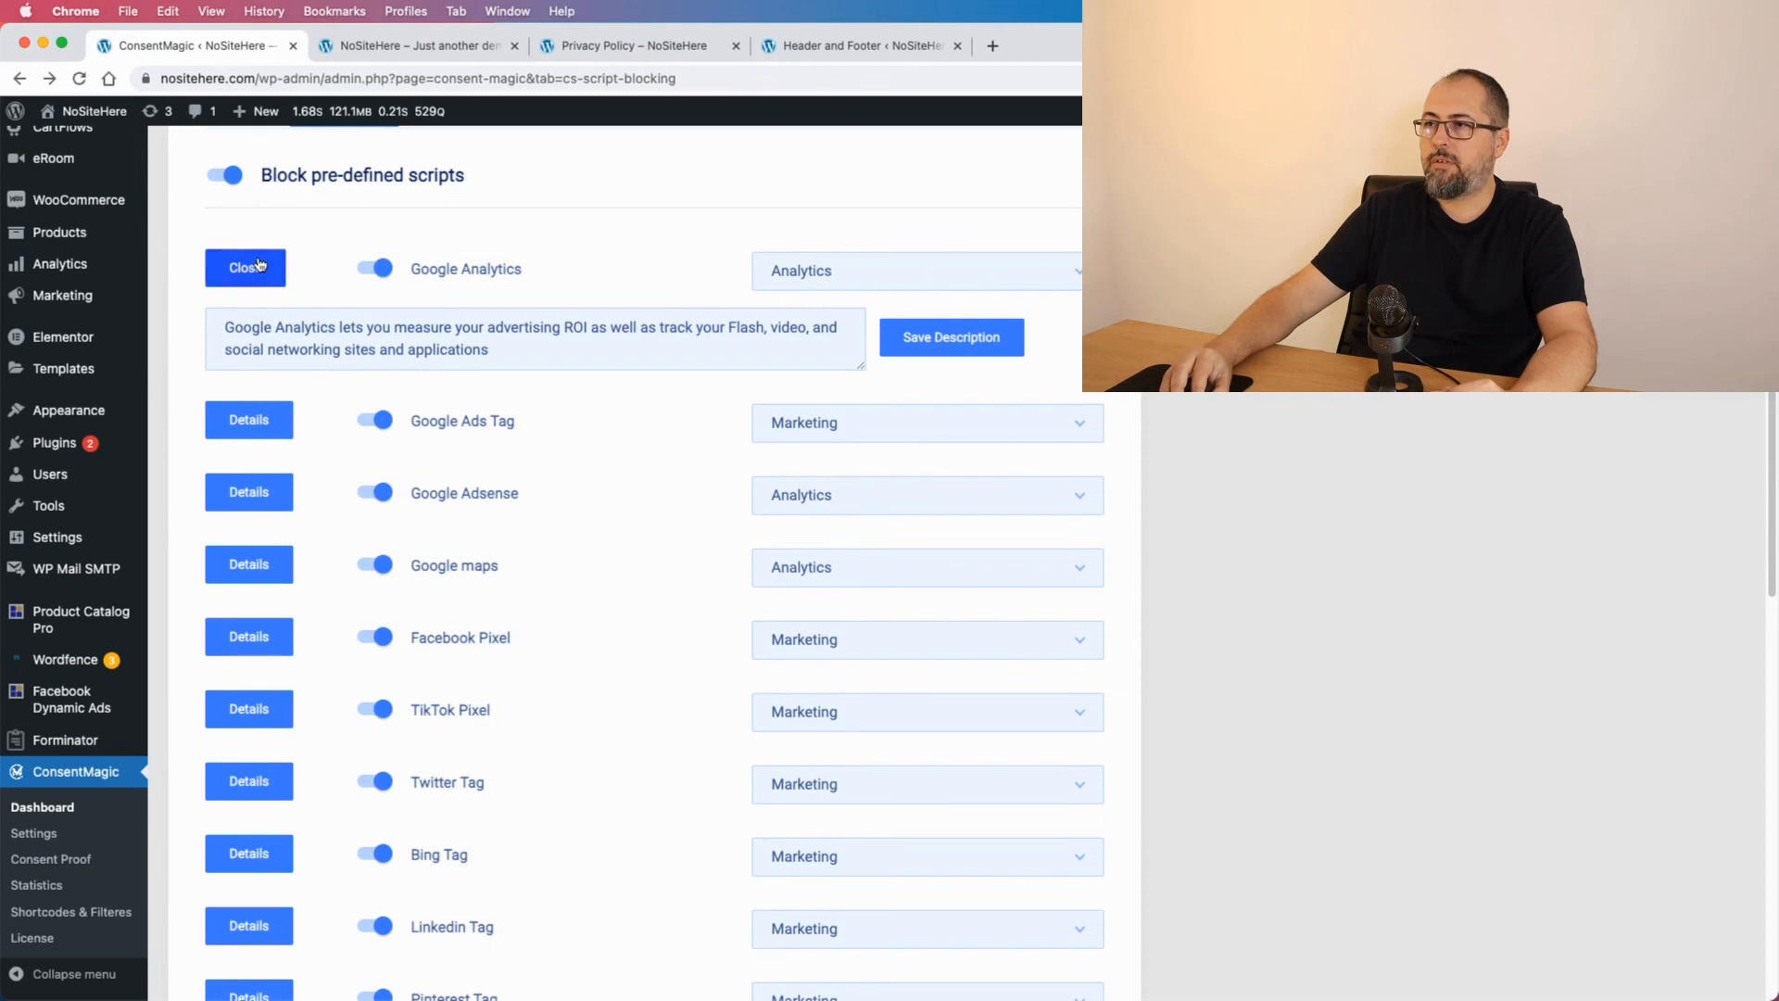
left_click(246, 268)
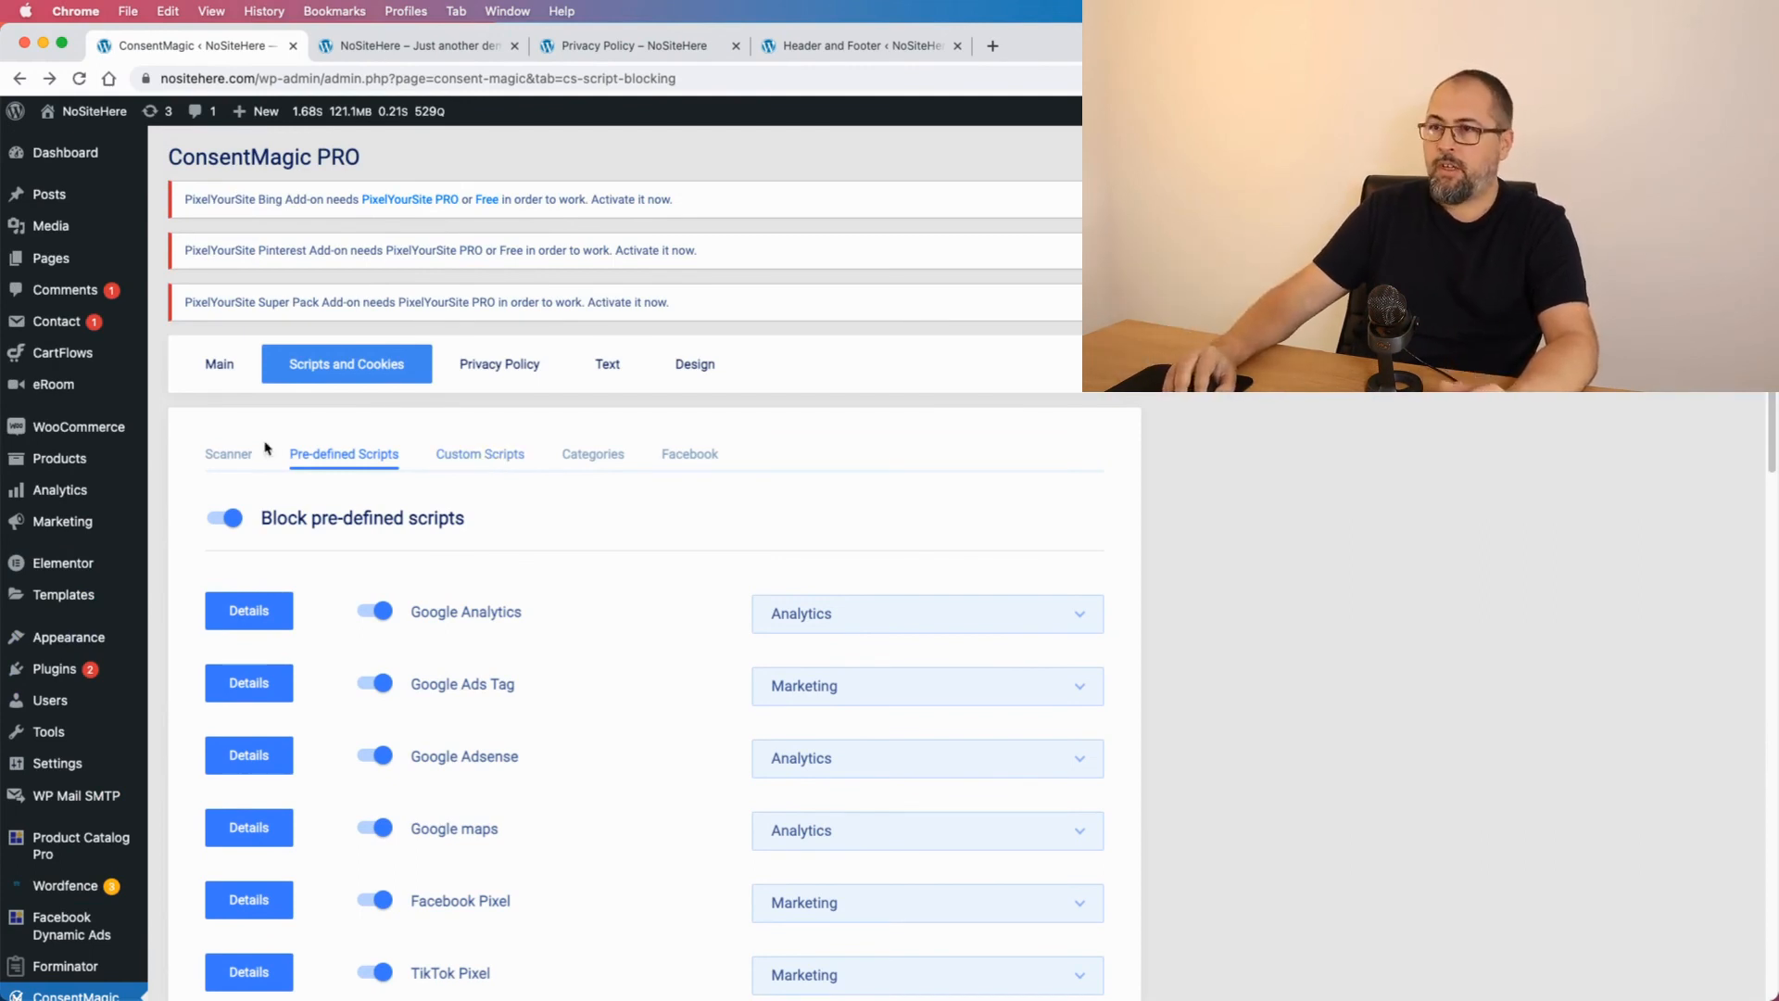
mouse_move(219, 363)
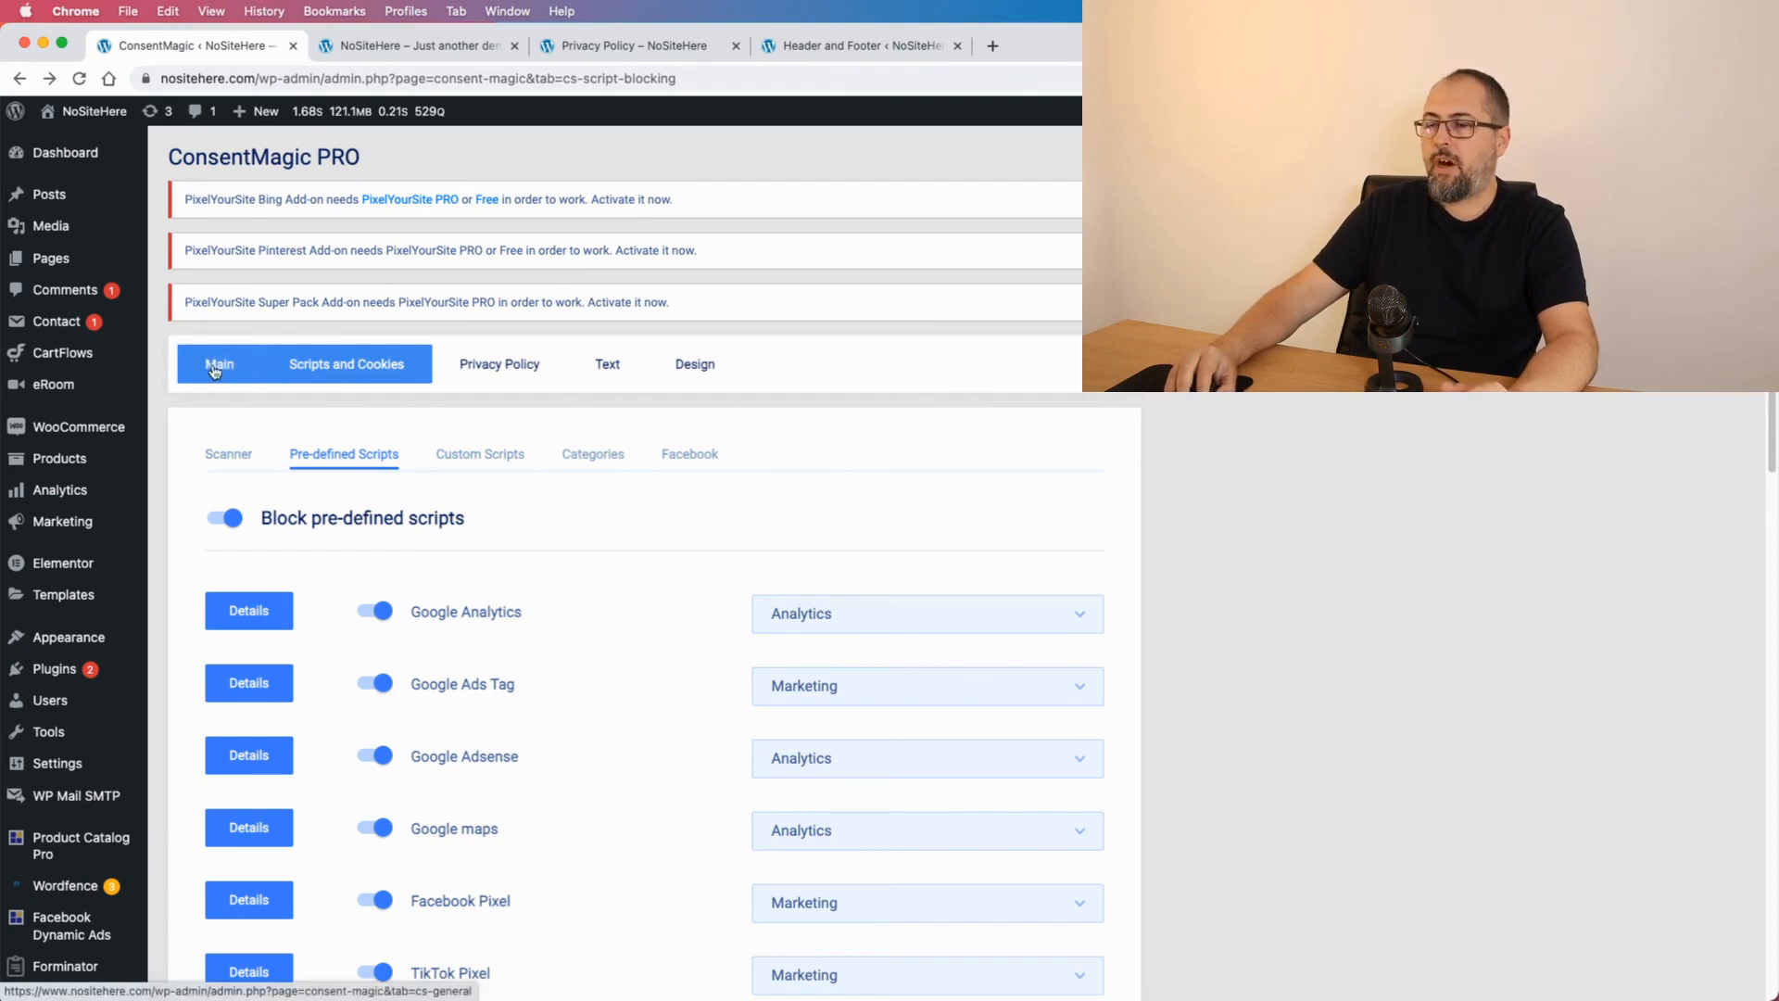
left_click(346, 363)
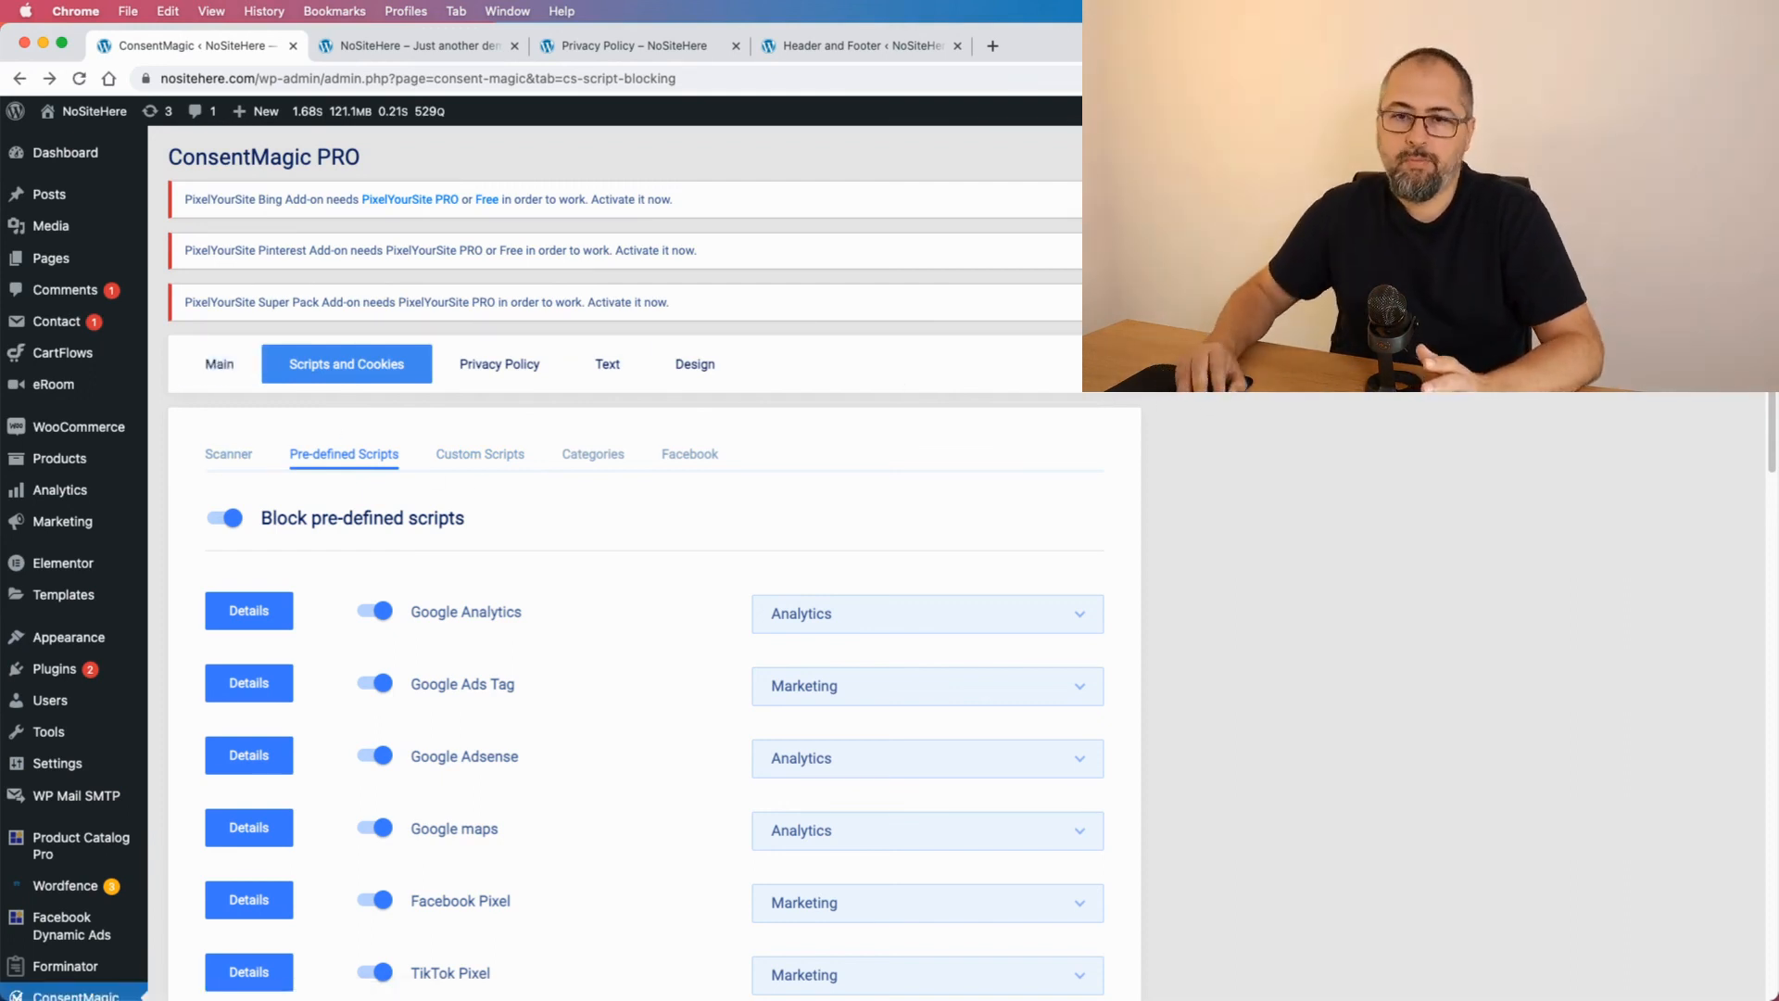